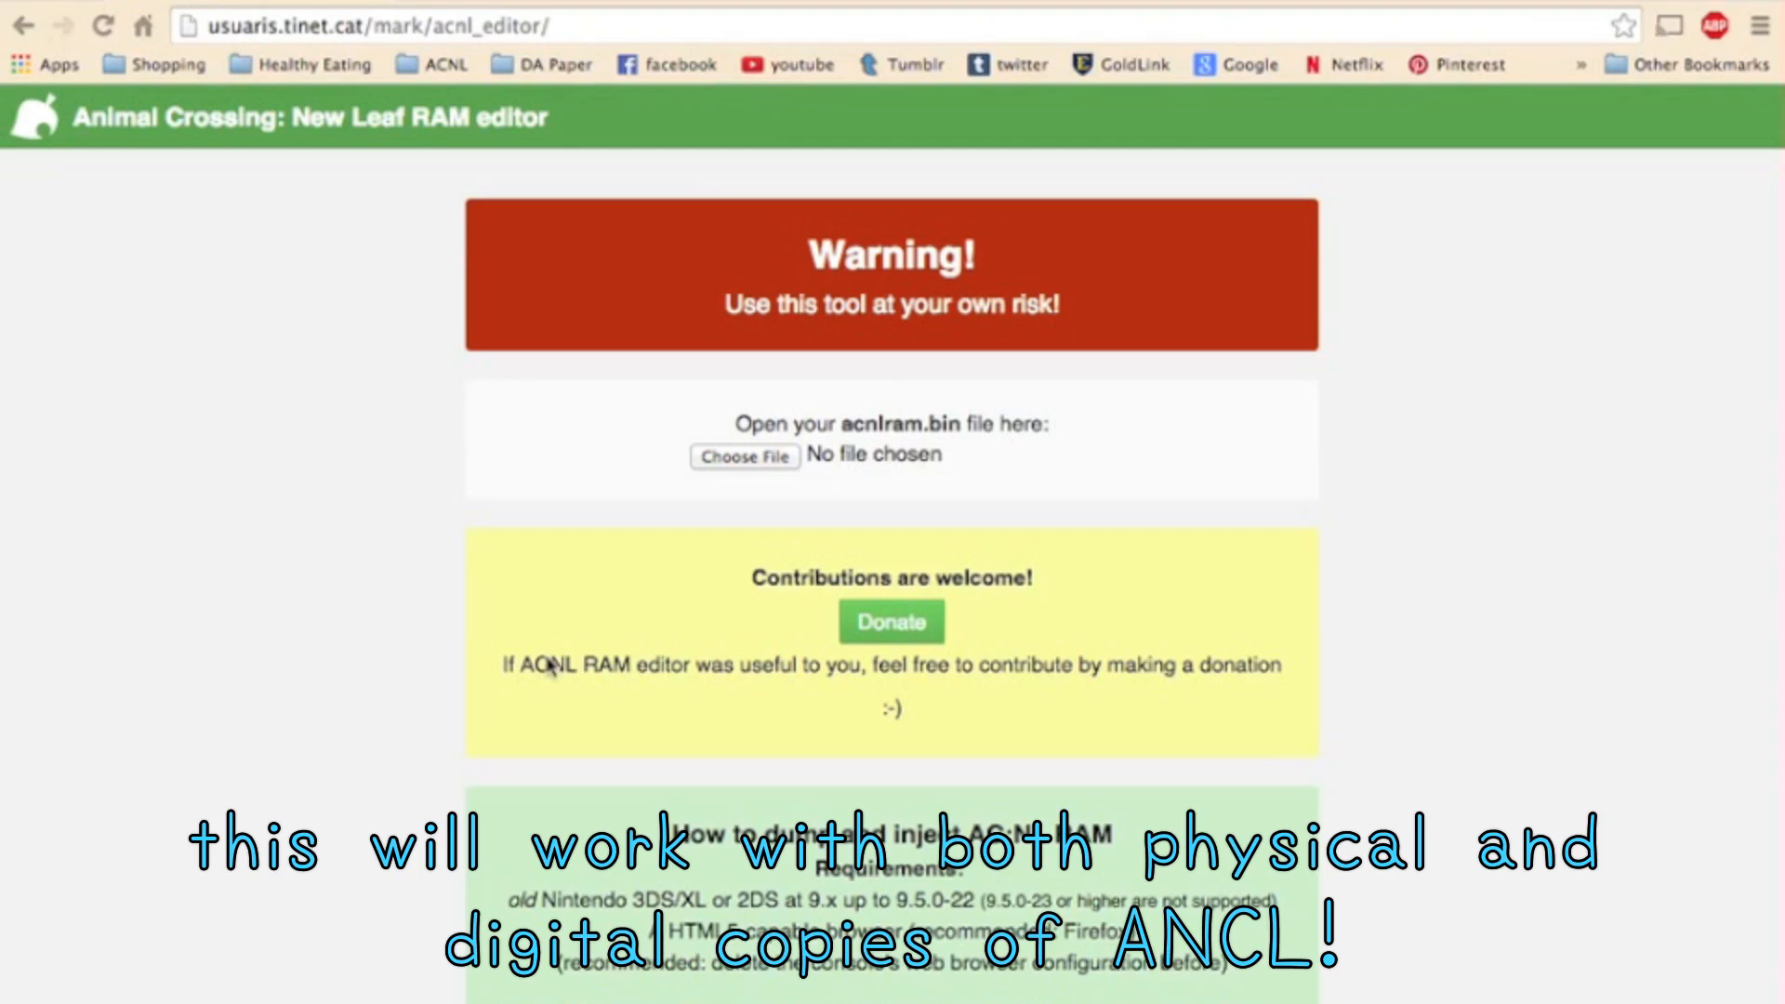
mouse_move(1035, 484)
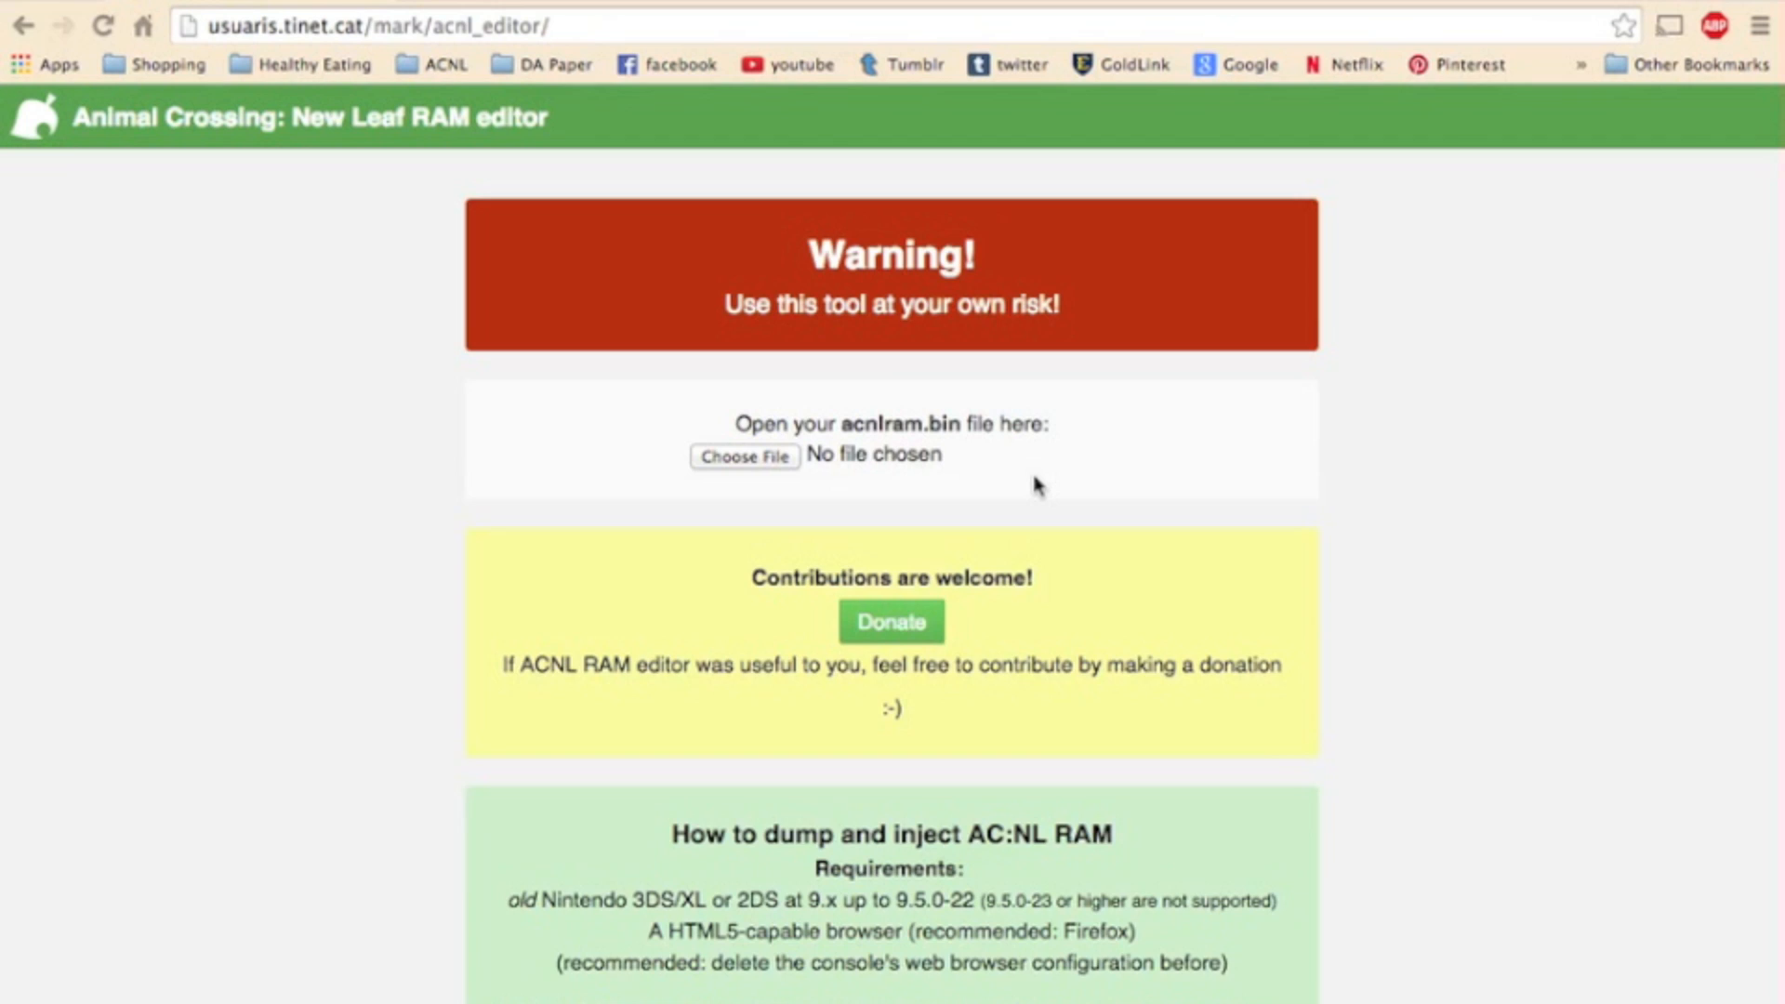
Scroll back to 'Open your acnlram.bin file here' and bring up the Choose File picker.
scroll("down", 3)
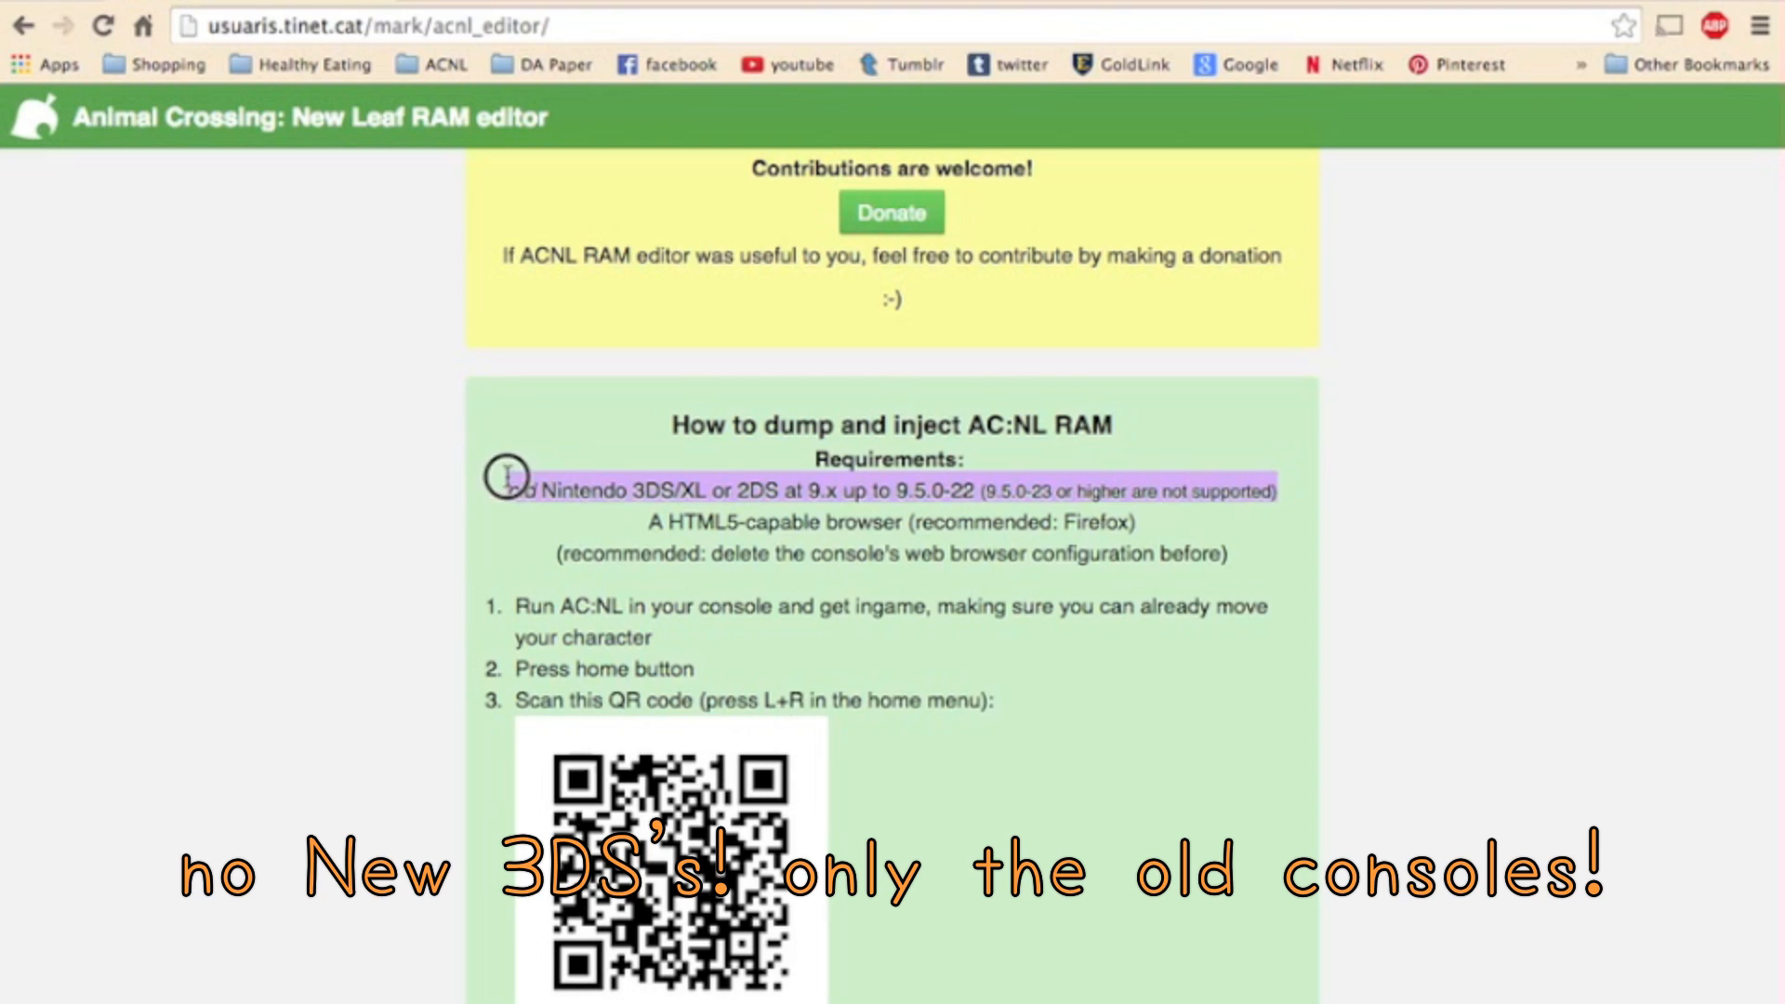
mouse_move(508, 476)
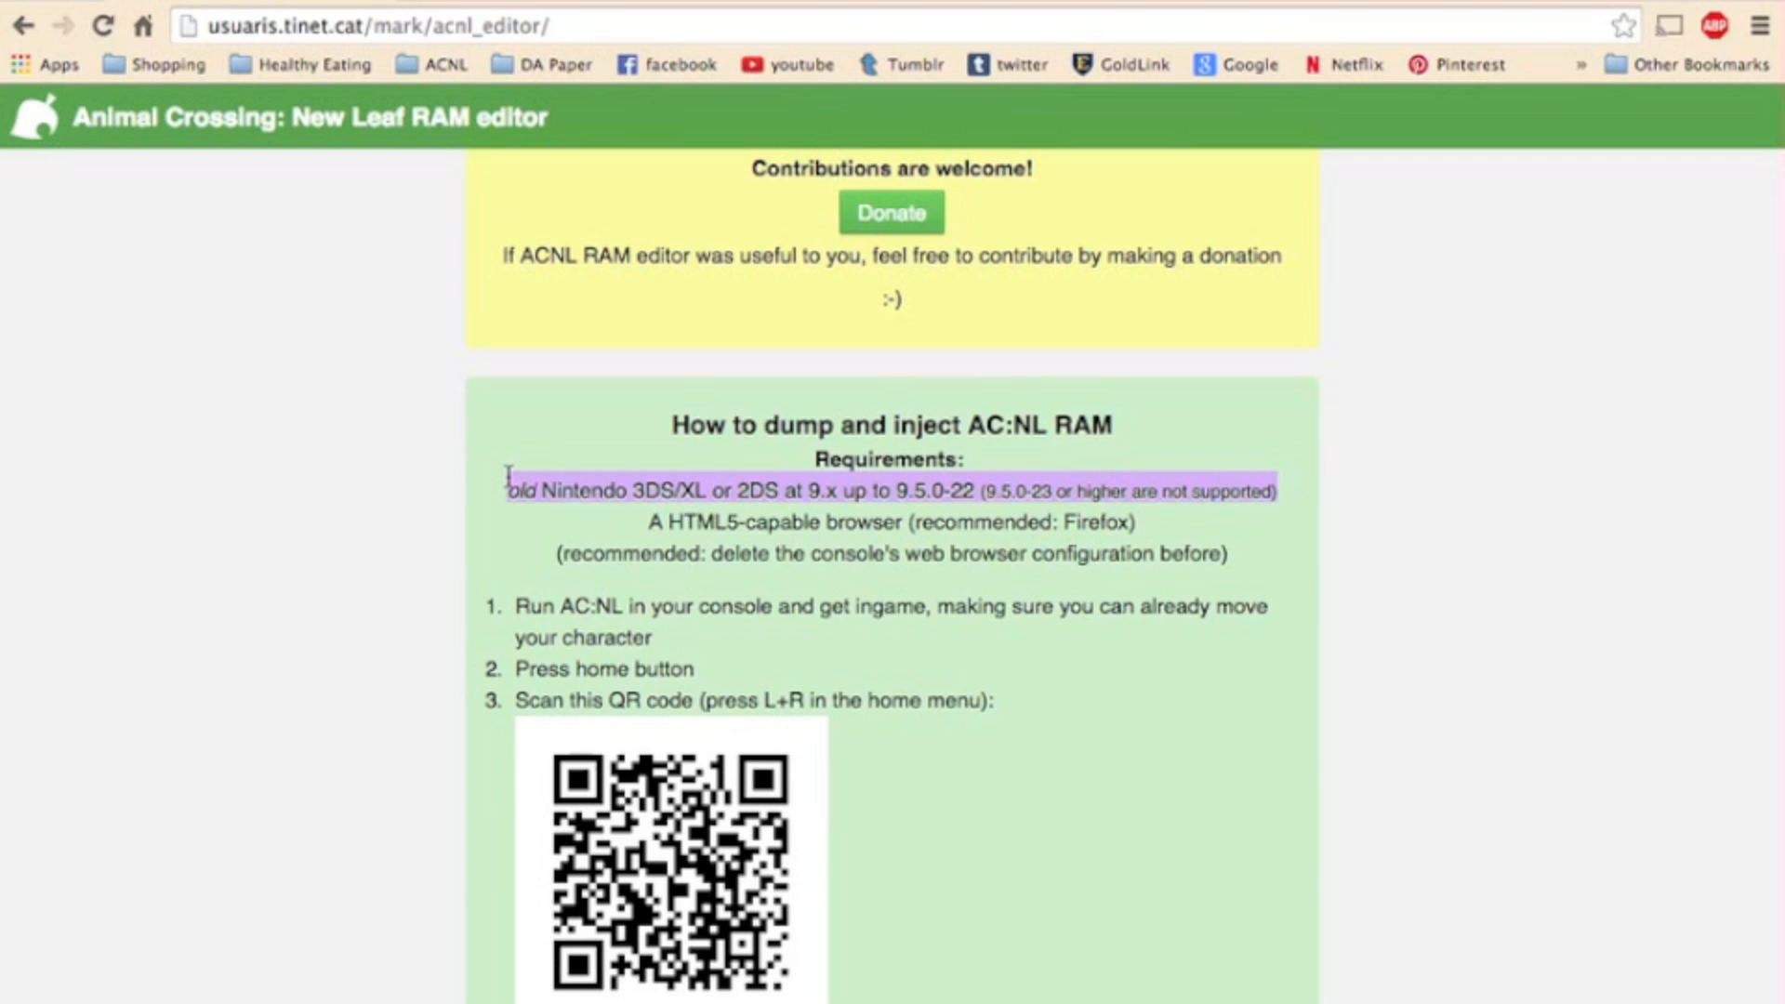
left_click(400, 534)
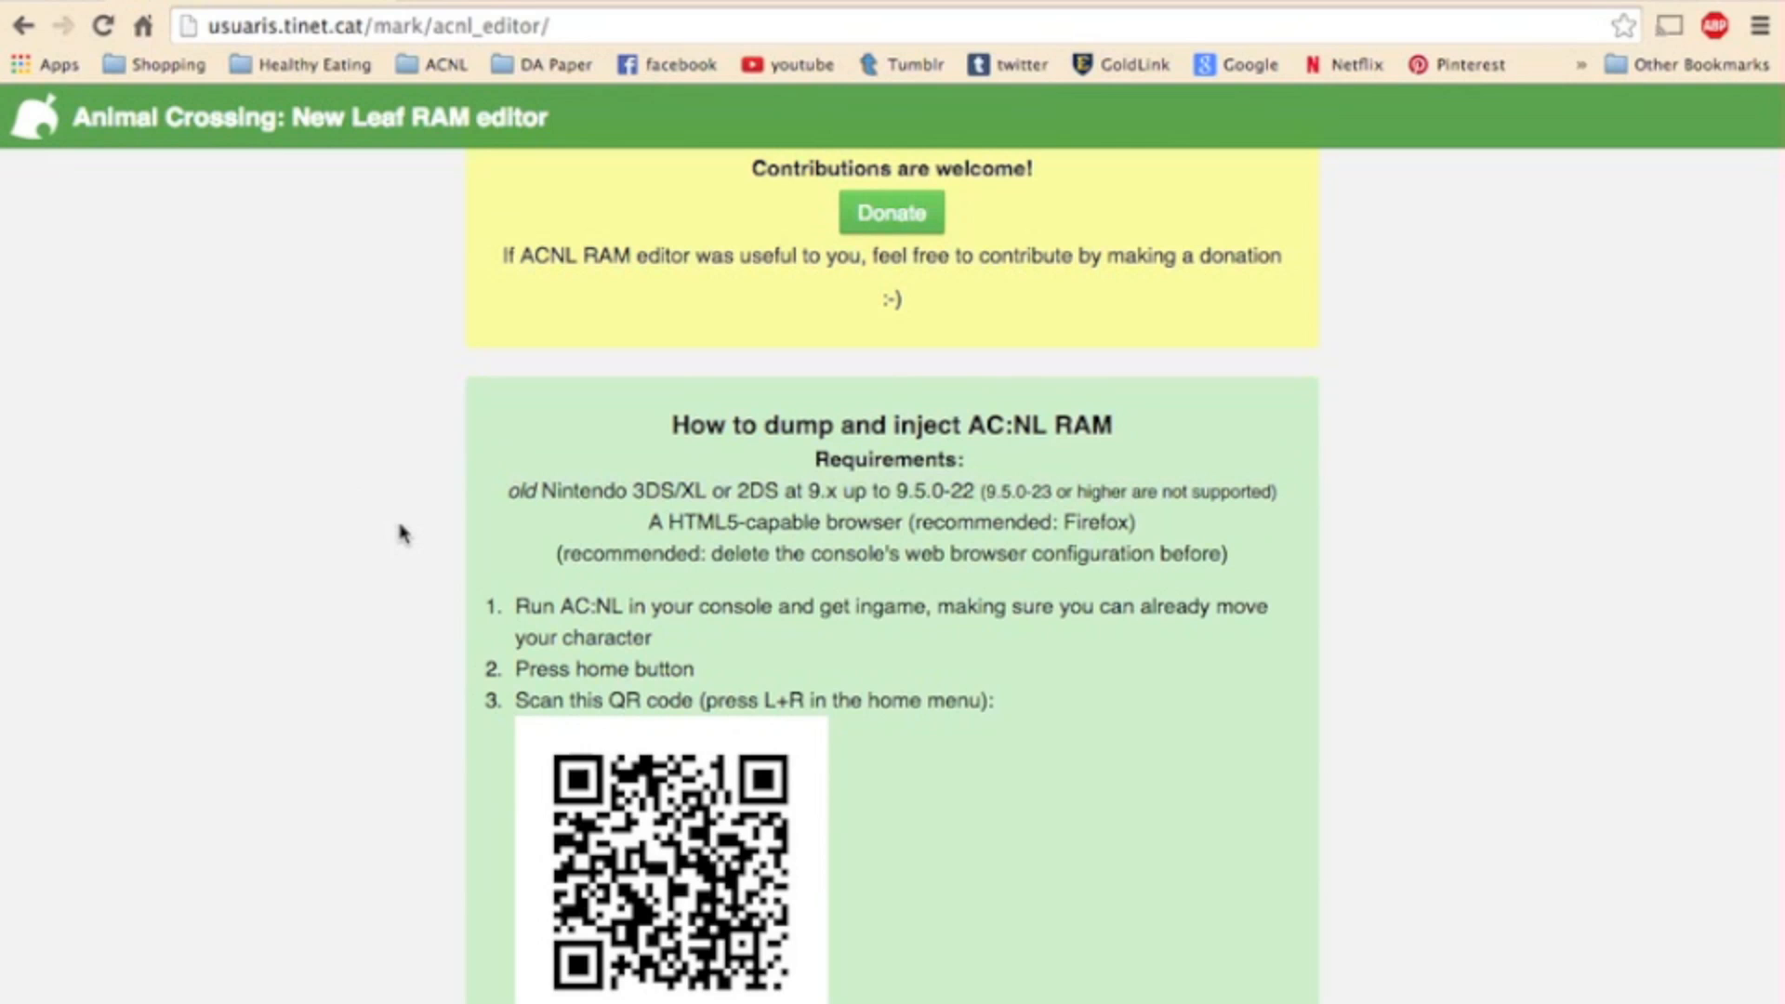
scroll("up", 3)
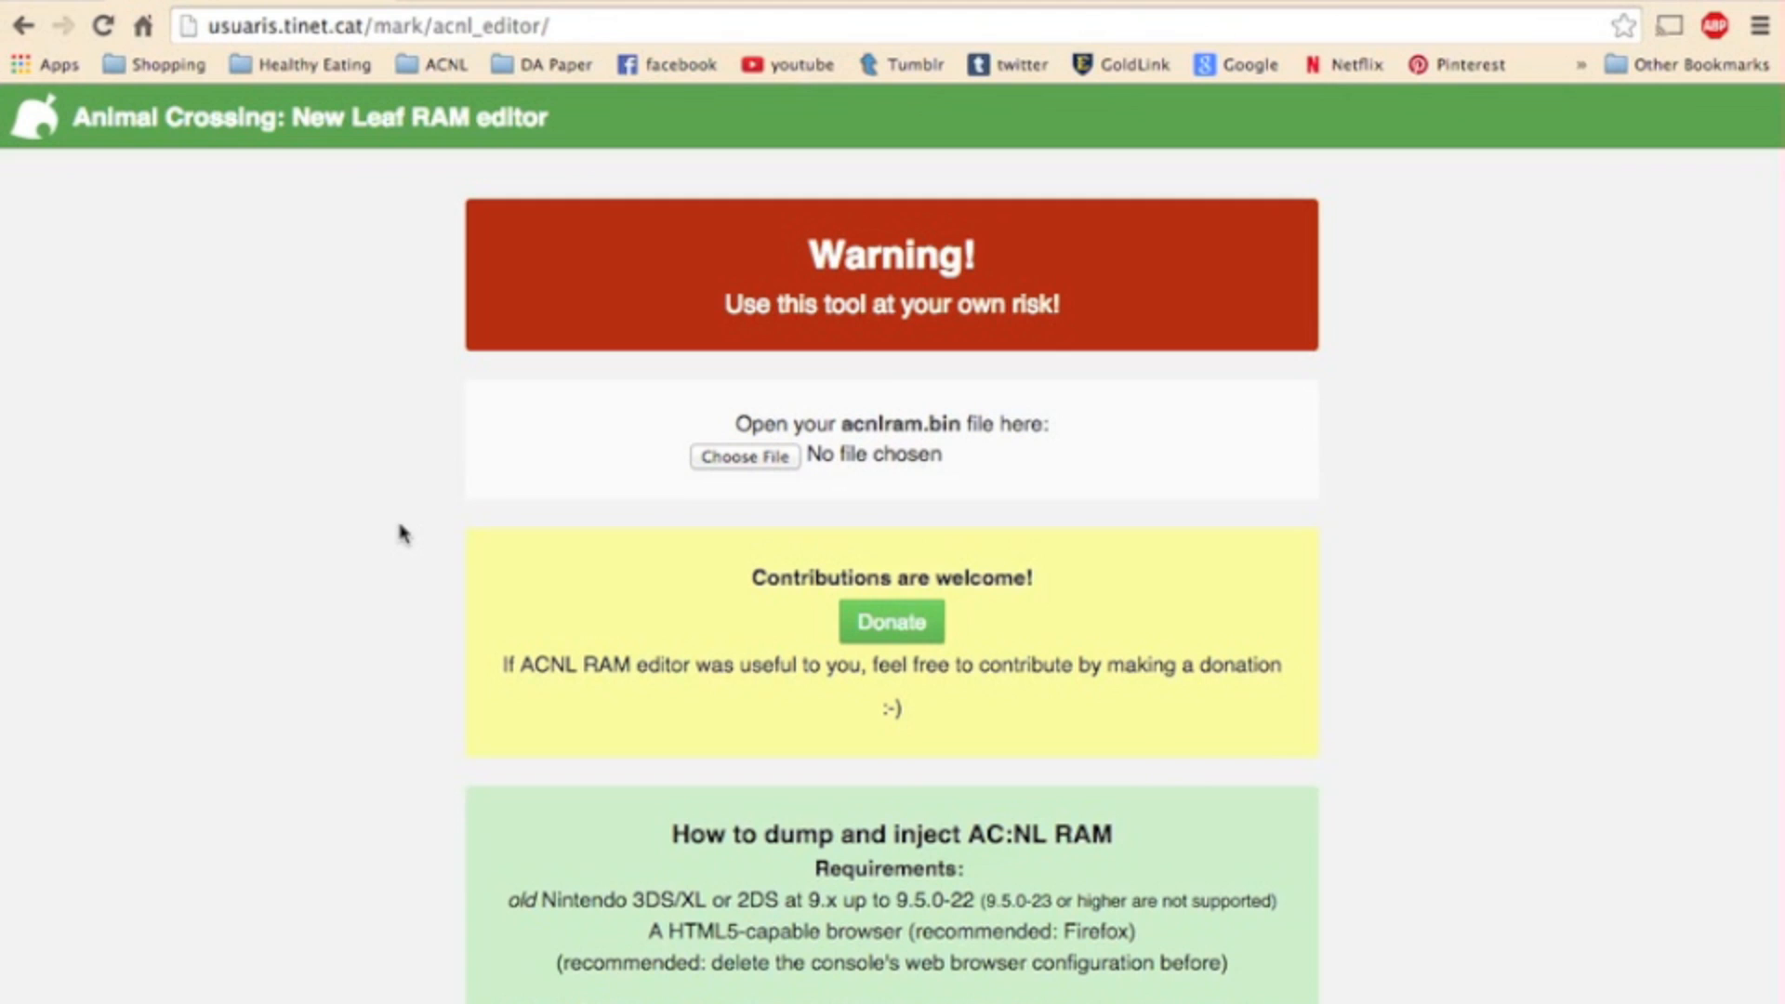
mouse_move(1418, 527)
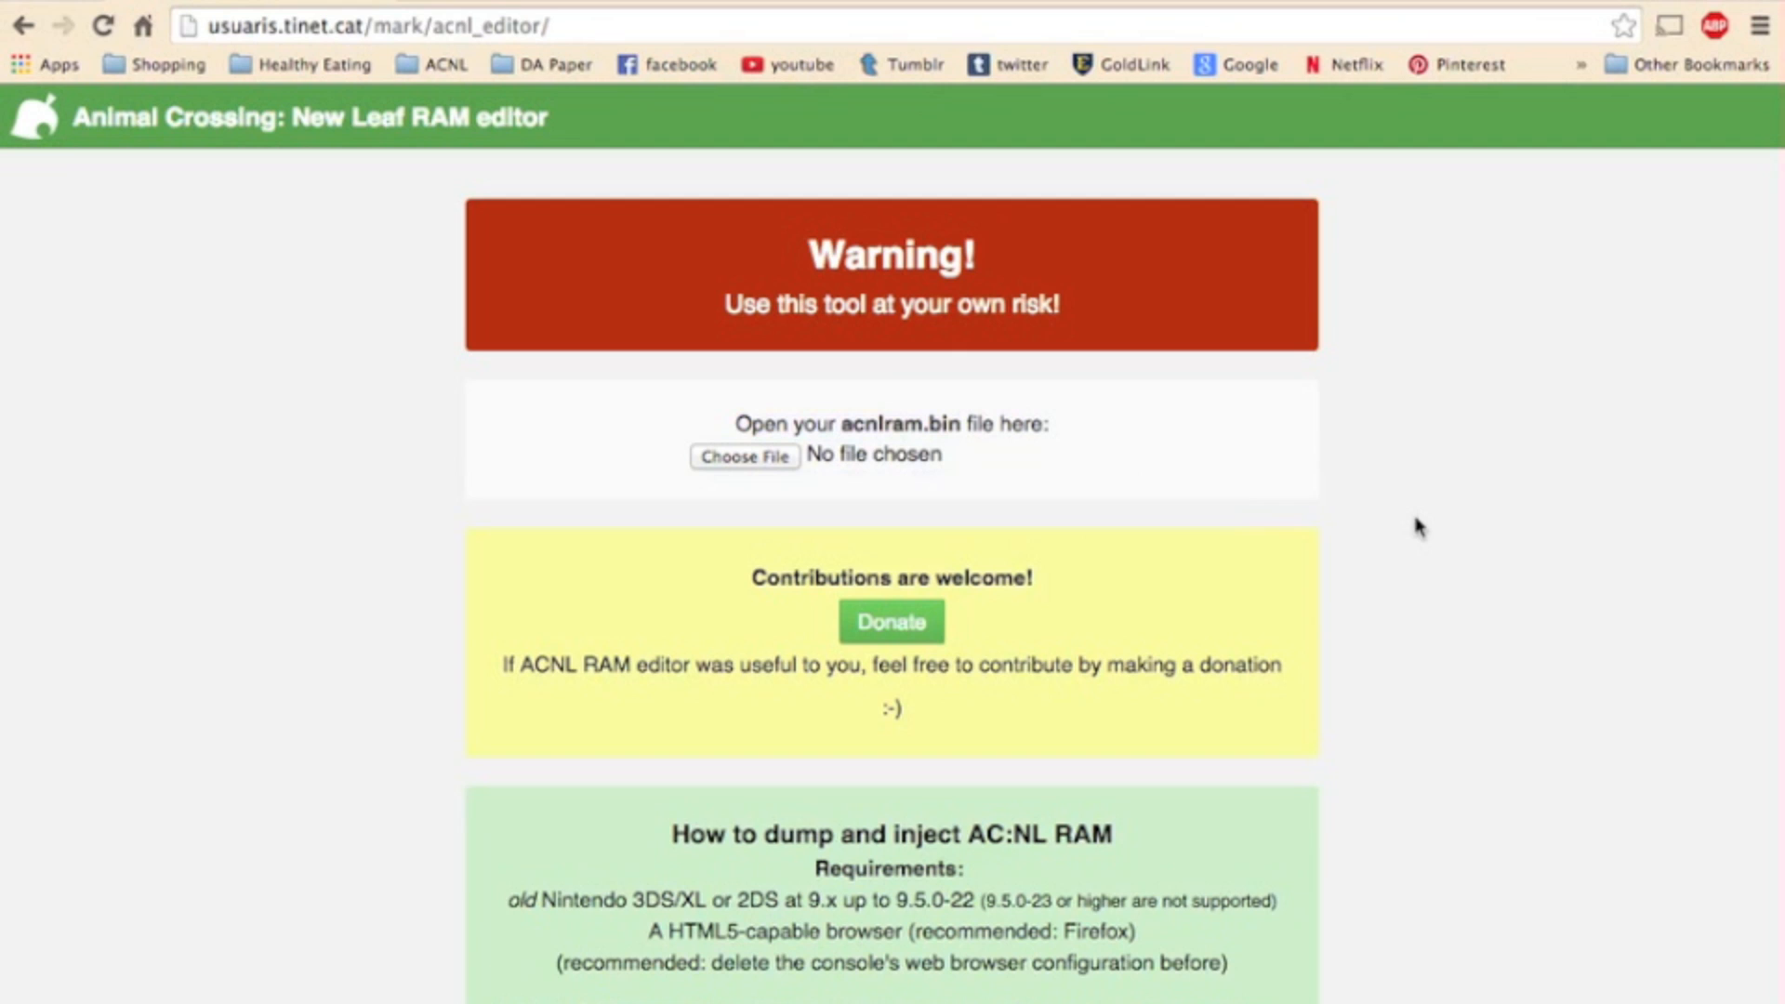
scroll("down", 3)
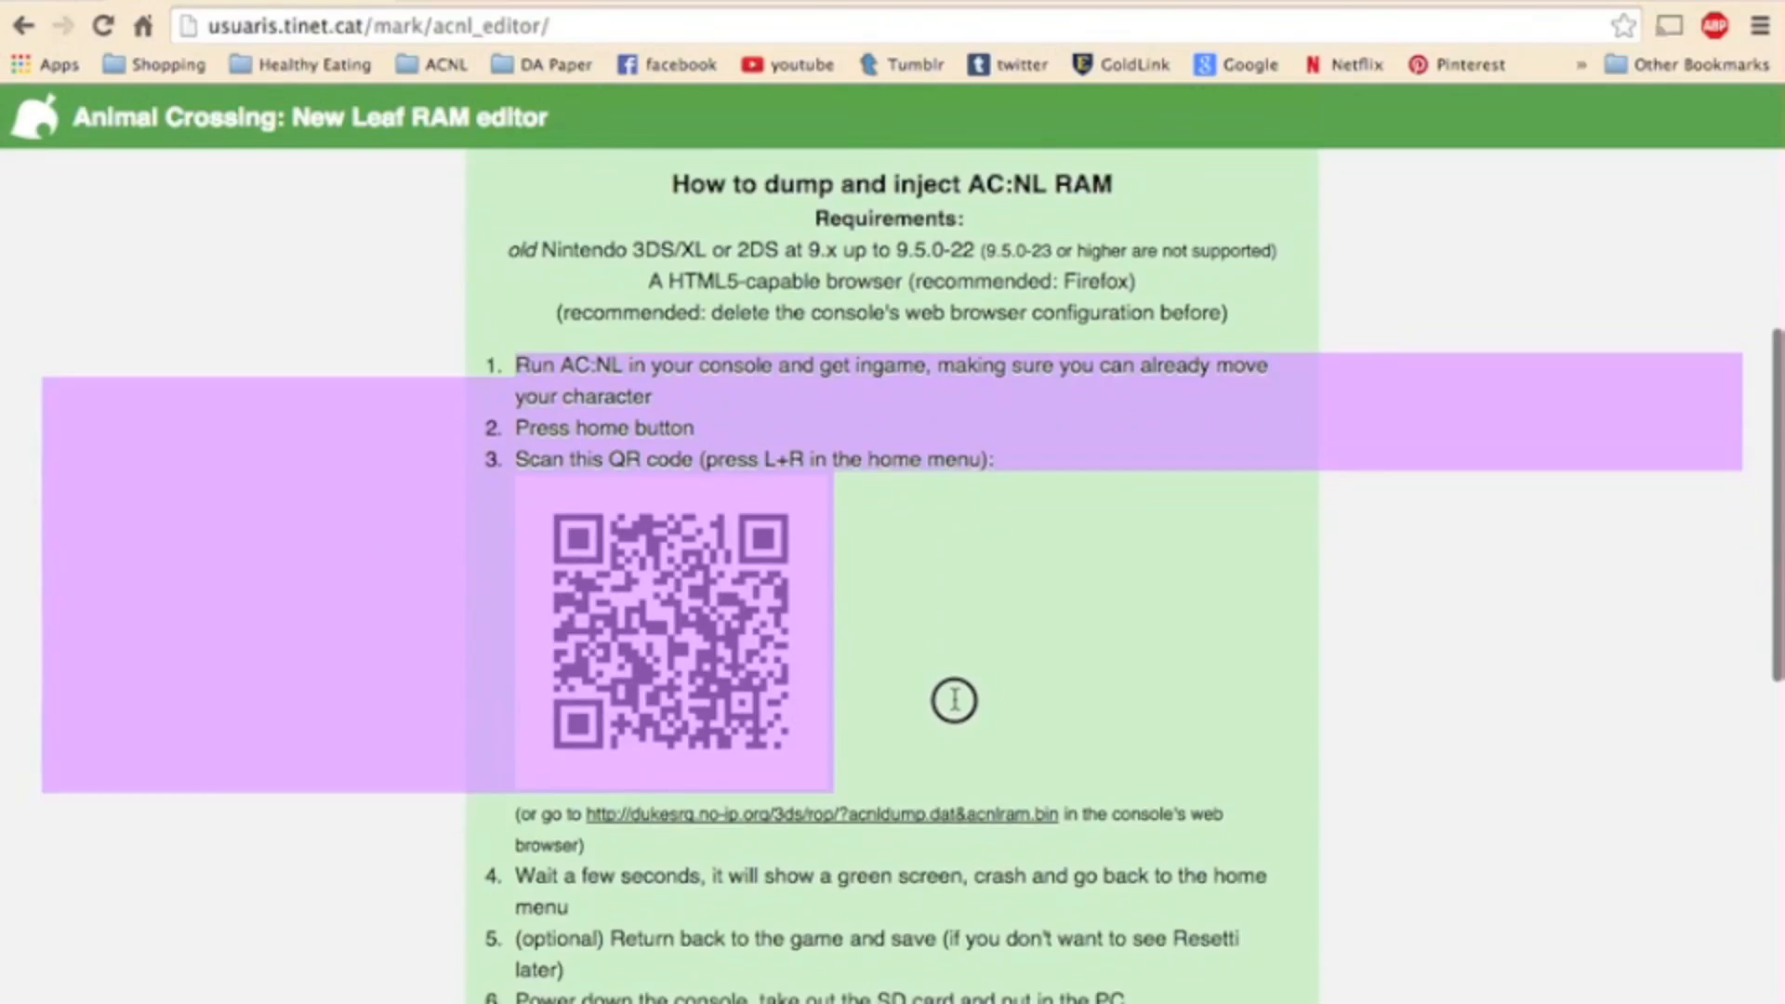
scroll("down", 3)
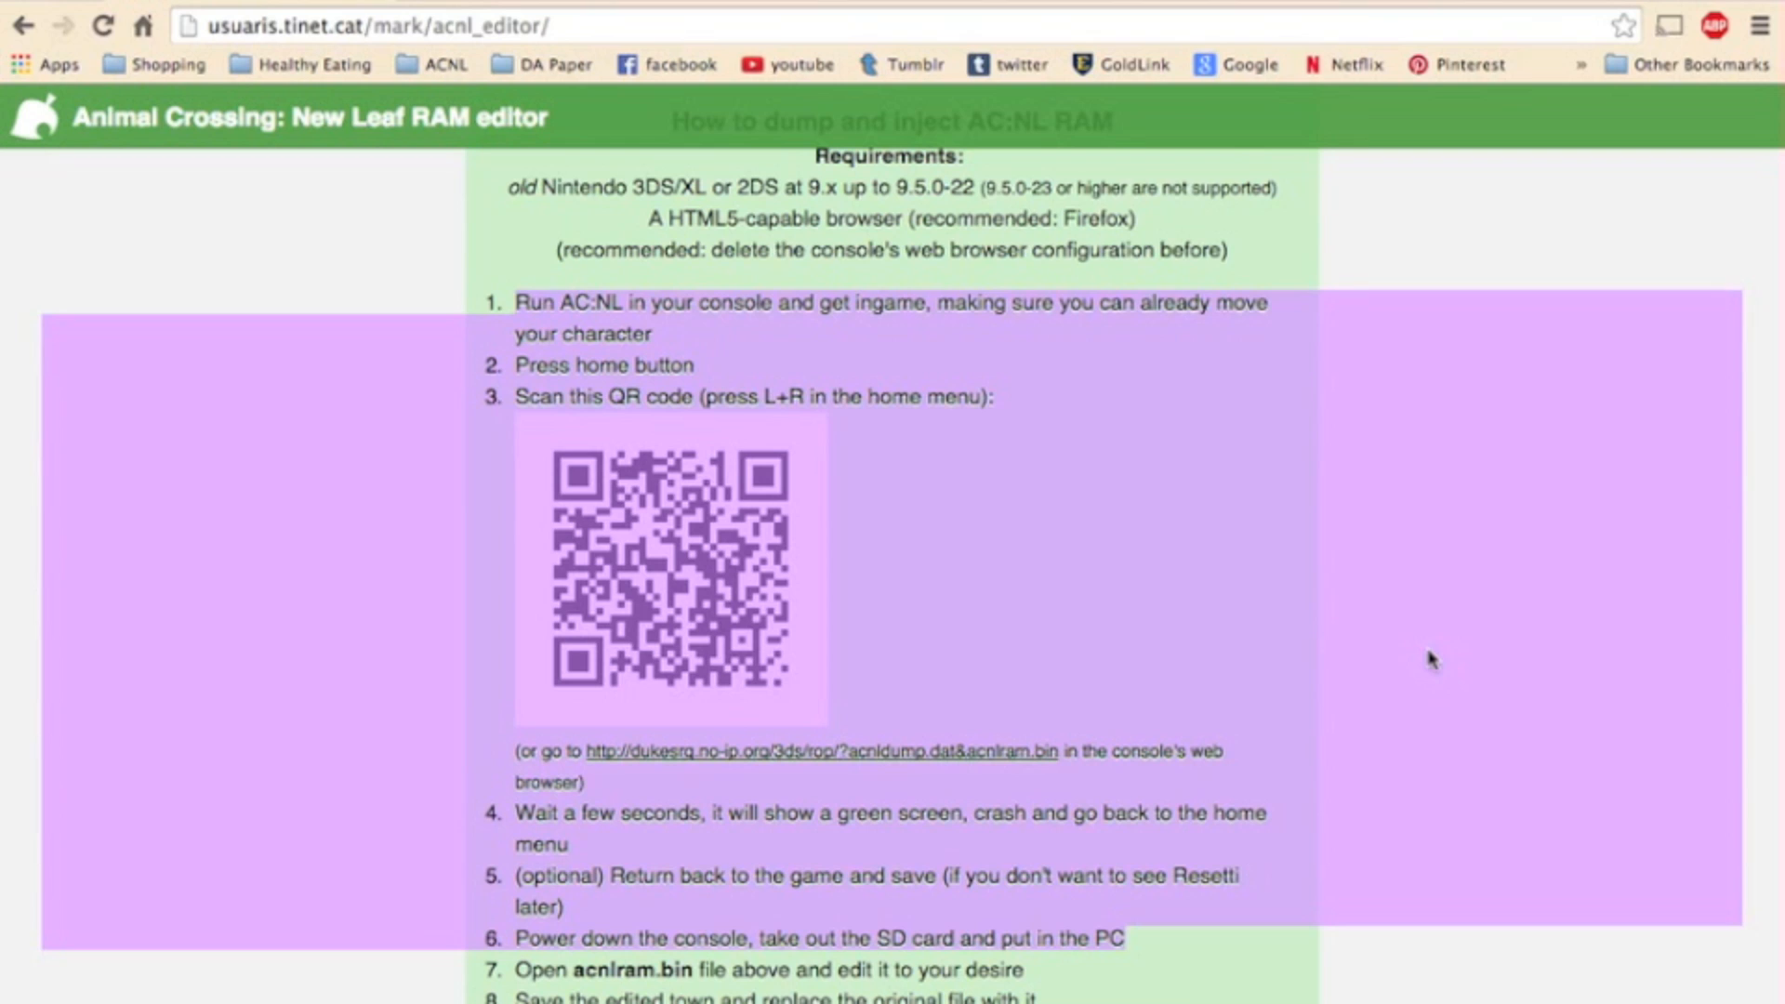
mouse_move(793, 741)
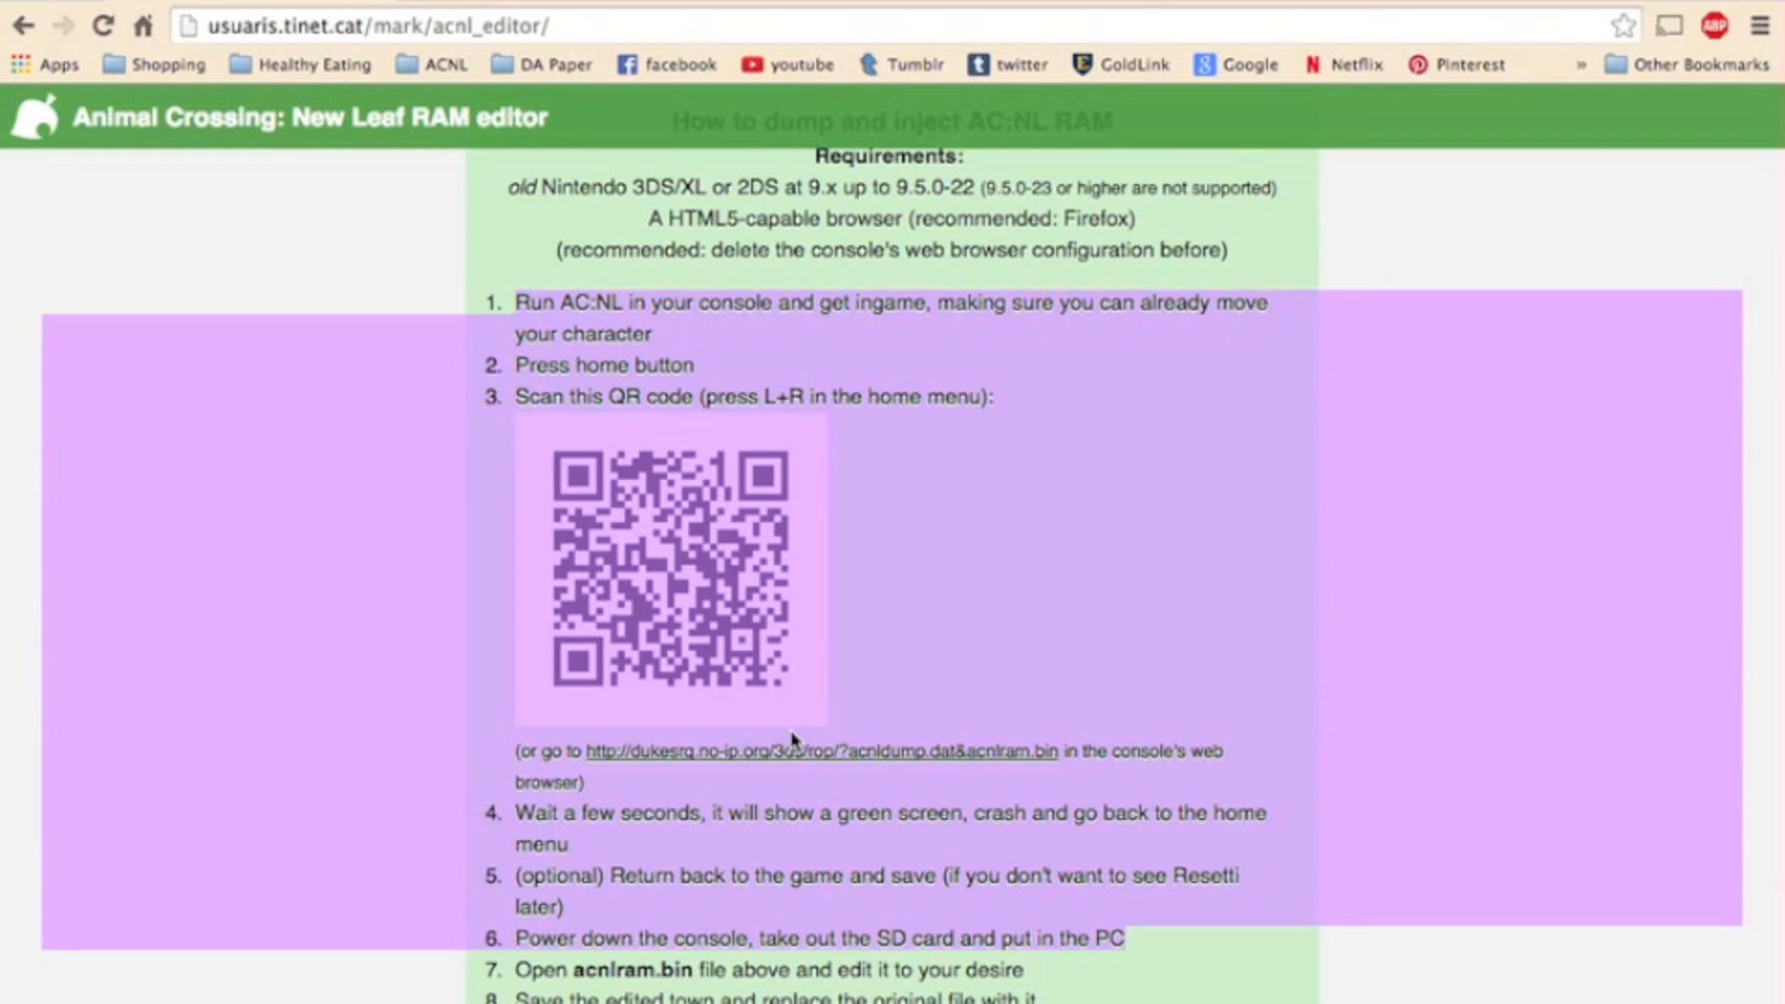
mouse_move(1070, 751)
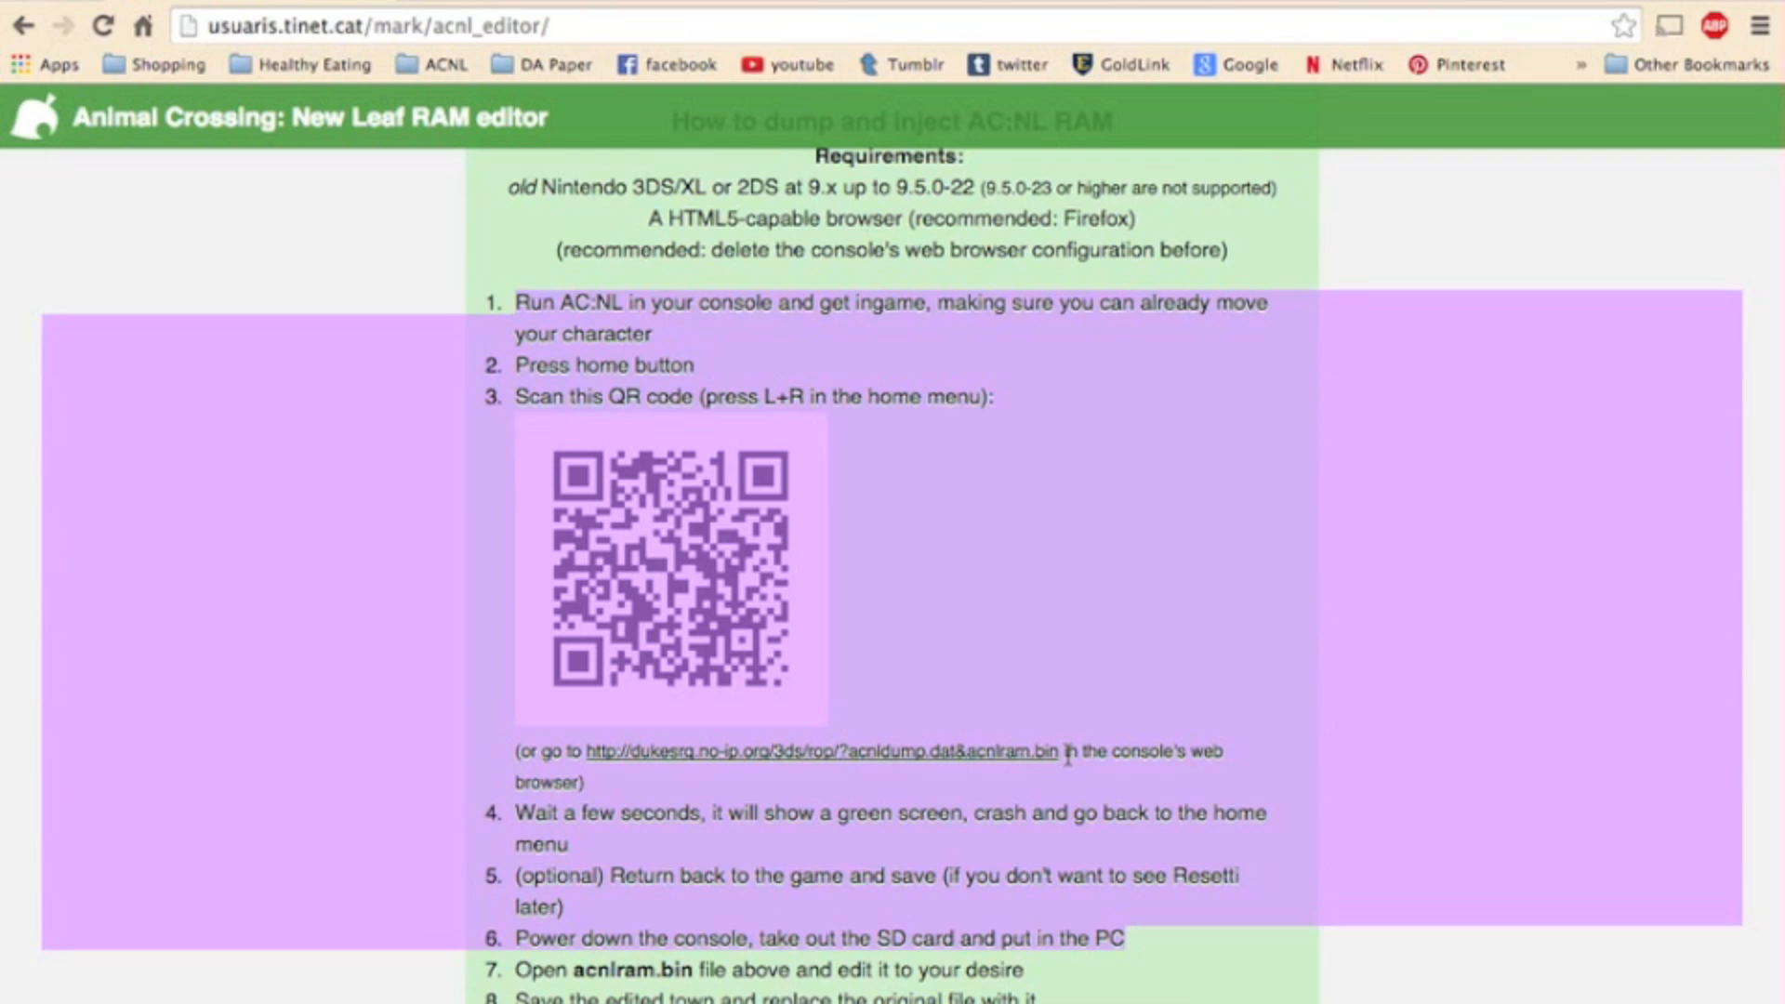
left_click(1152, 689)
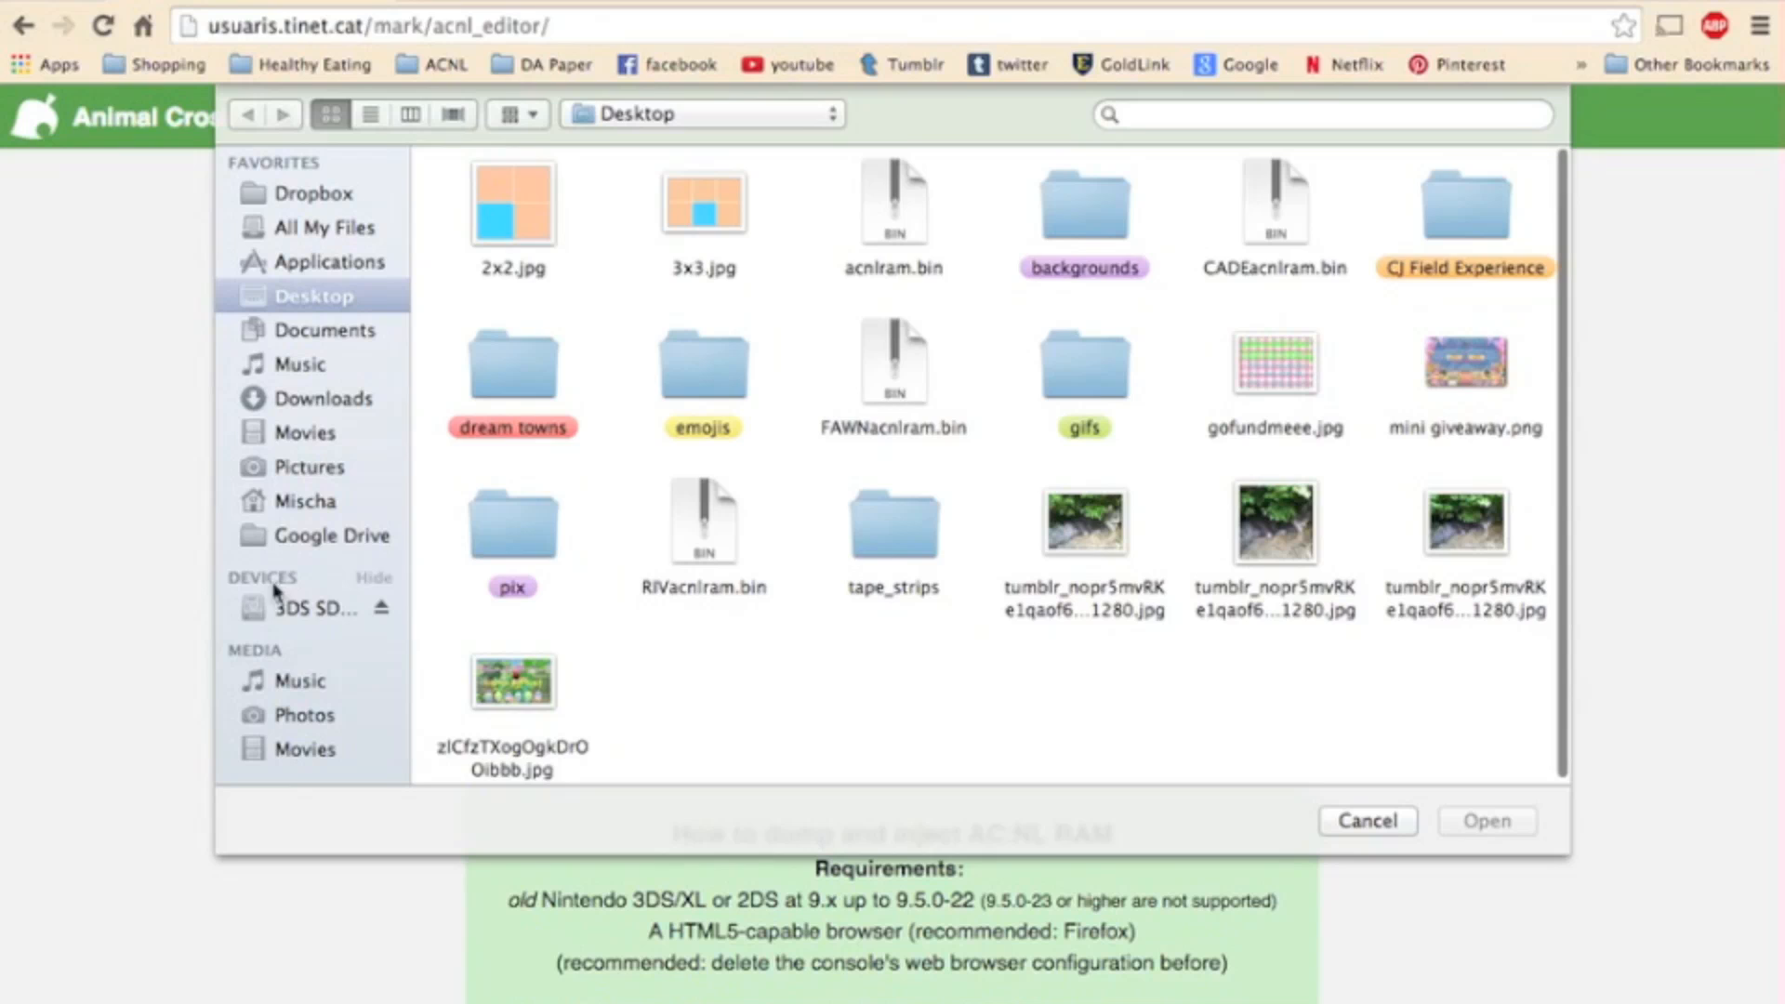
Open acnlram.bin from the 3DS SD card in the editor.
left_click(313, 608)
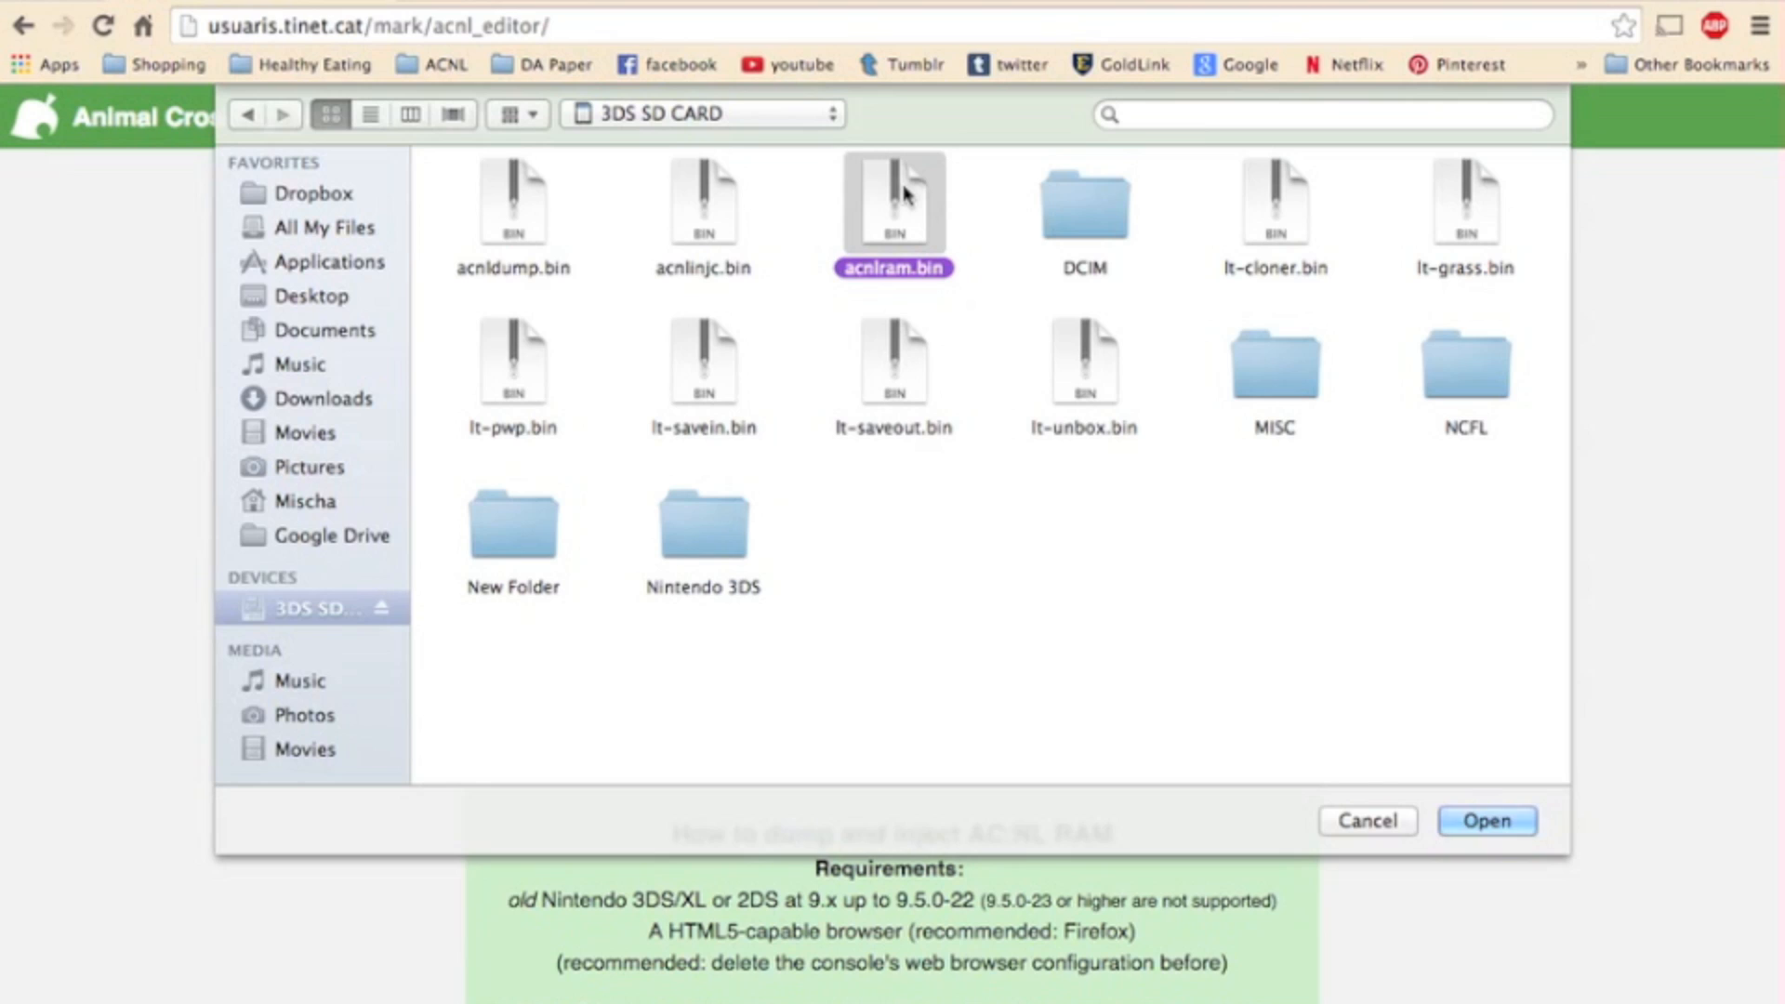
mouse_move(891, 207)
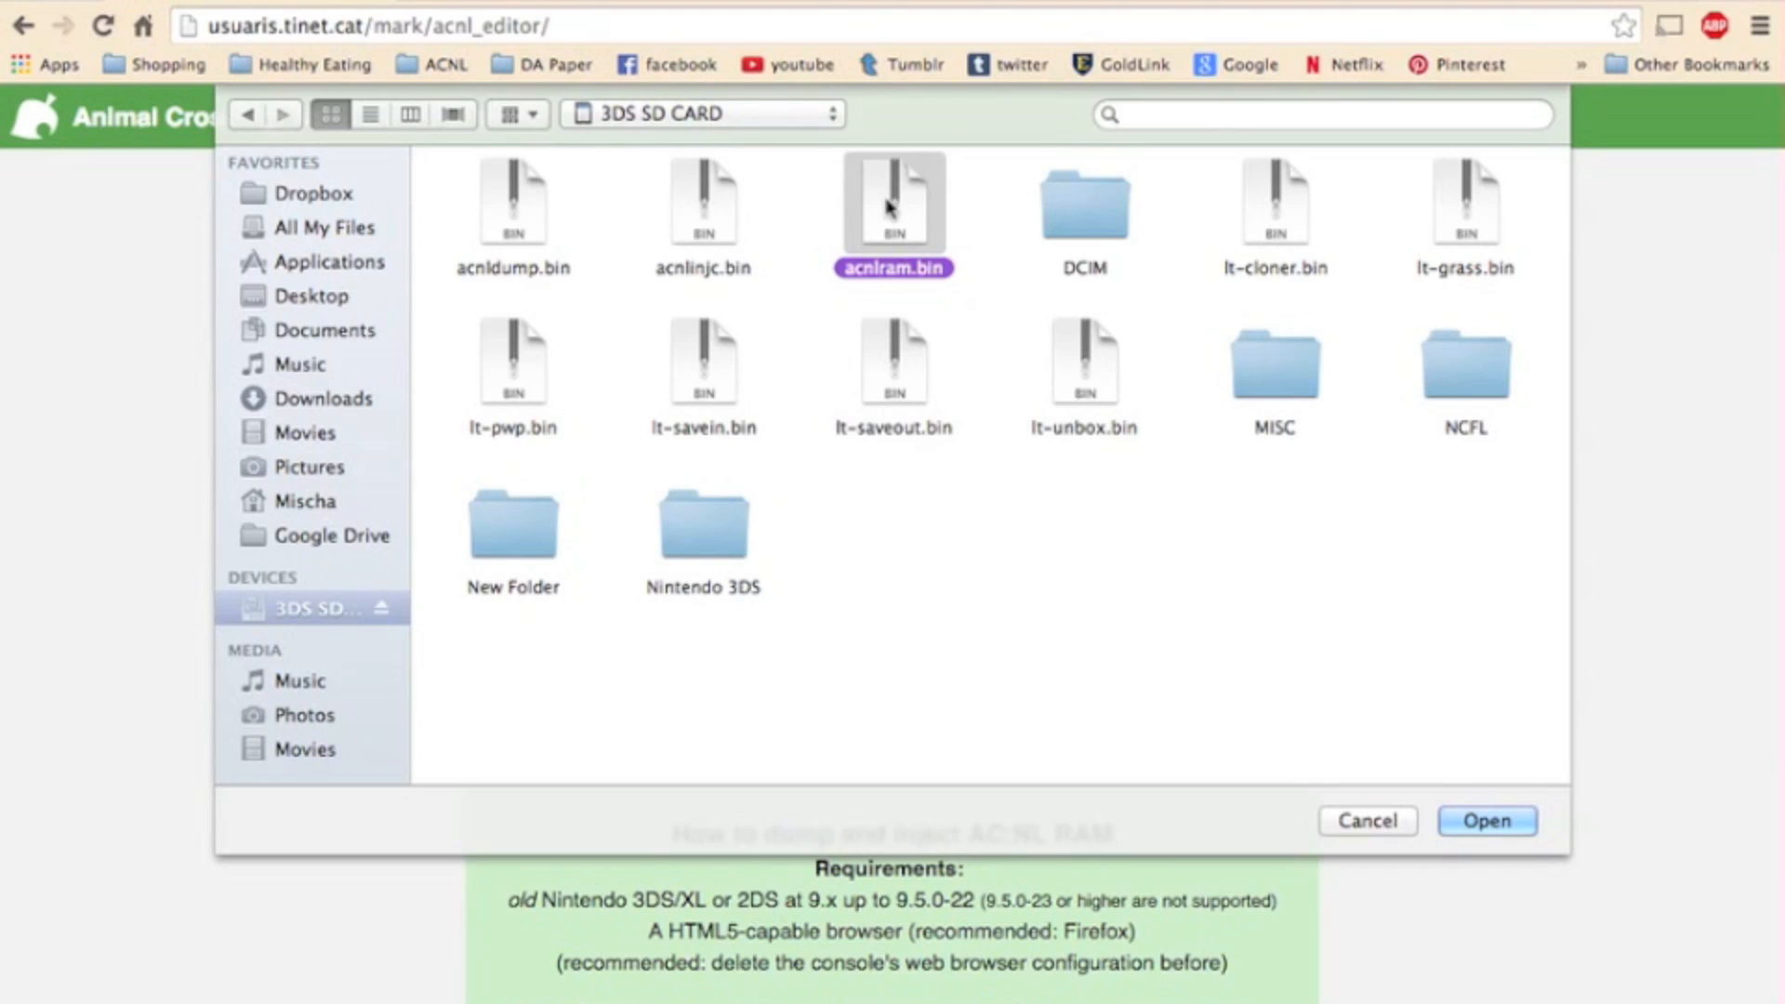
left_click(1486, 820)
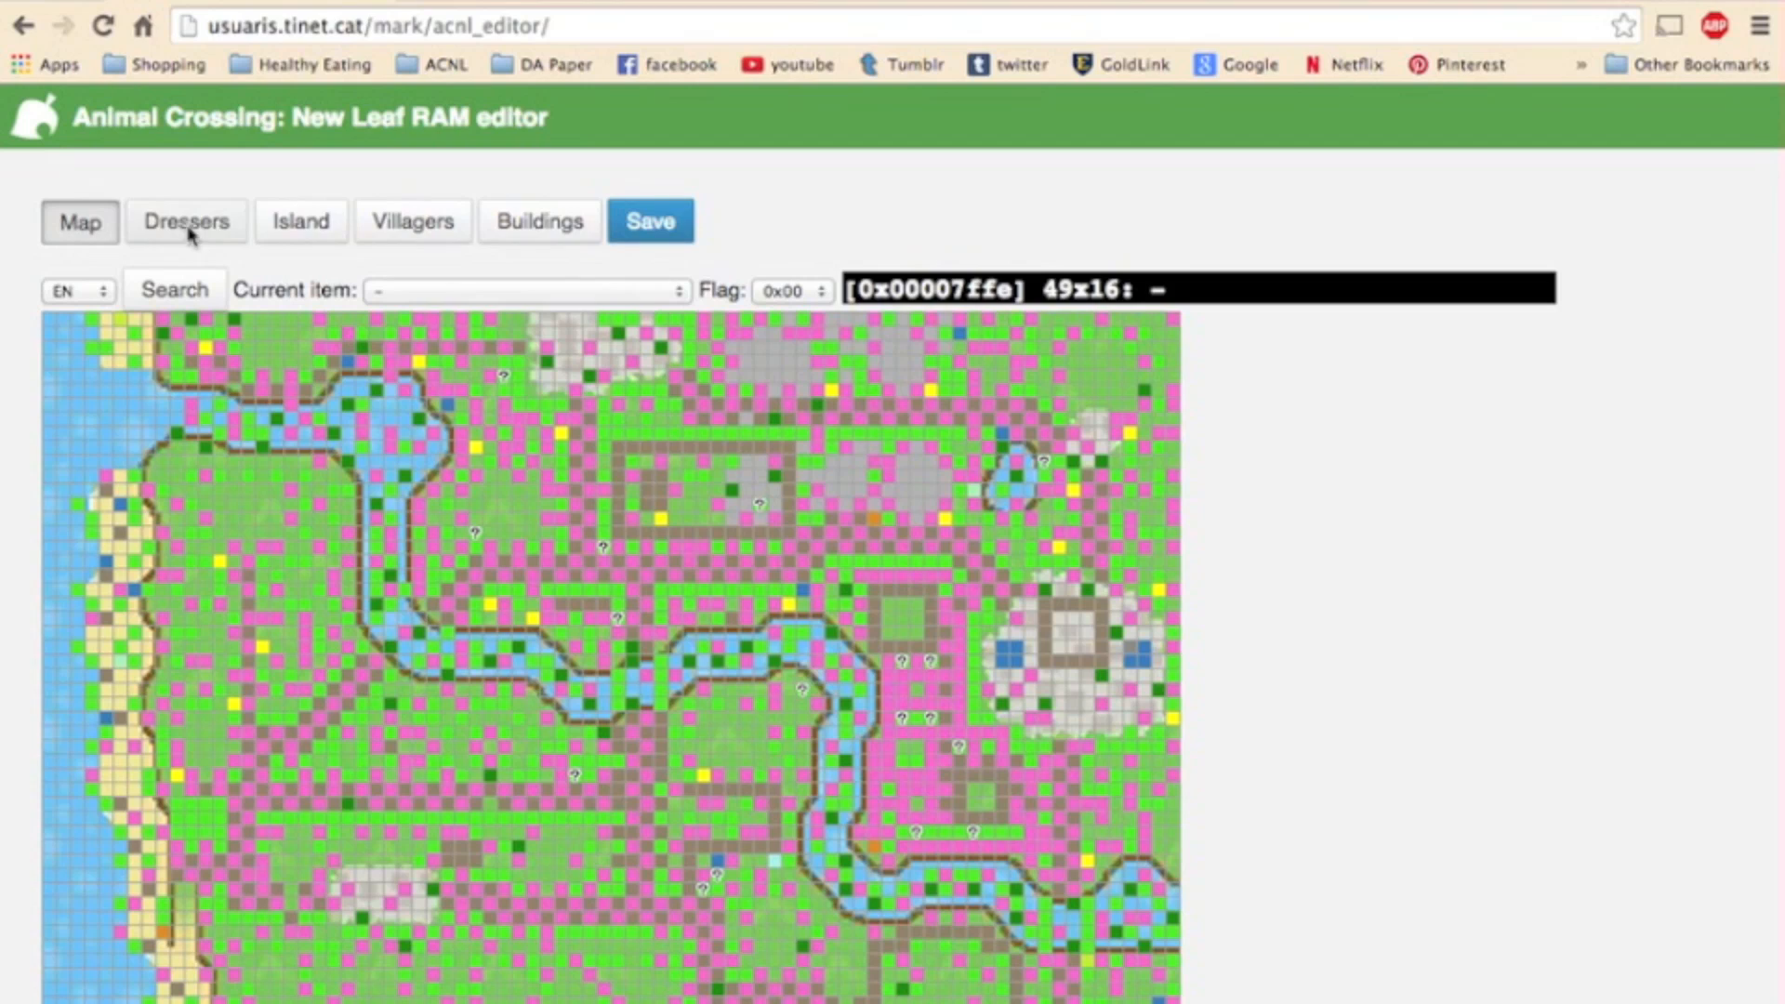
mouse_move(510, 248)
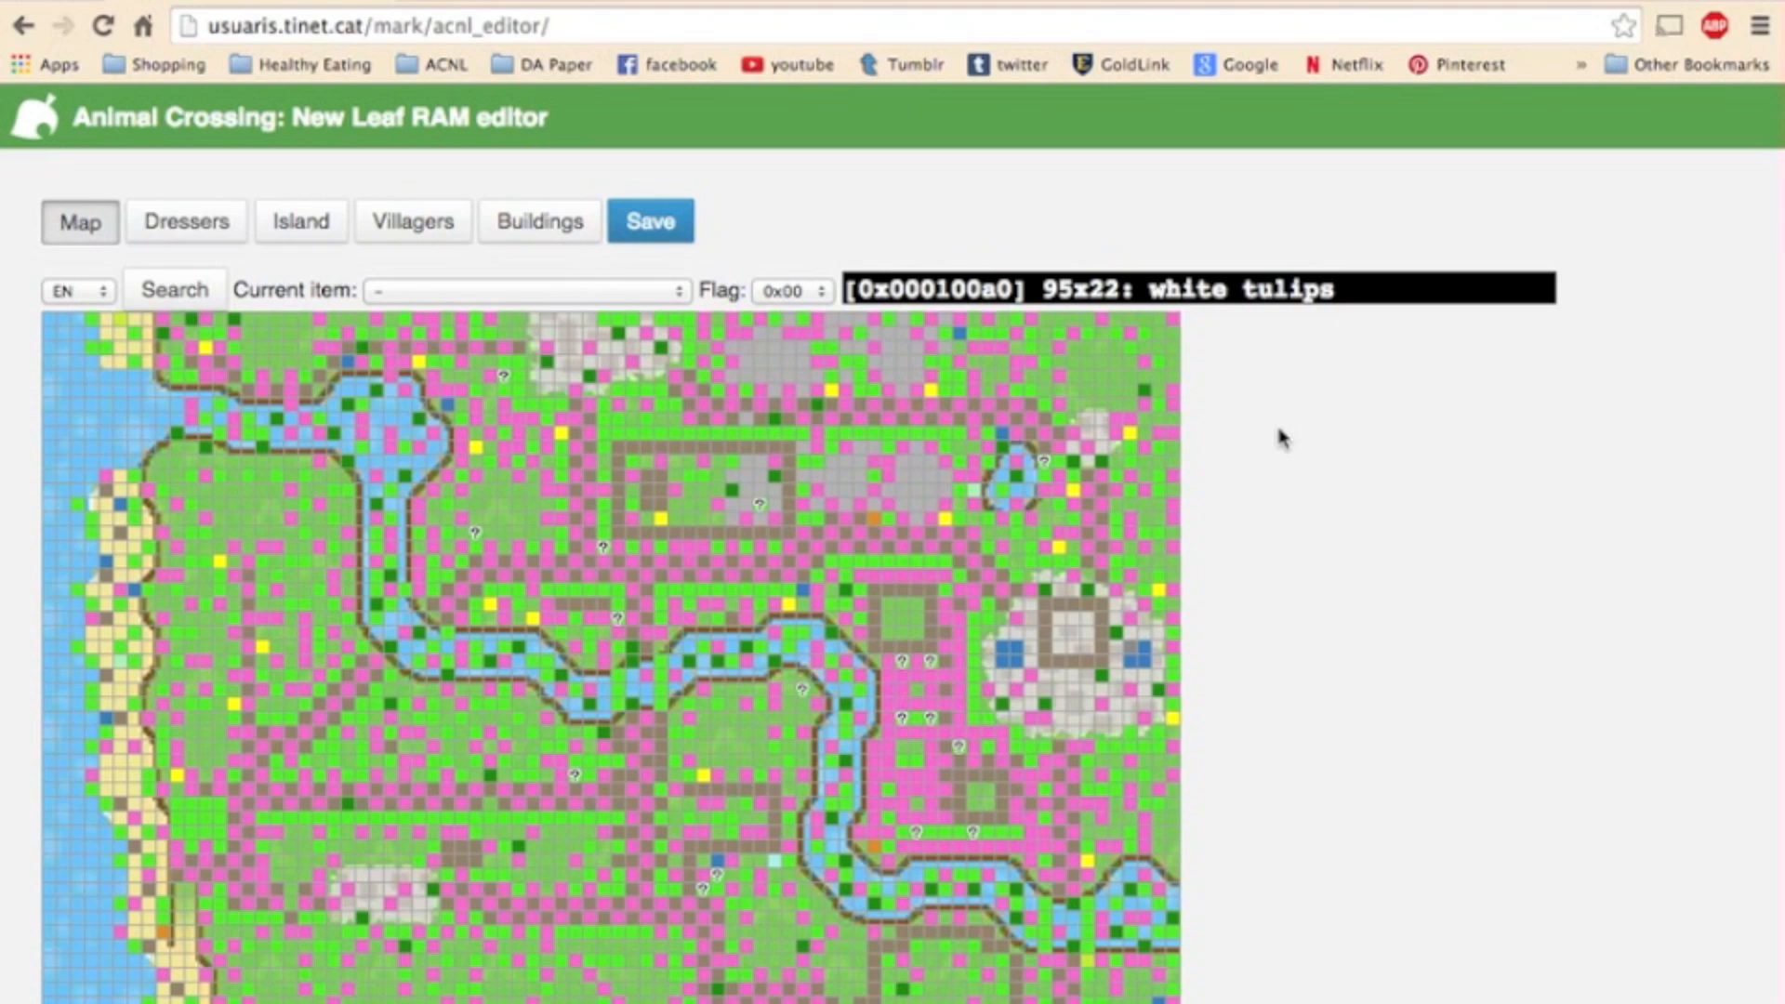
mouse_move(1277, 438)
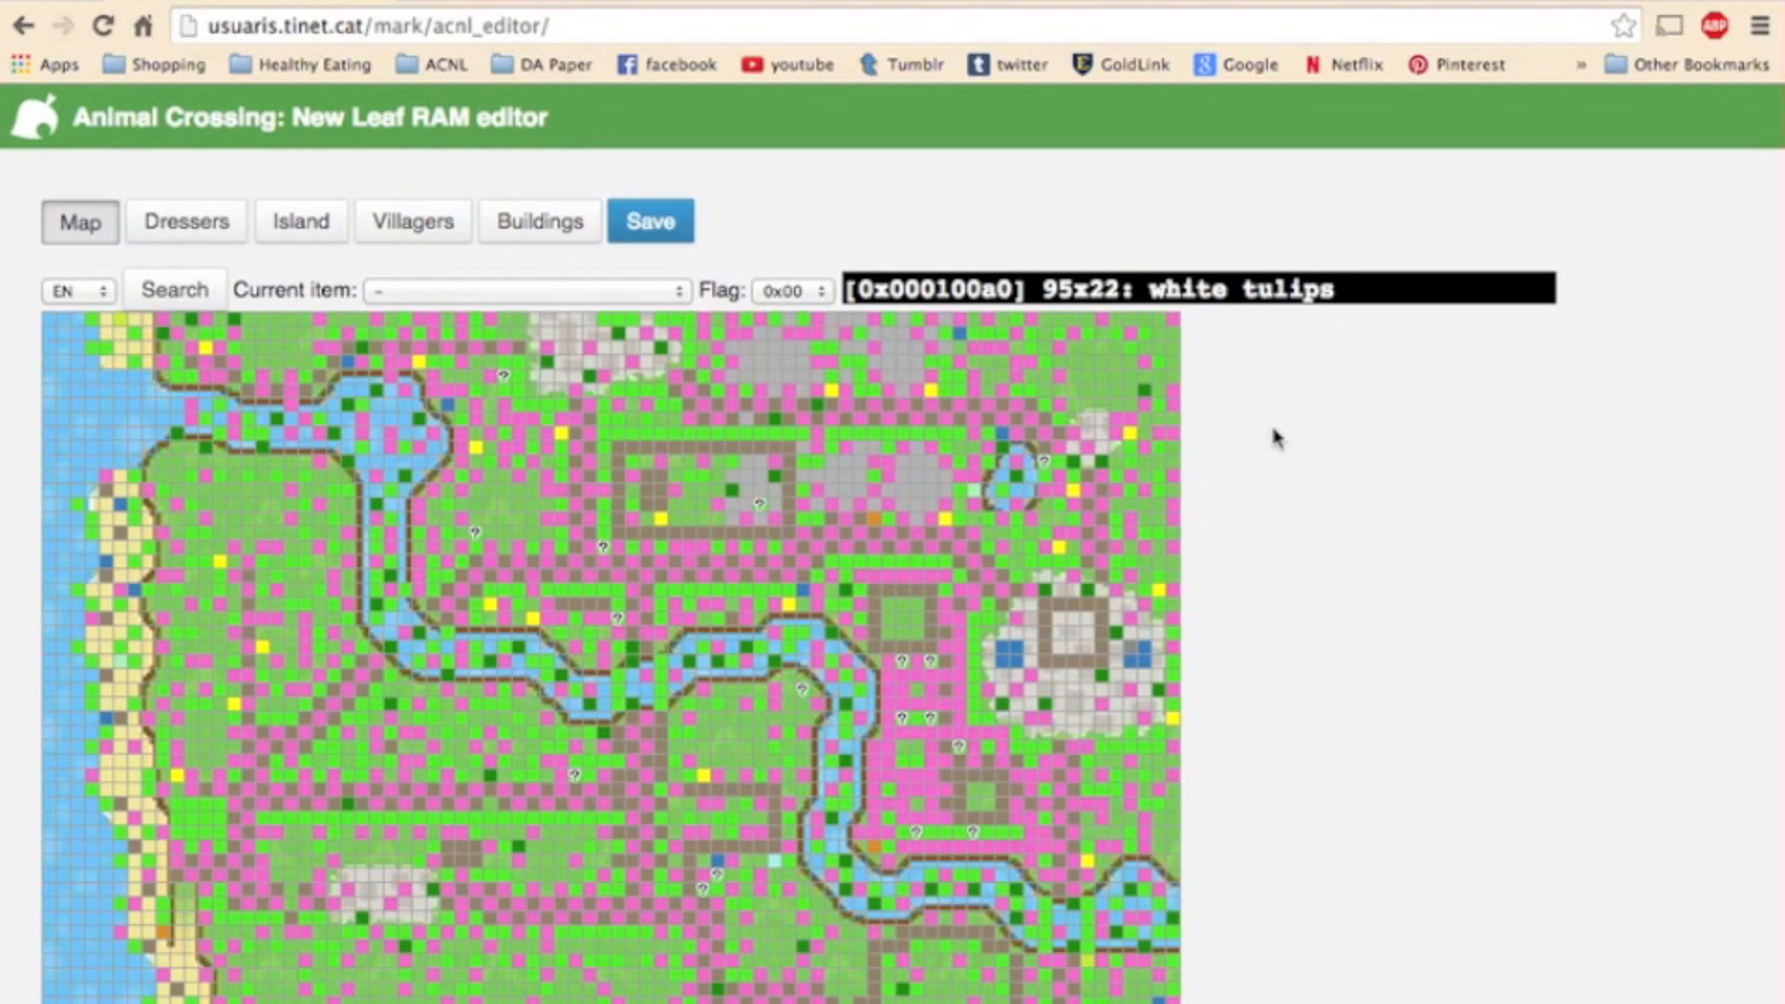
scroll("up", 3)
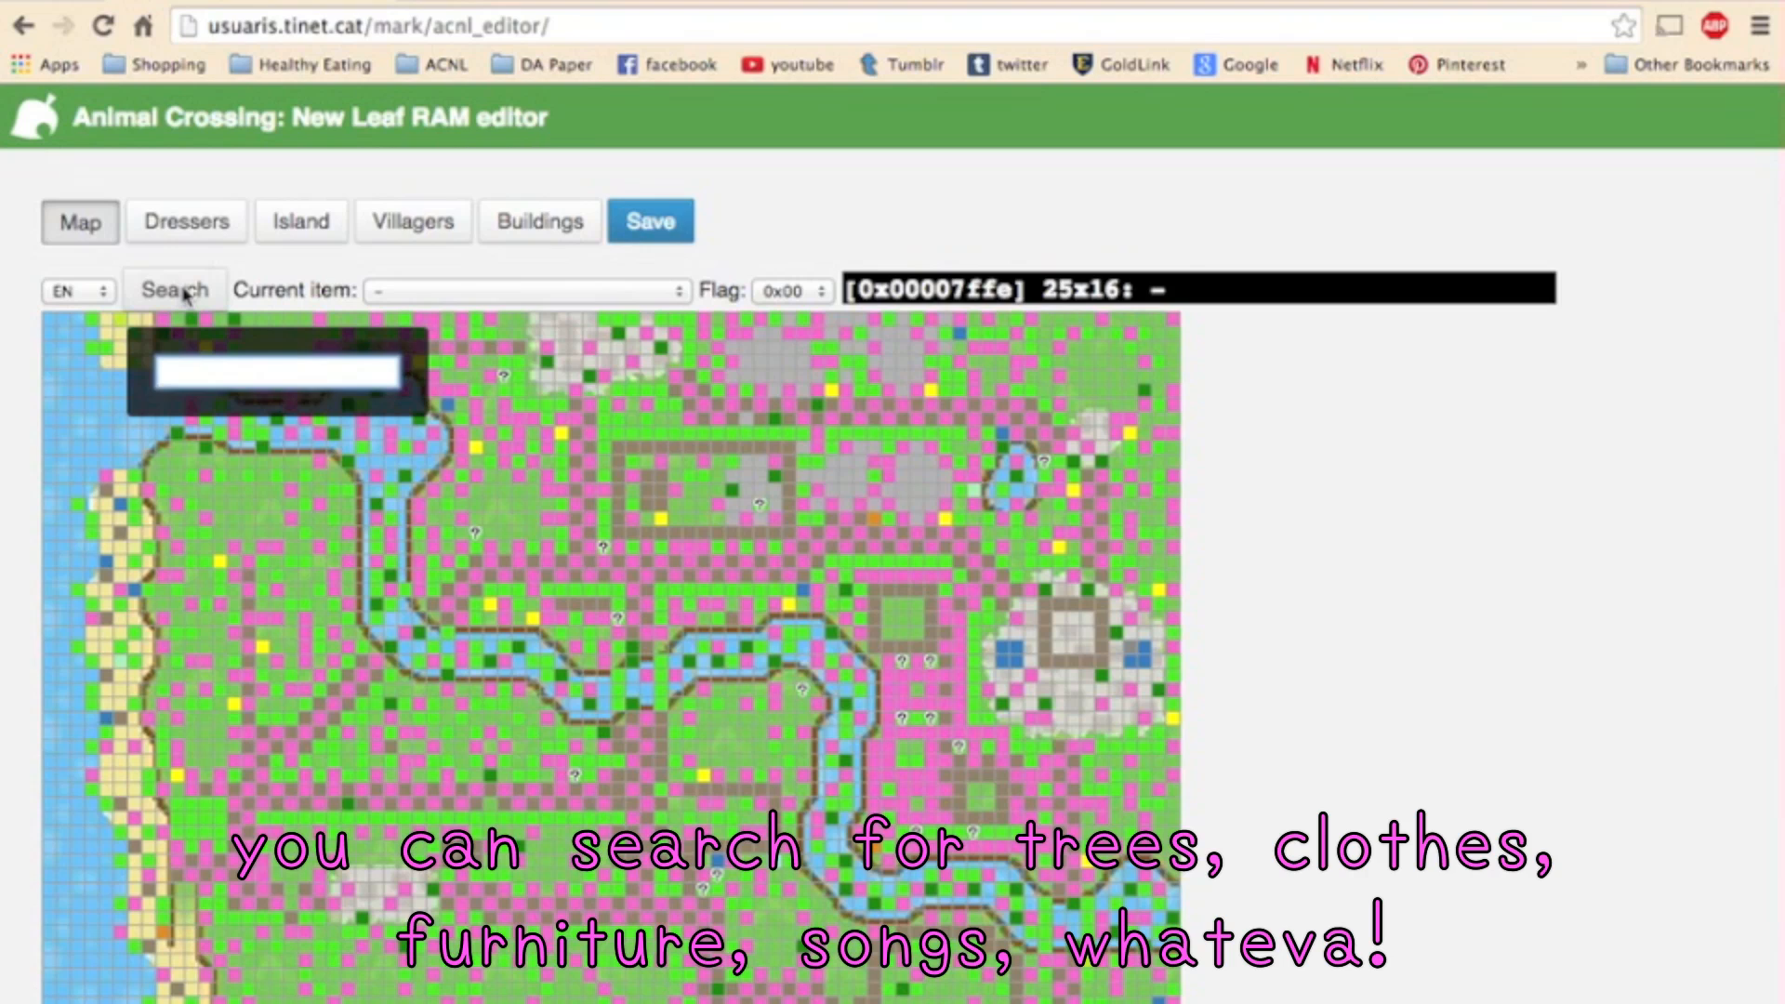
type("tree")
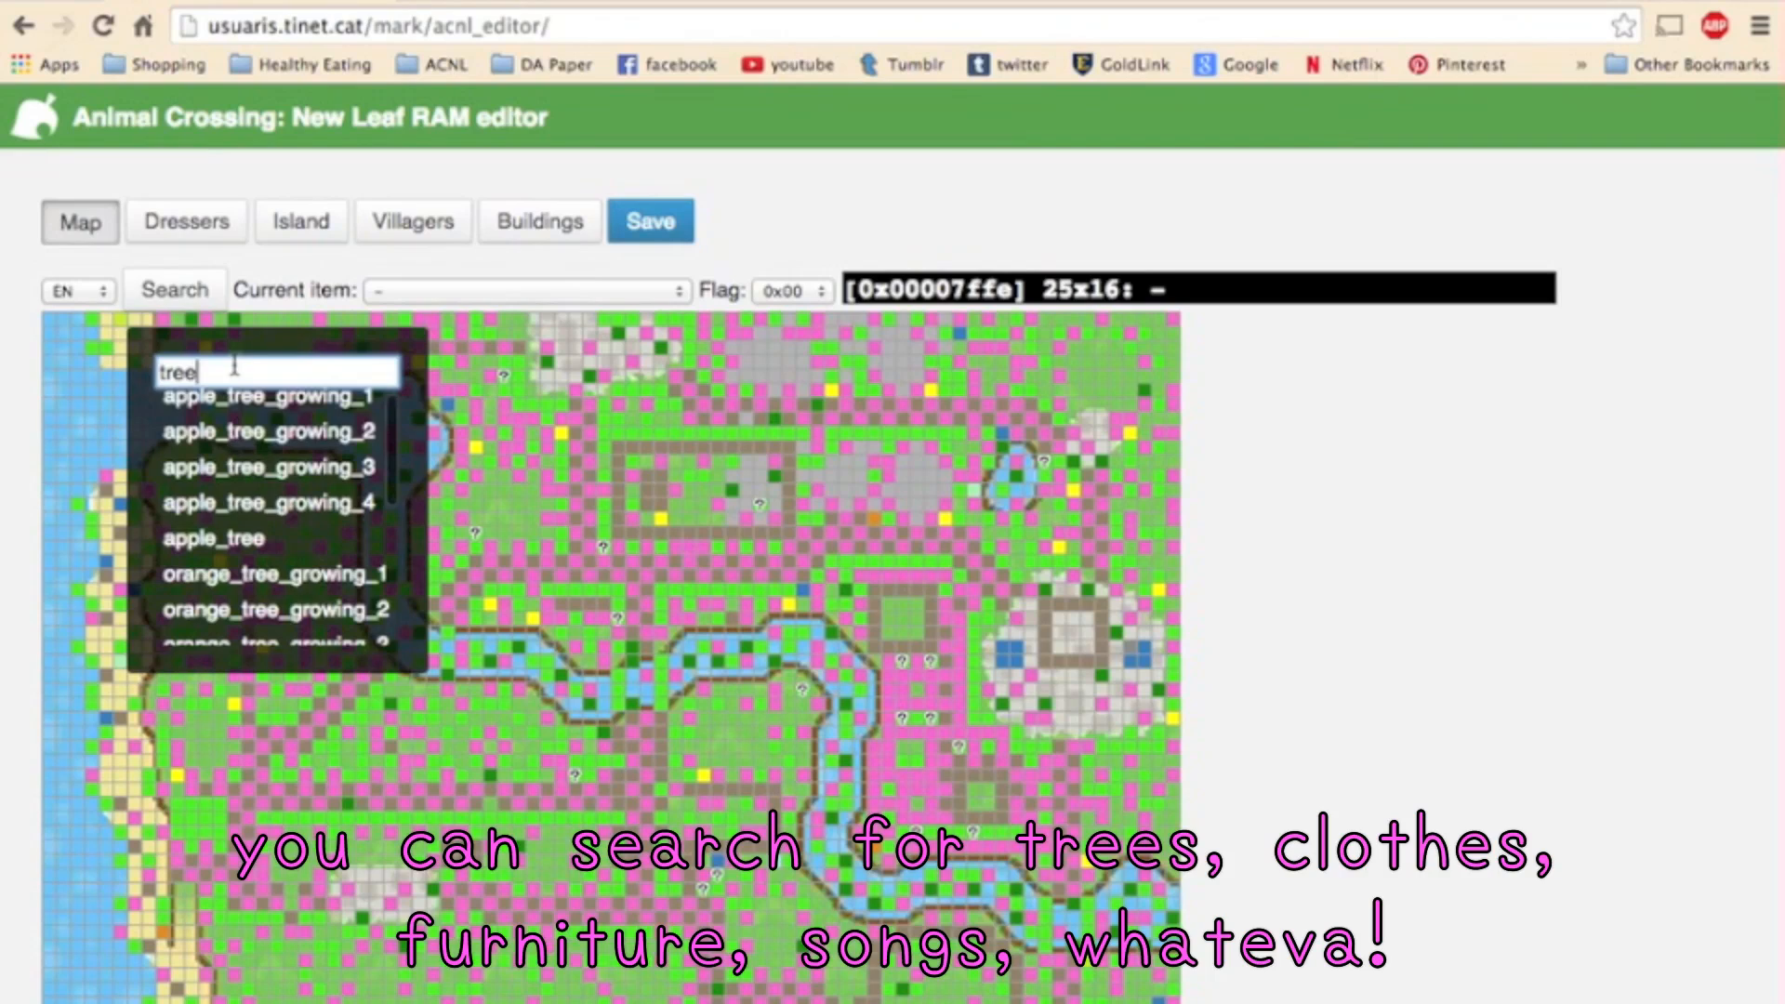
left_click(527, 290)
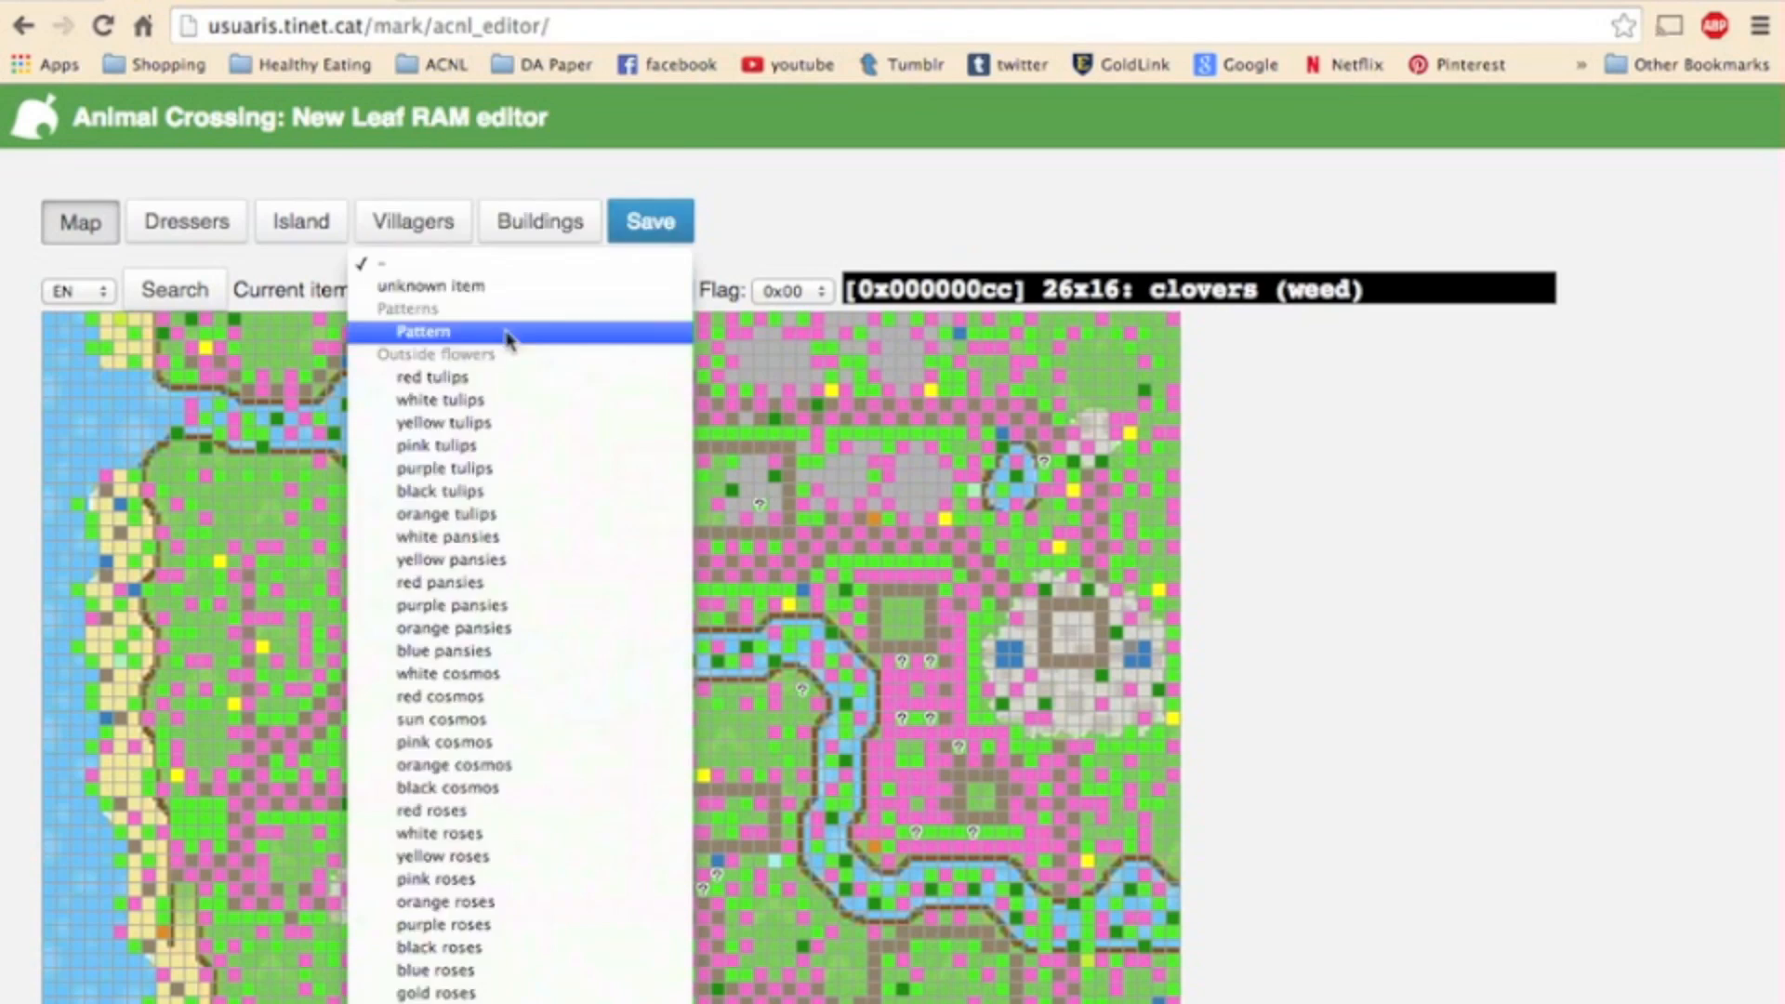
scroll("down", 3)
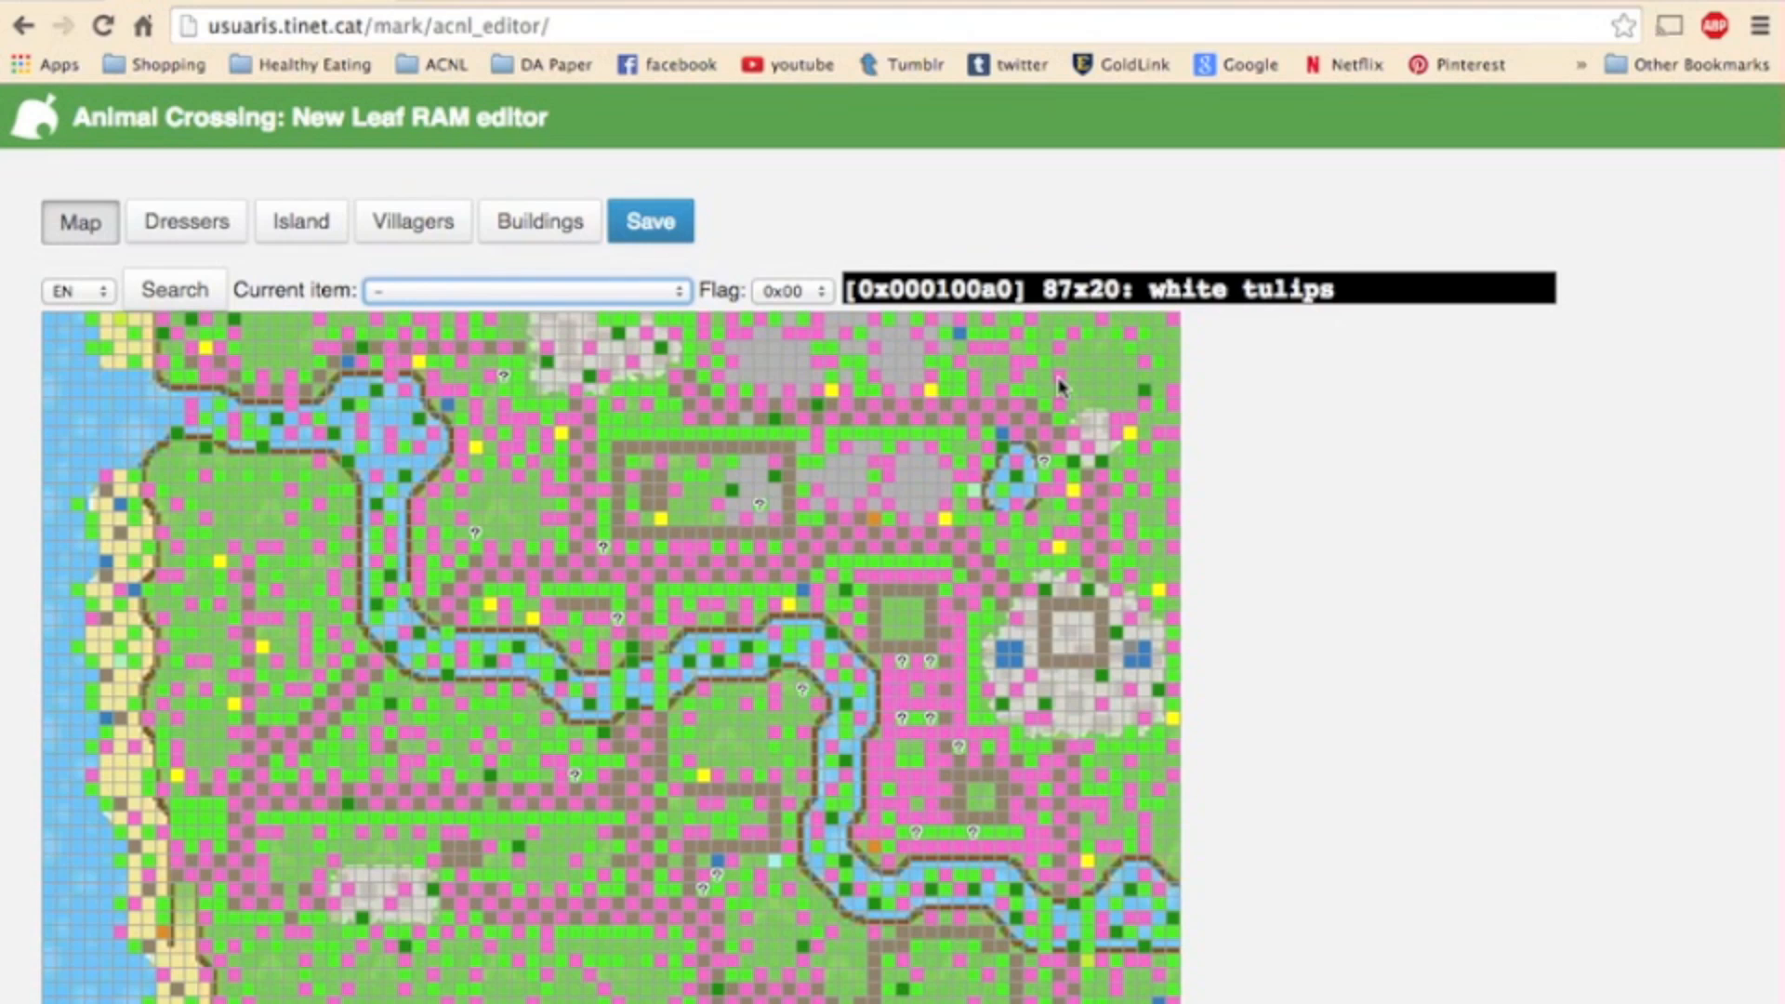
Set bamboo as the Map tab's current item and open the item search.
left_click(526, 291)
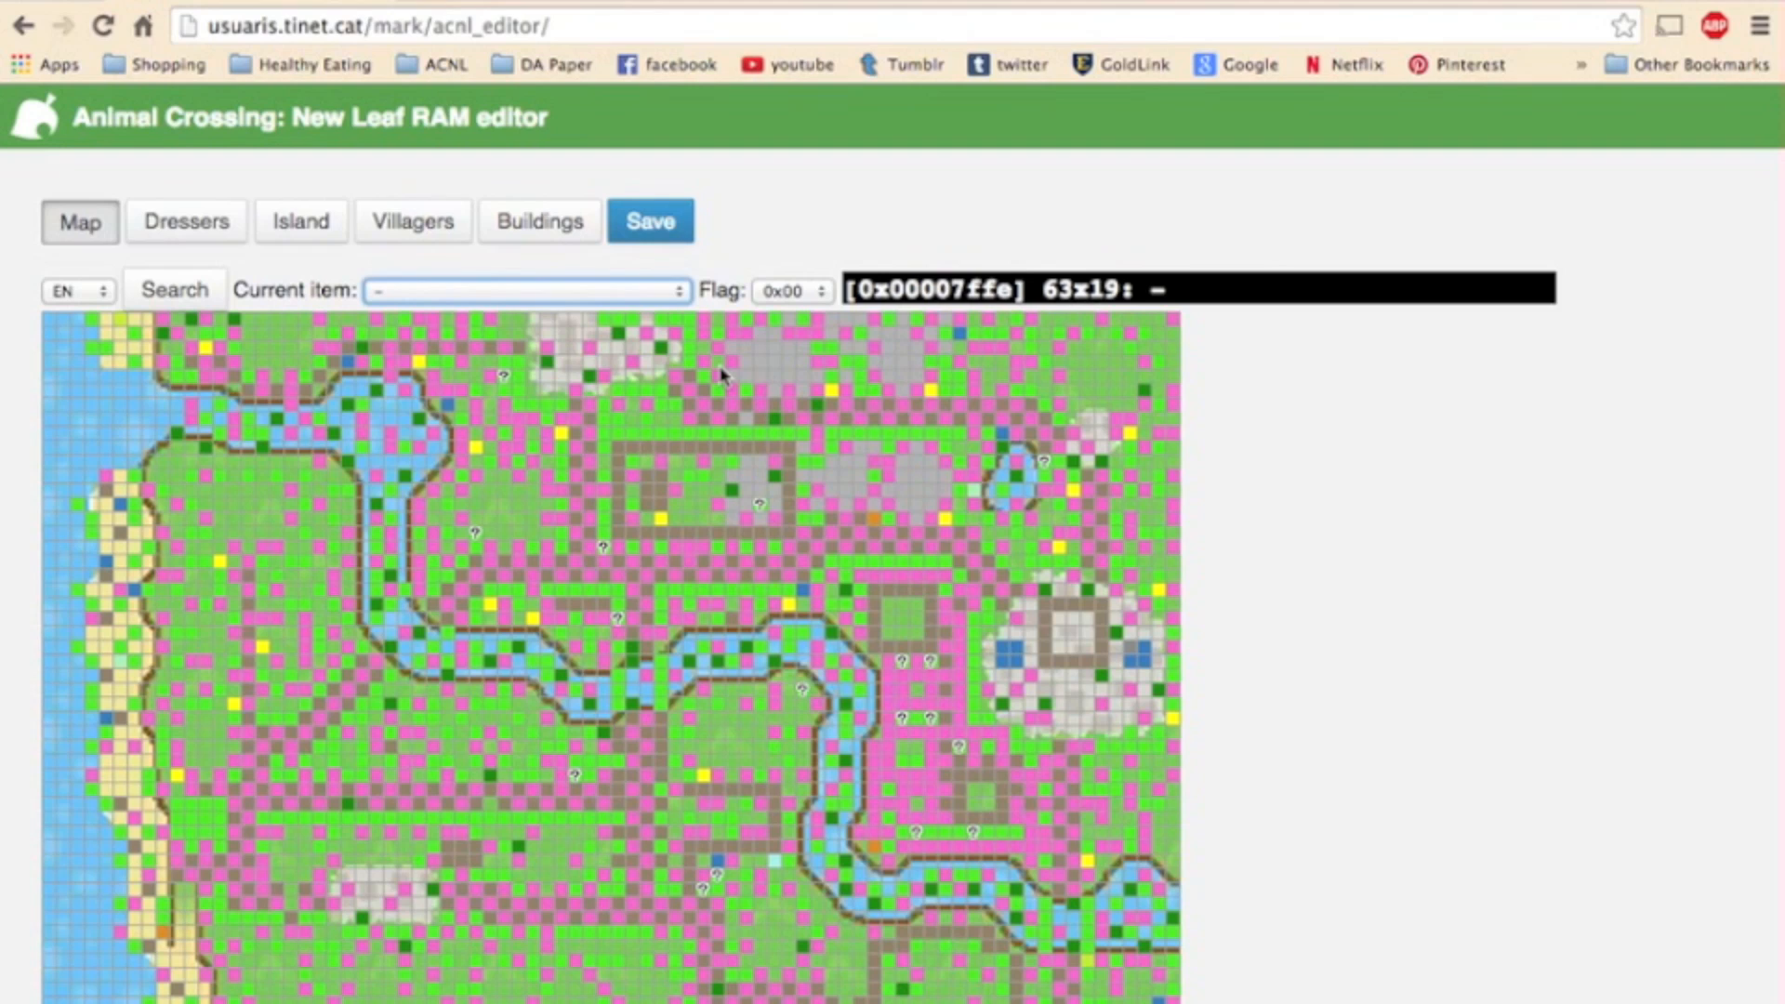
mouse_move(793, 399)
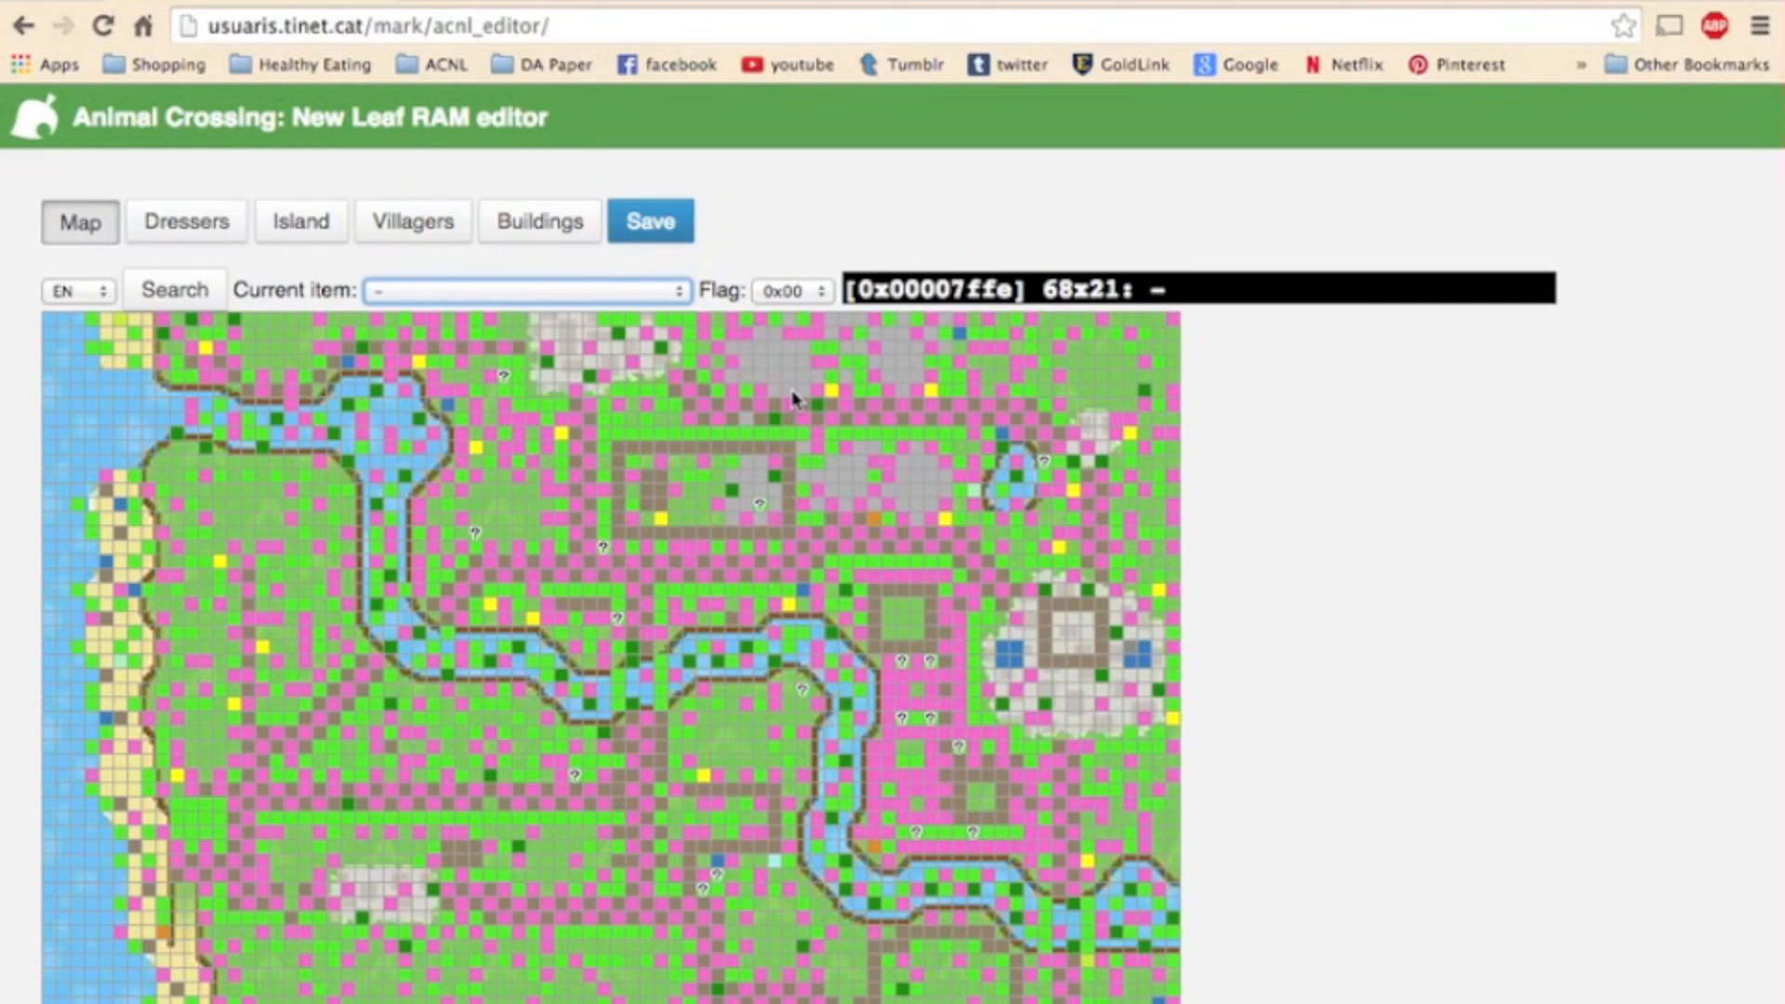
left_click(524, 290)
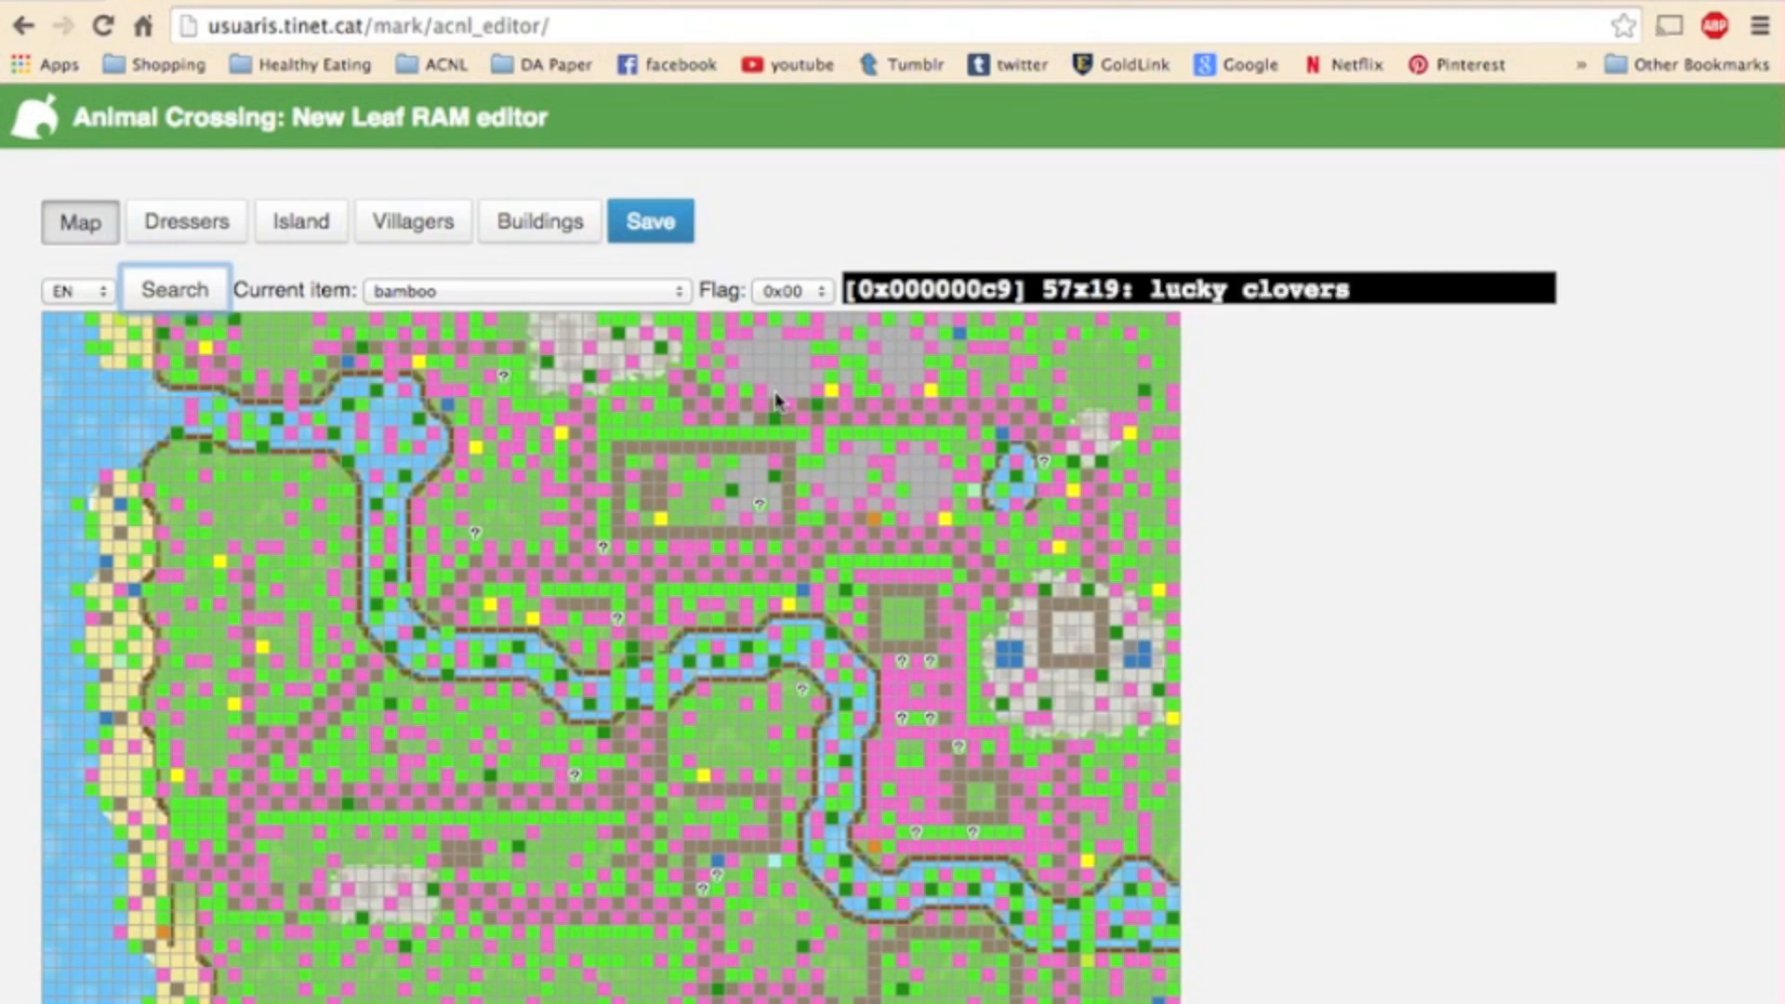
left_click(523, 290)
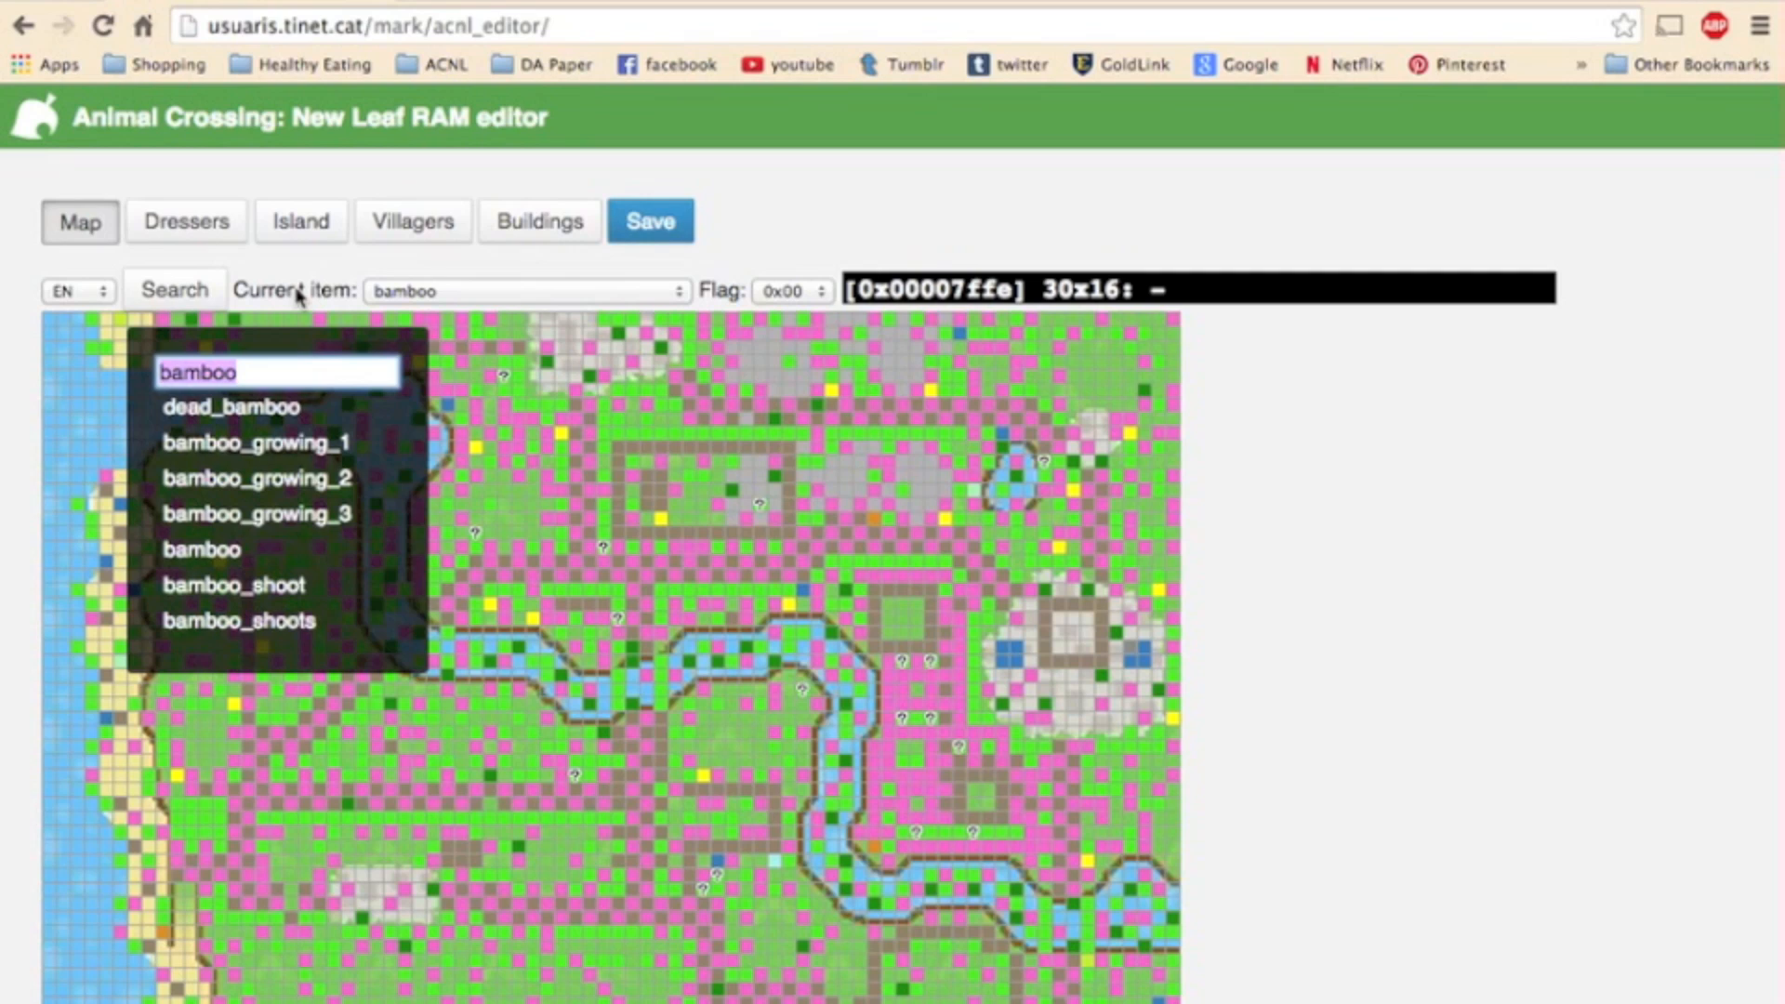
Search the item list for 'stump'.
type("stump")
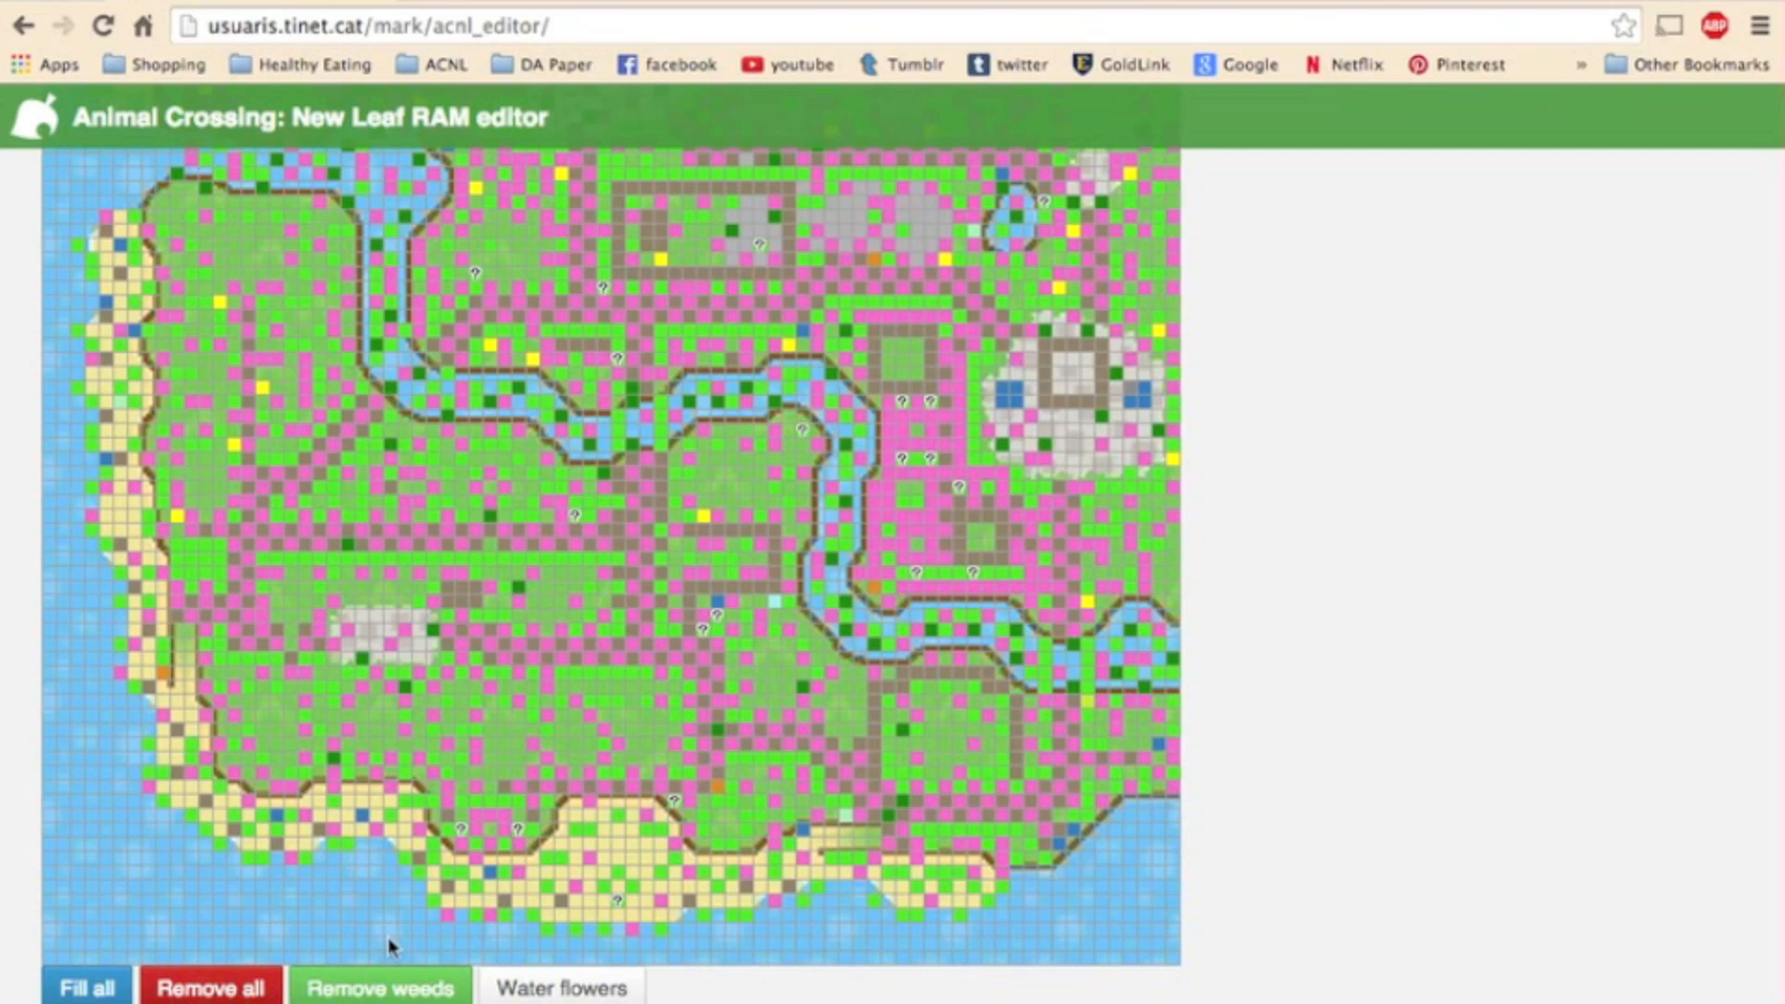
Show the Dressers tab with each player's pockets and dressers.
left_click(186, 221)
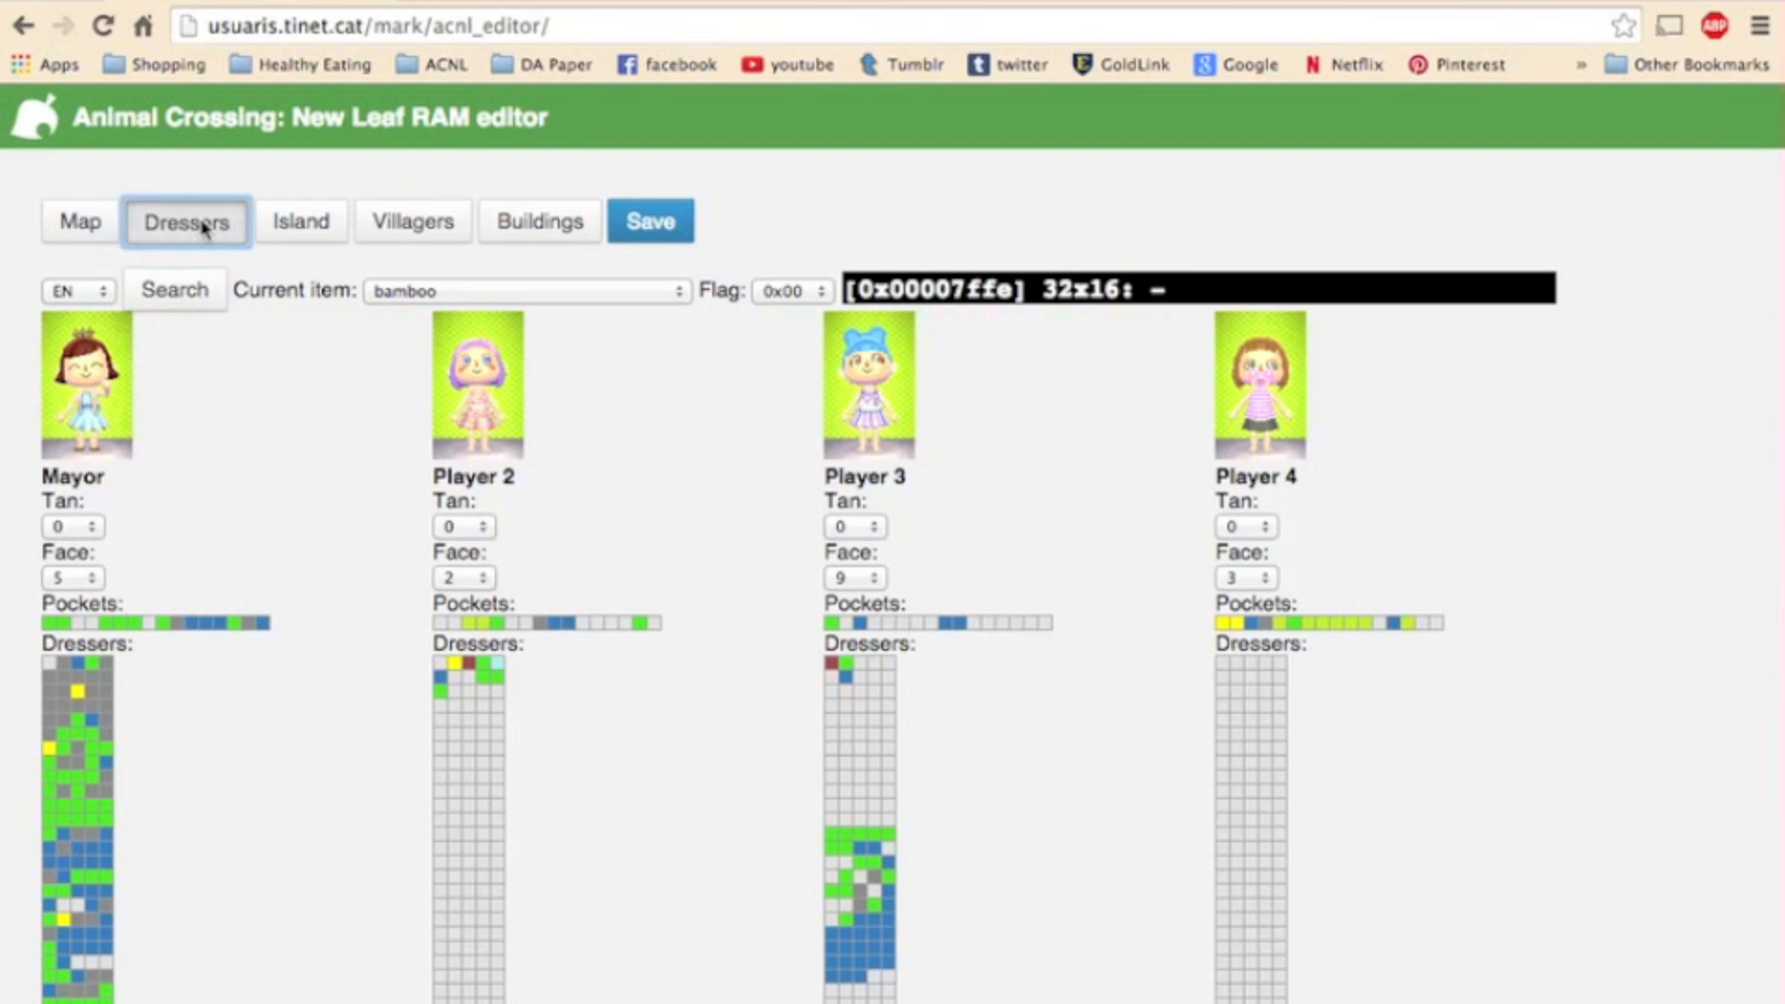
scroll("up", 3)
type("red tu")
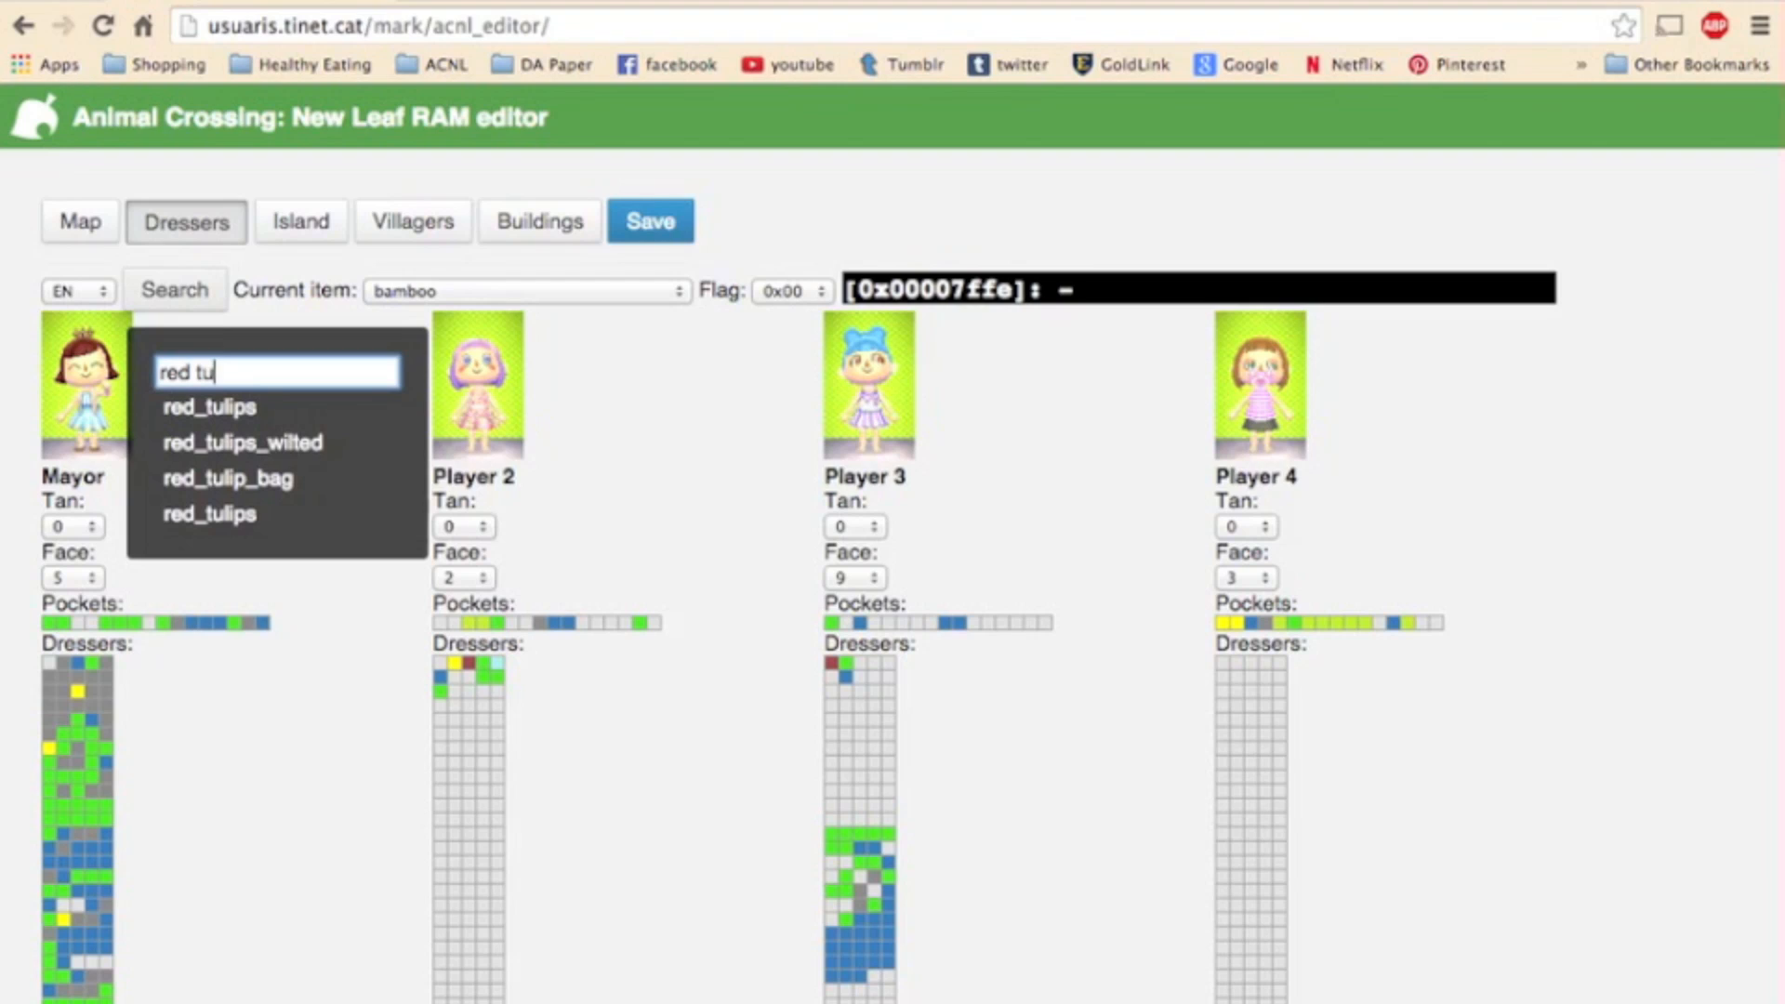
mouse_move(260, 483)
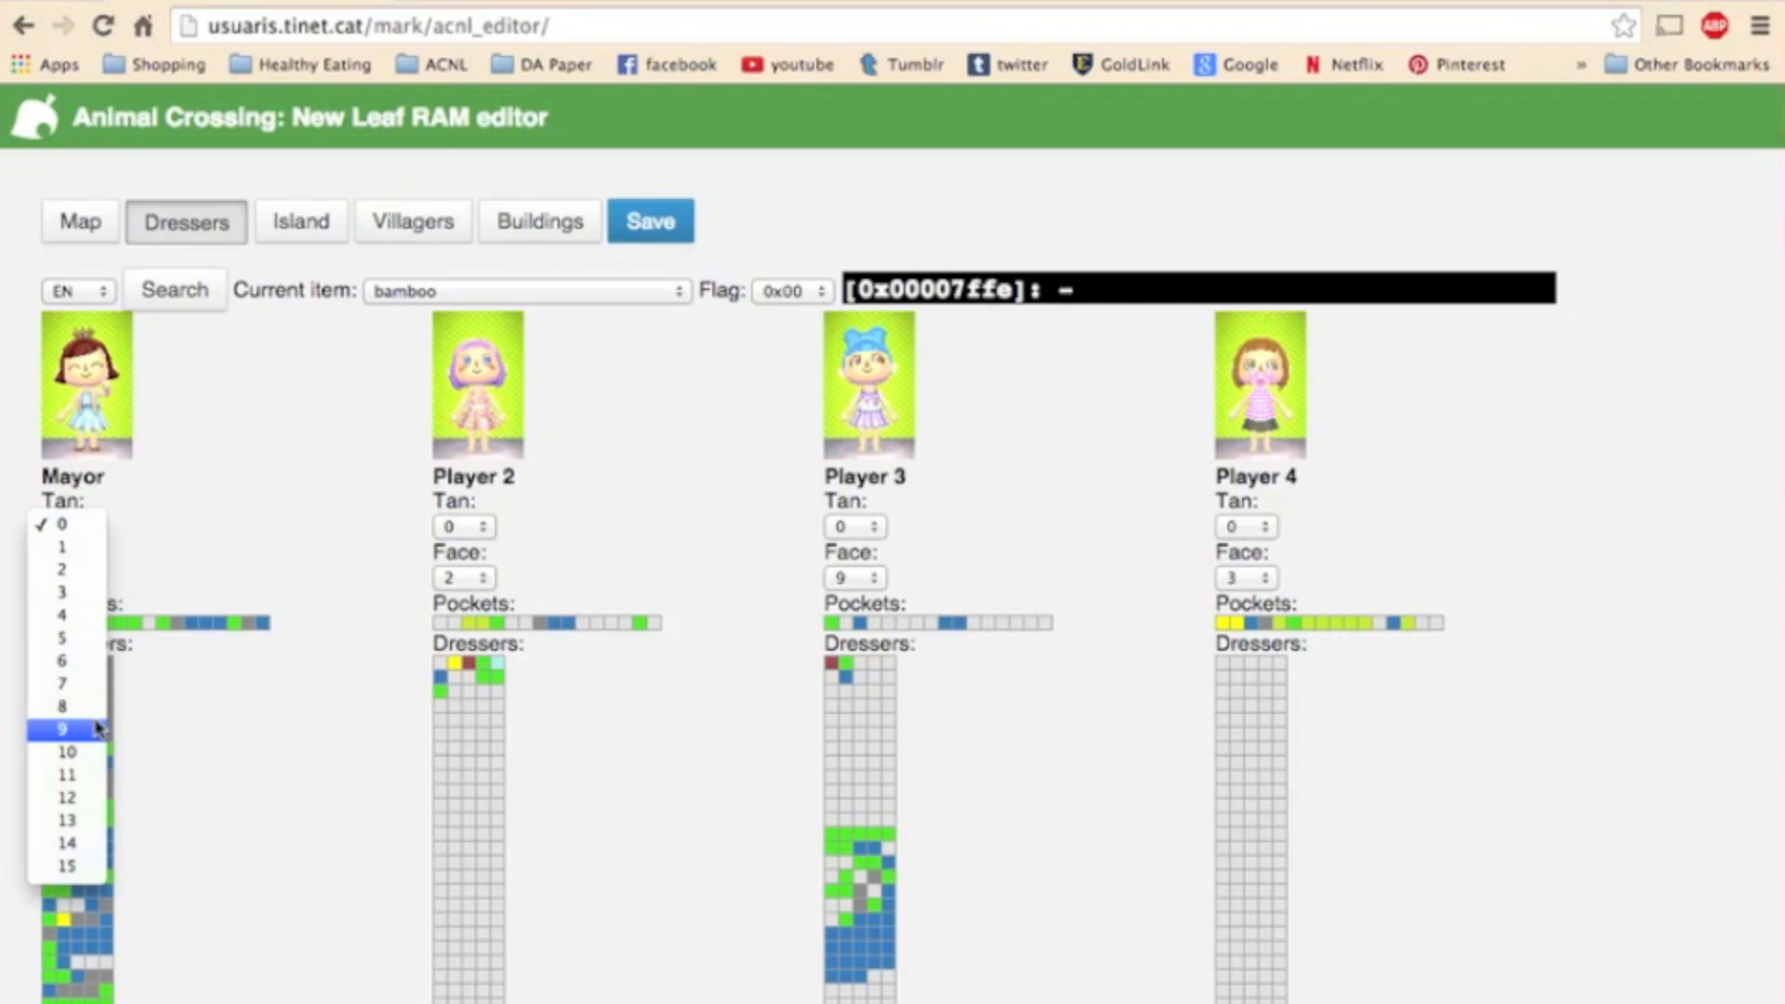
Scroll through badges and patterns, view the island map, then list the ten villagers.
scroll("down", 3)
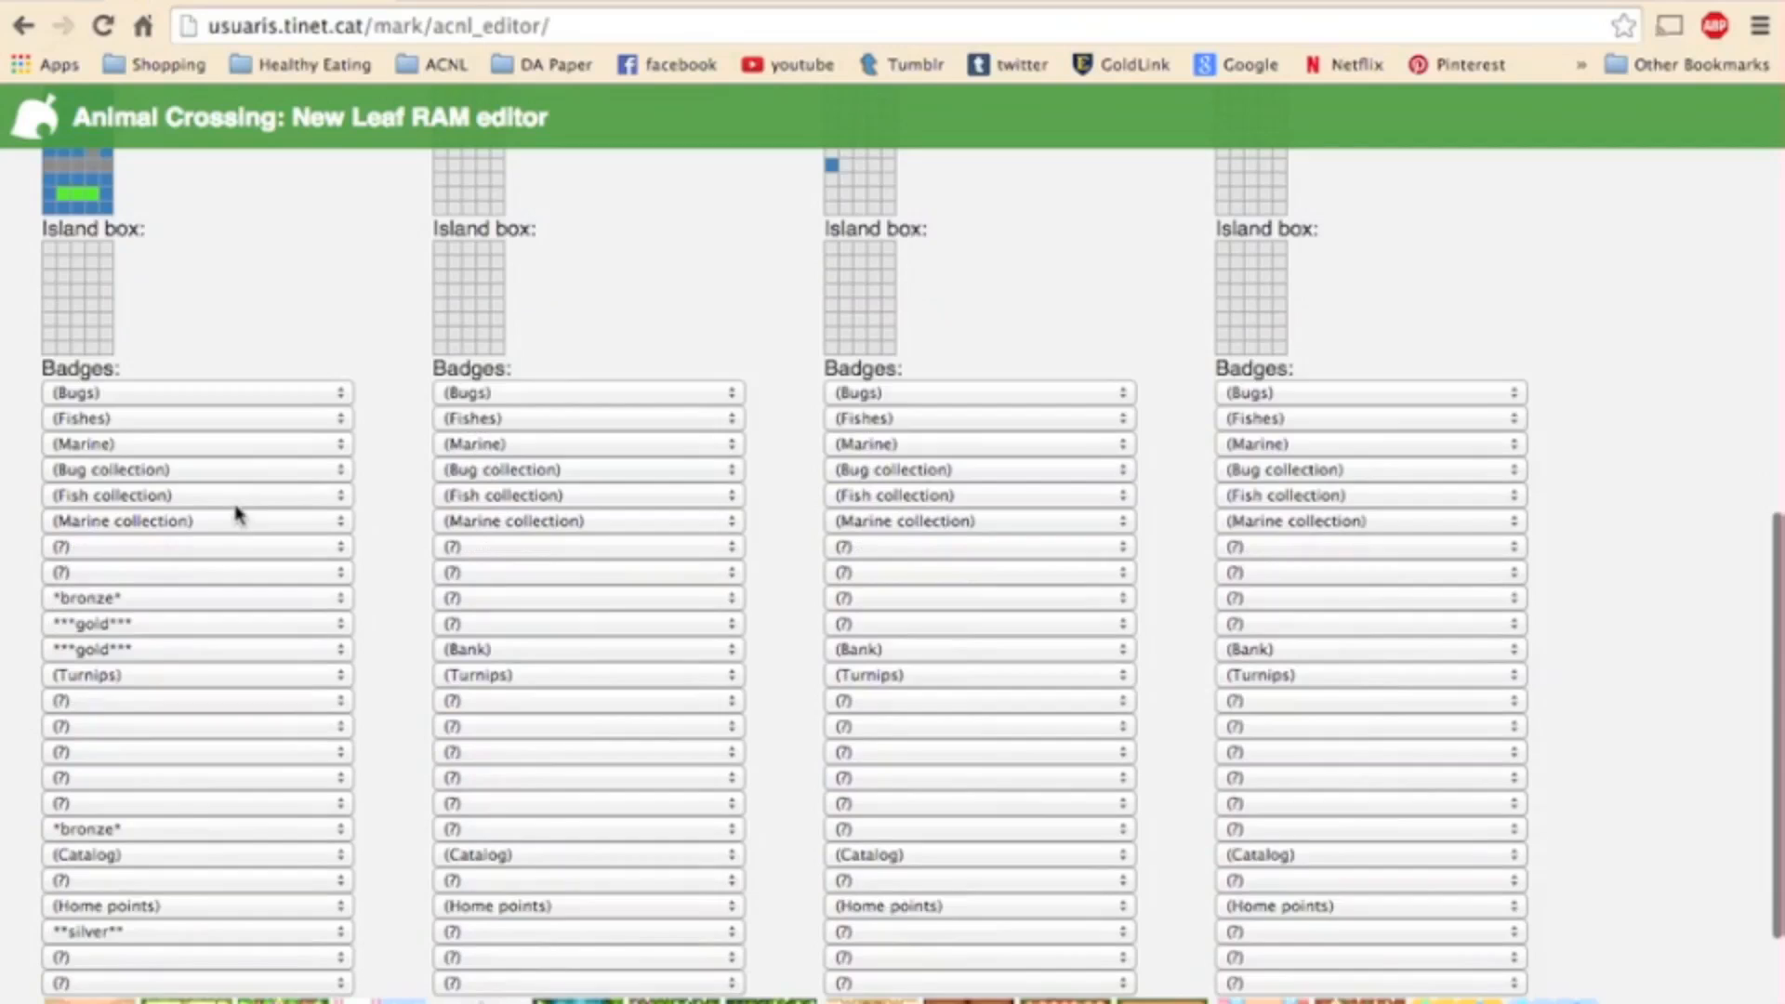
scroll("down", 3)
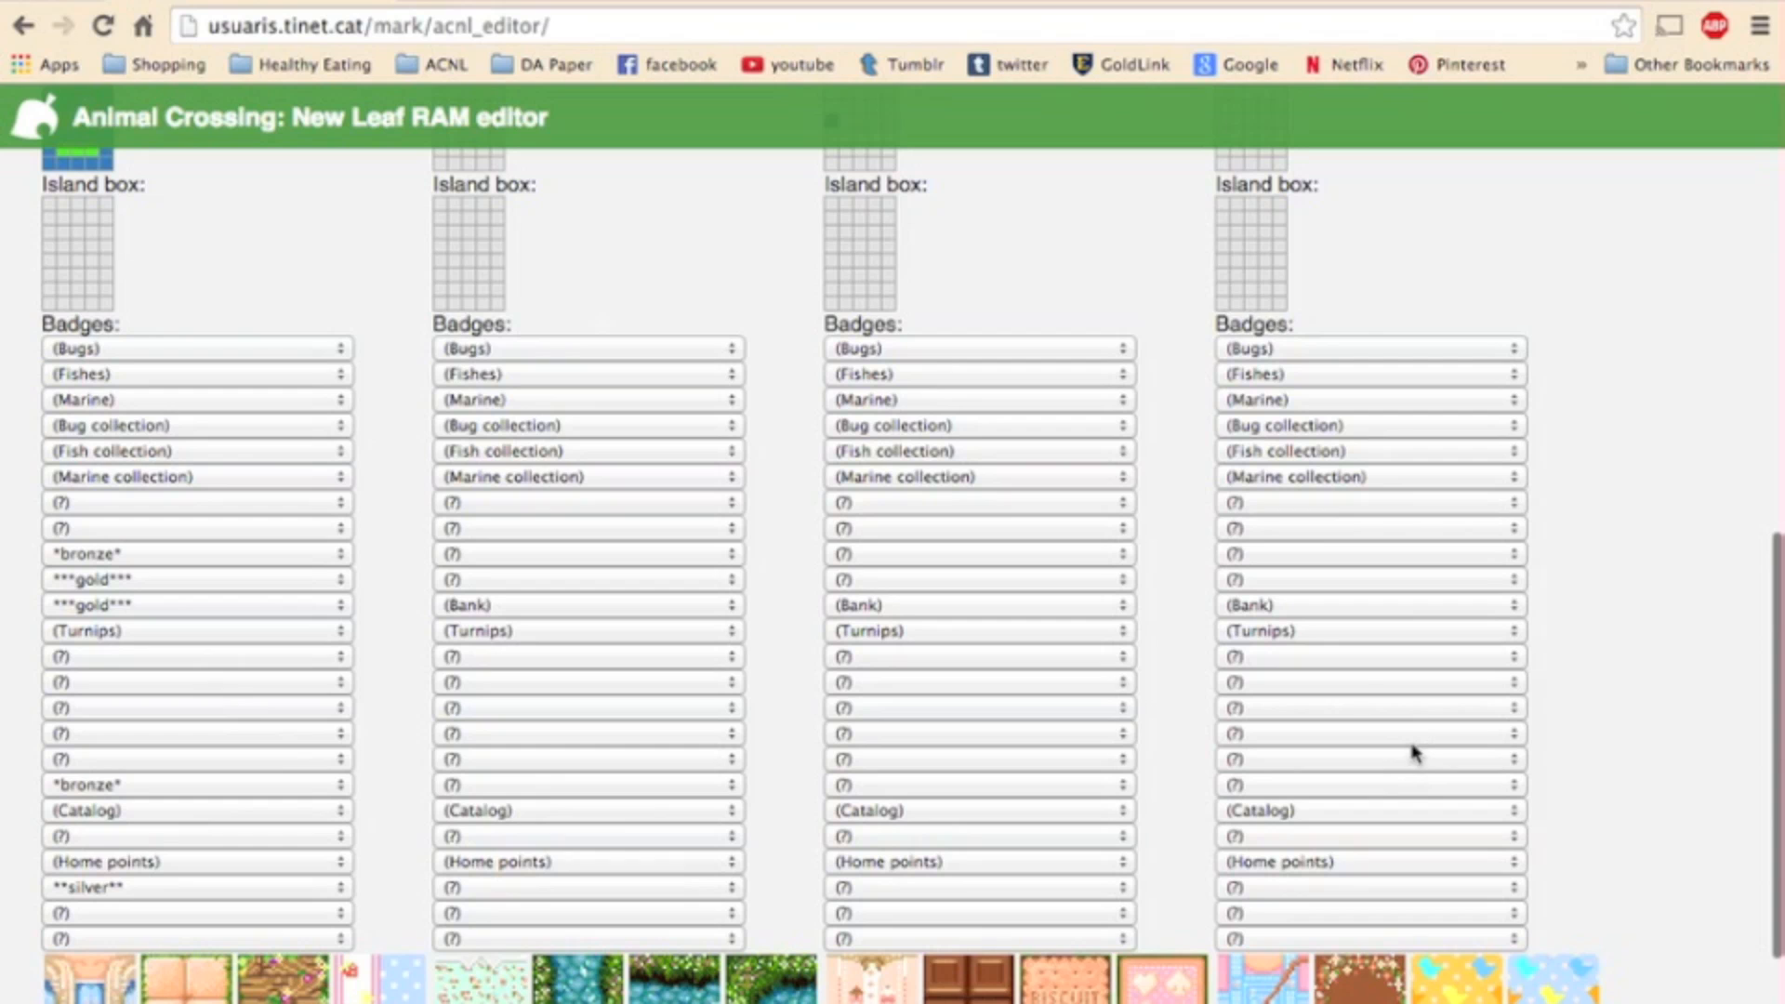
scroll("down", 3)
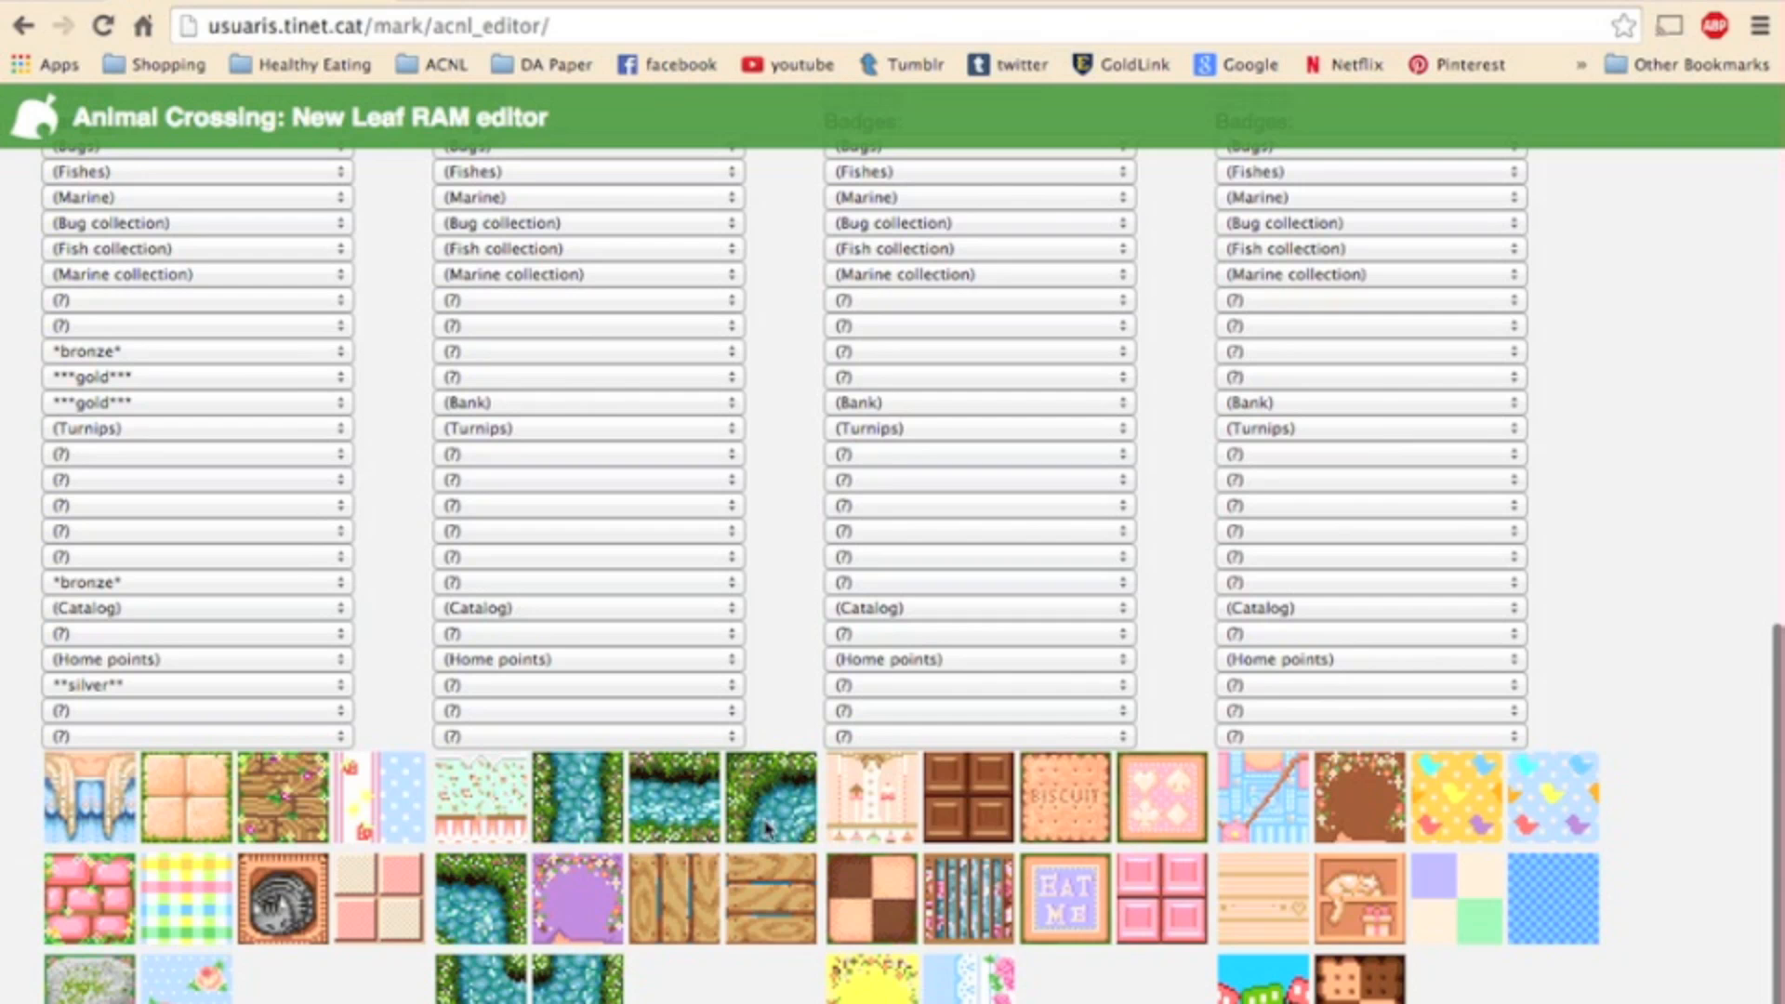
left_click(300, 221)
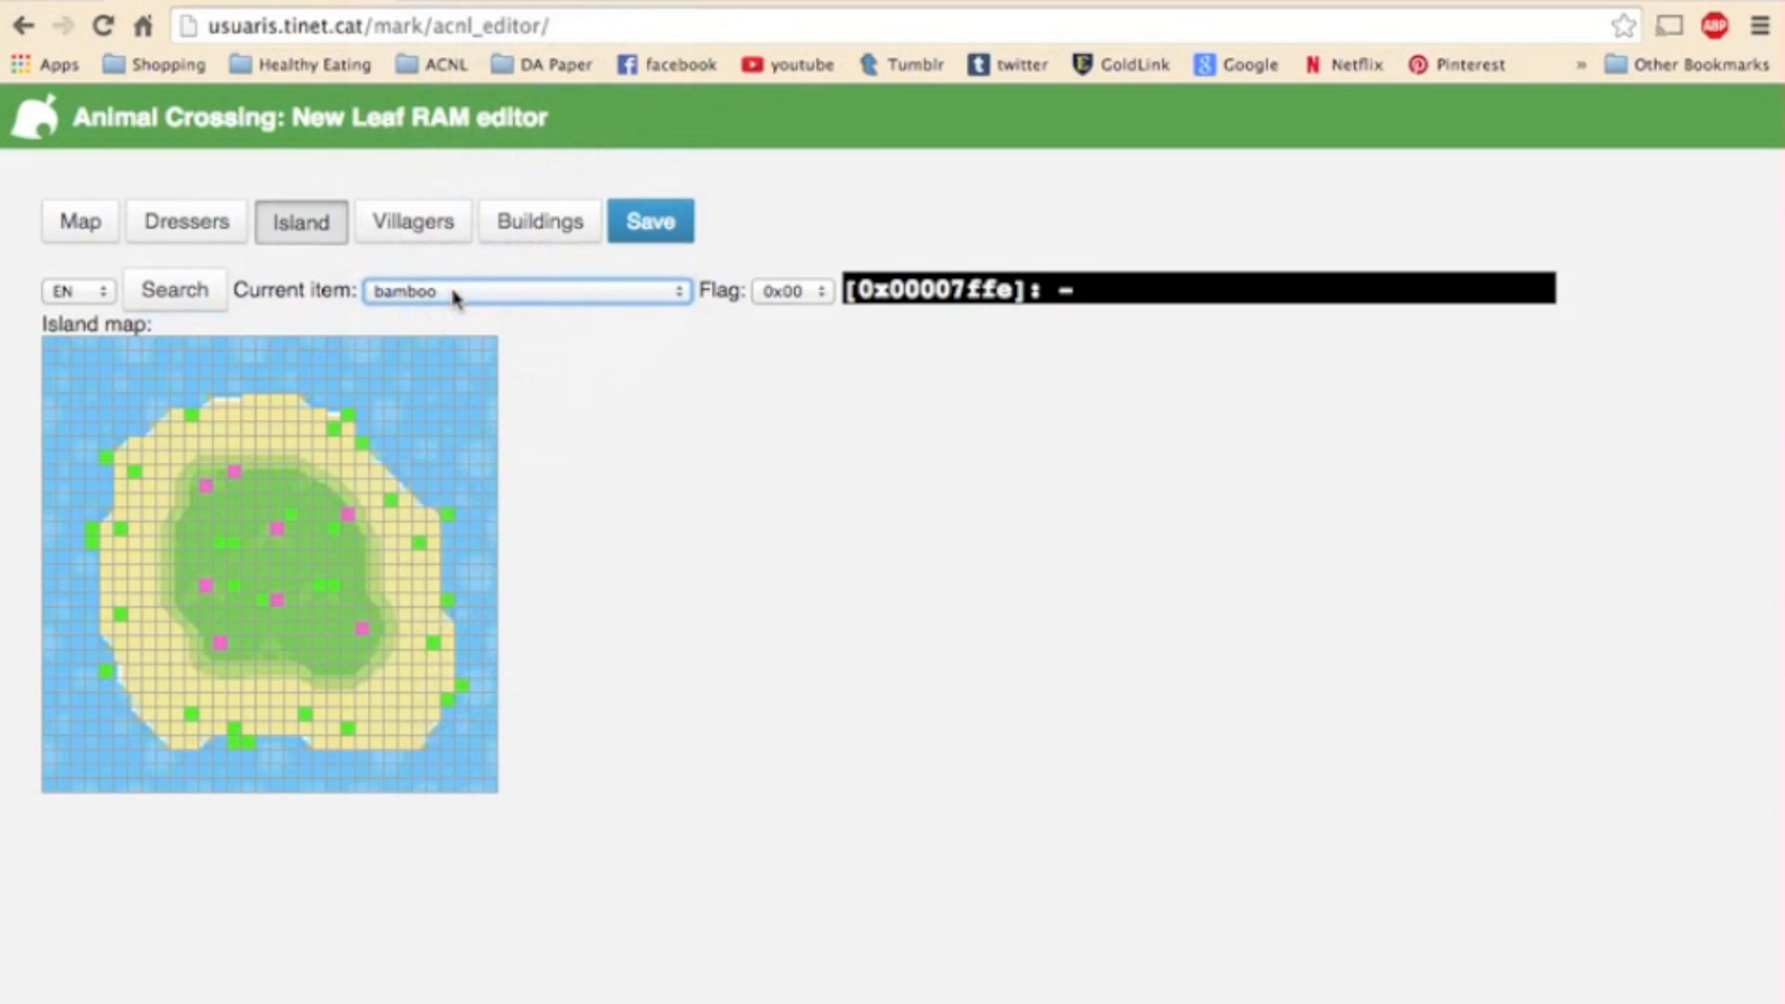
left_click(412, 221)
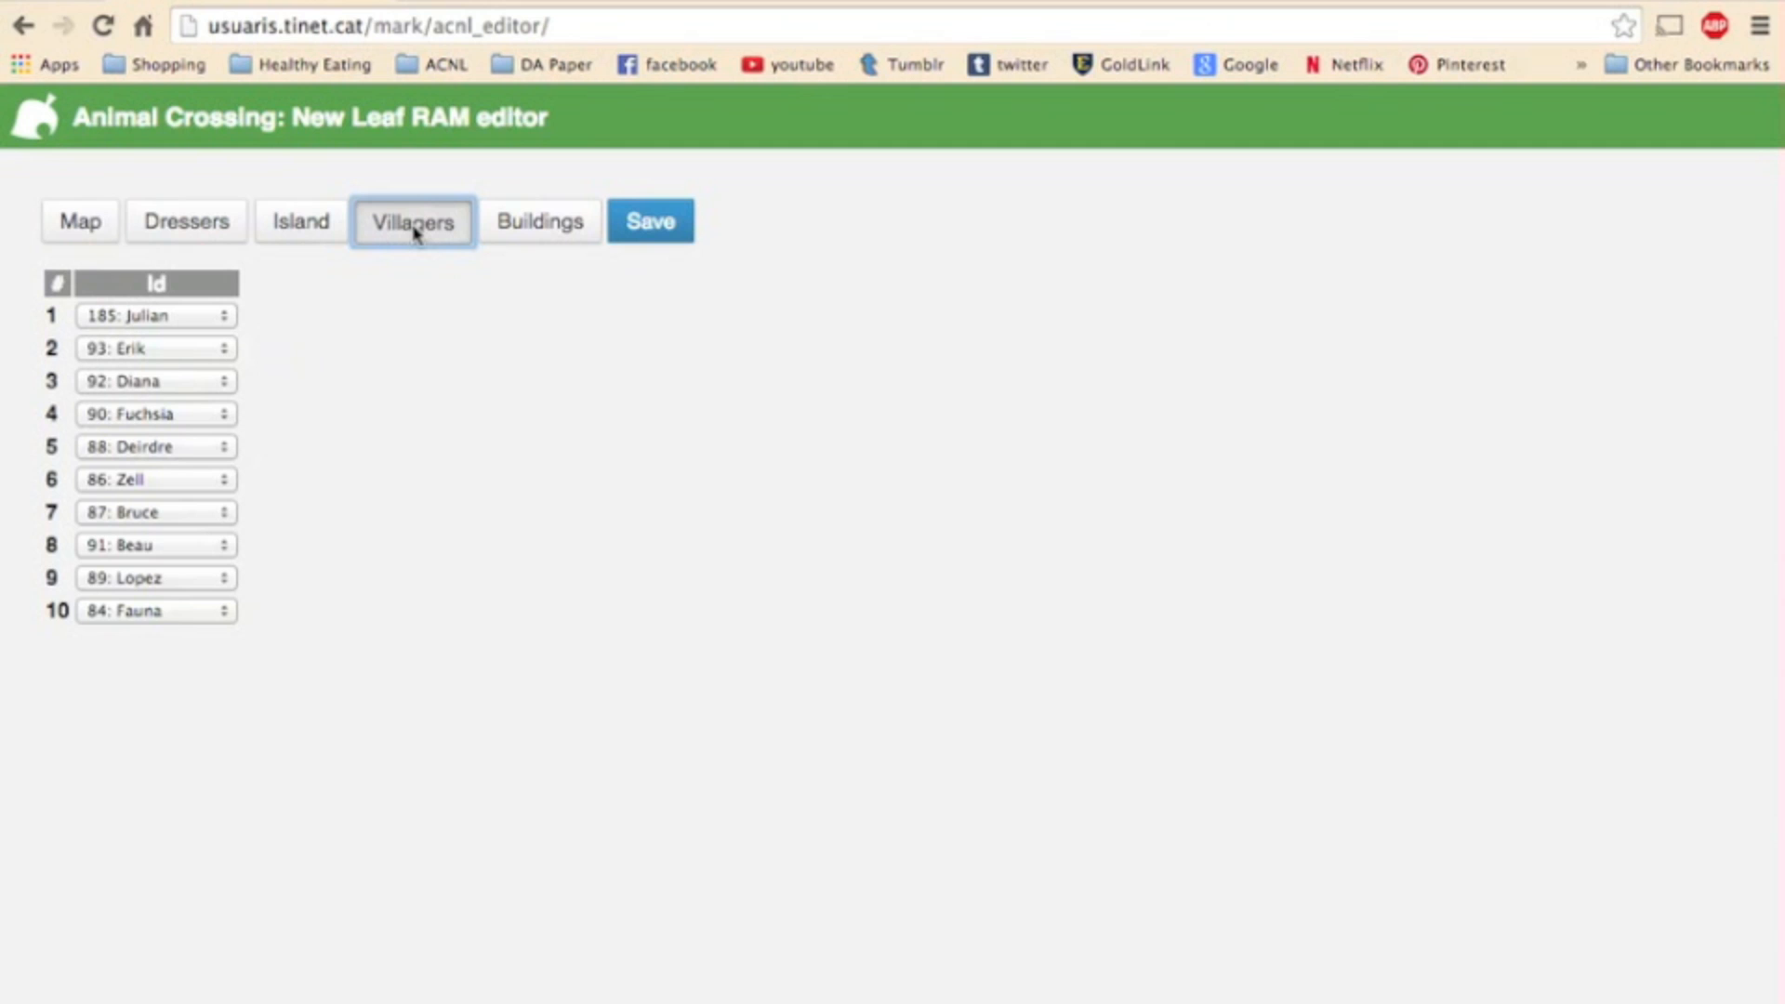
mouse_move(52, 620)
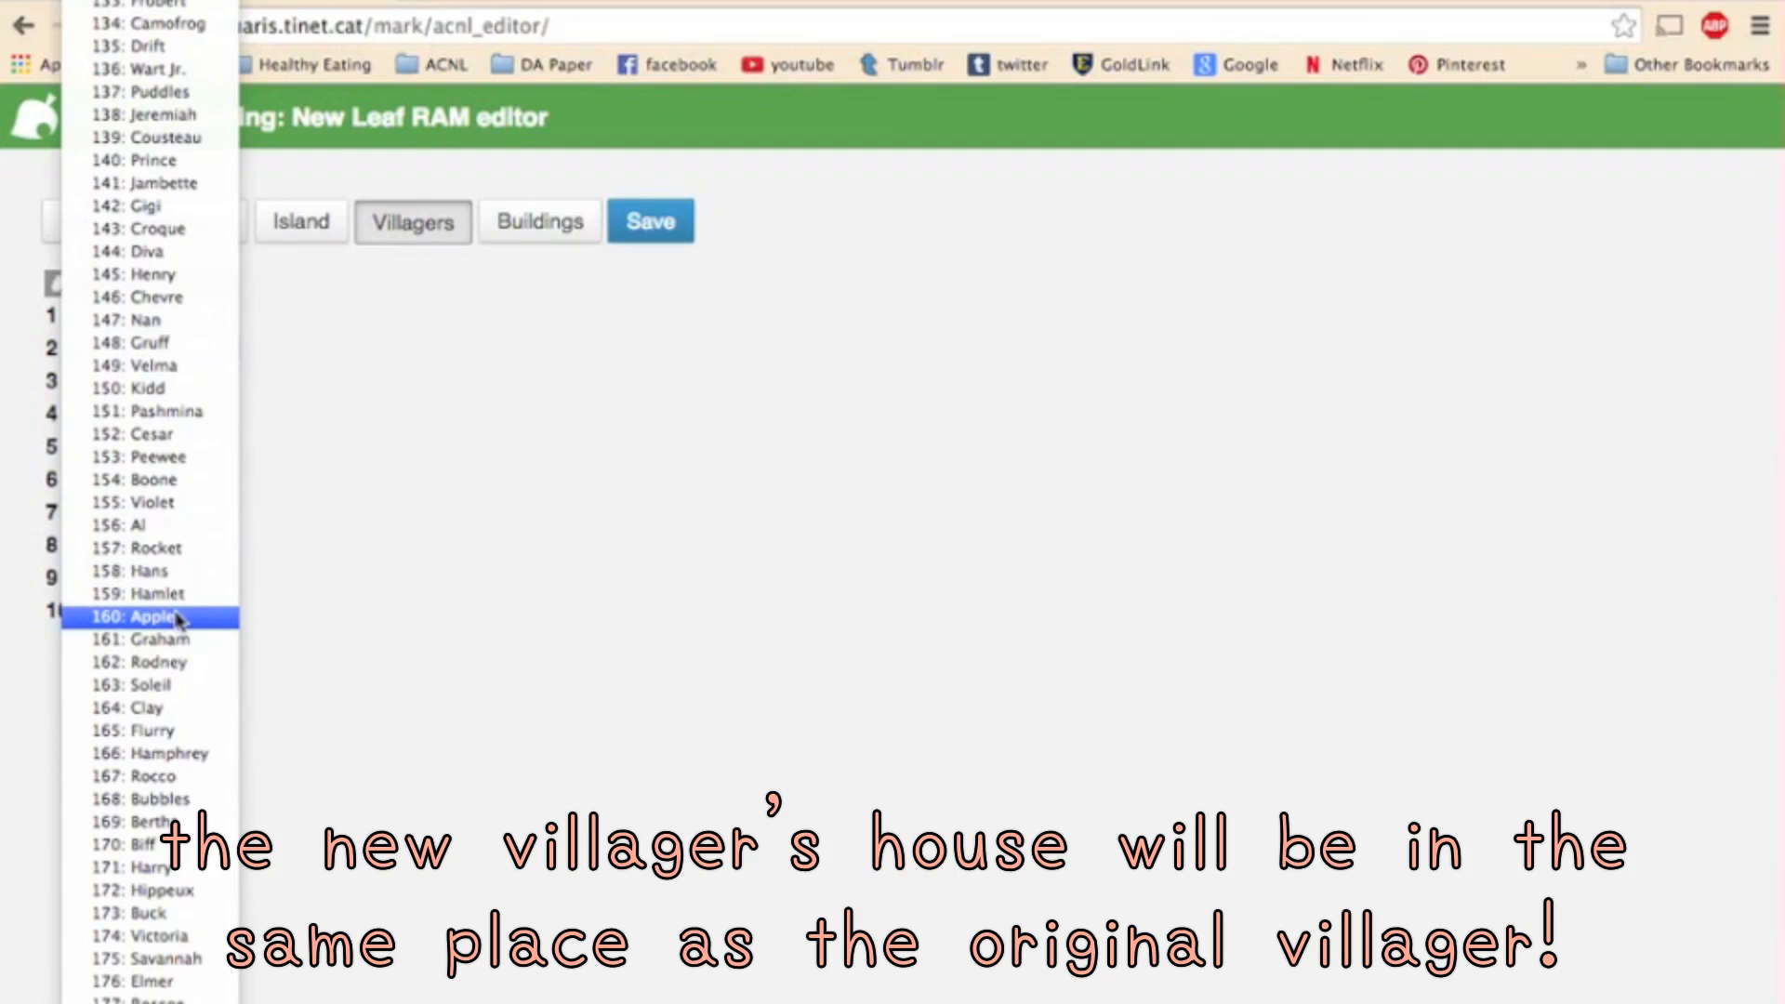
Set villager slot 2 to '160: Apple' in place of Erik.
left_click(149, 615)
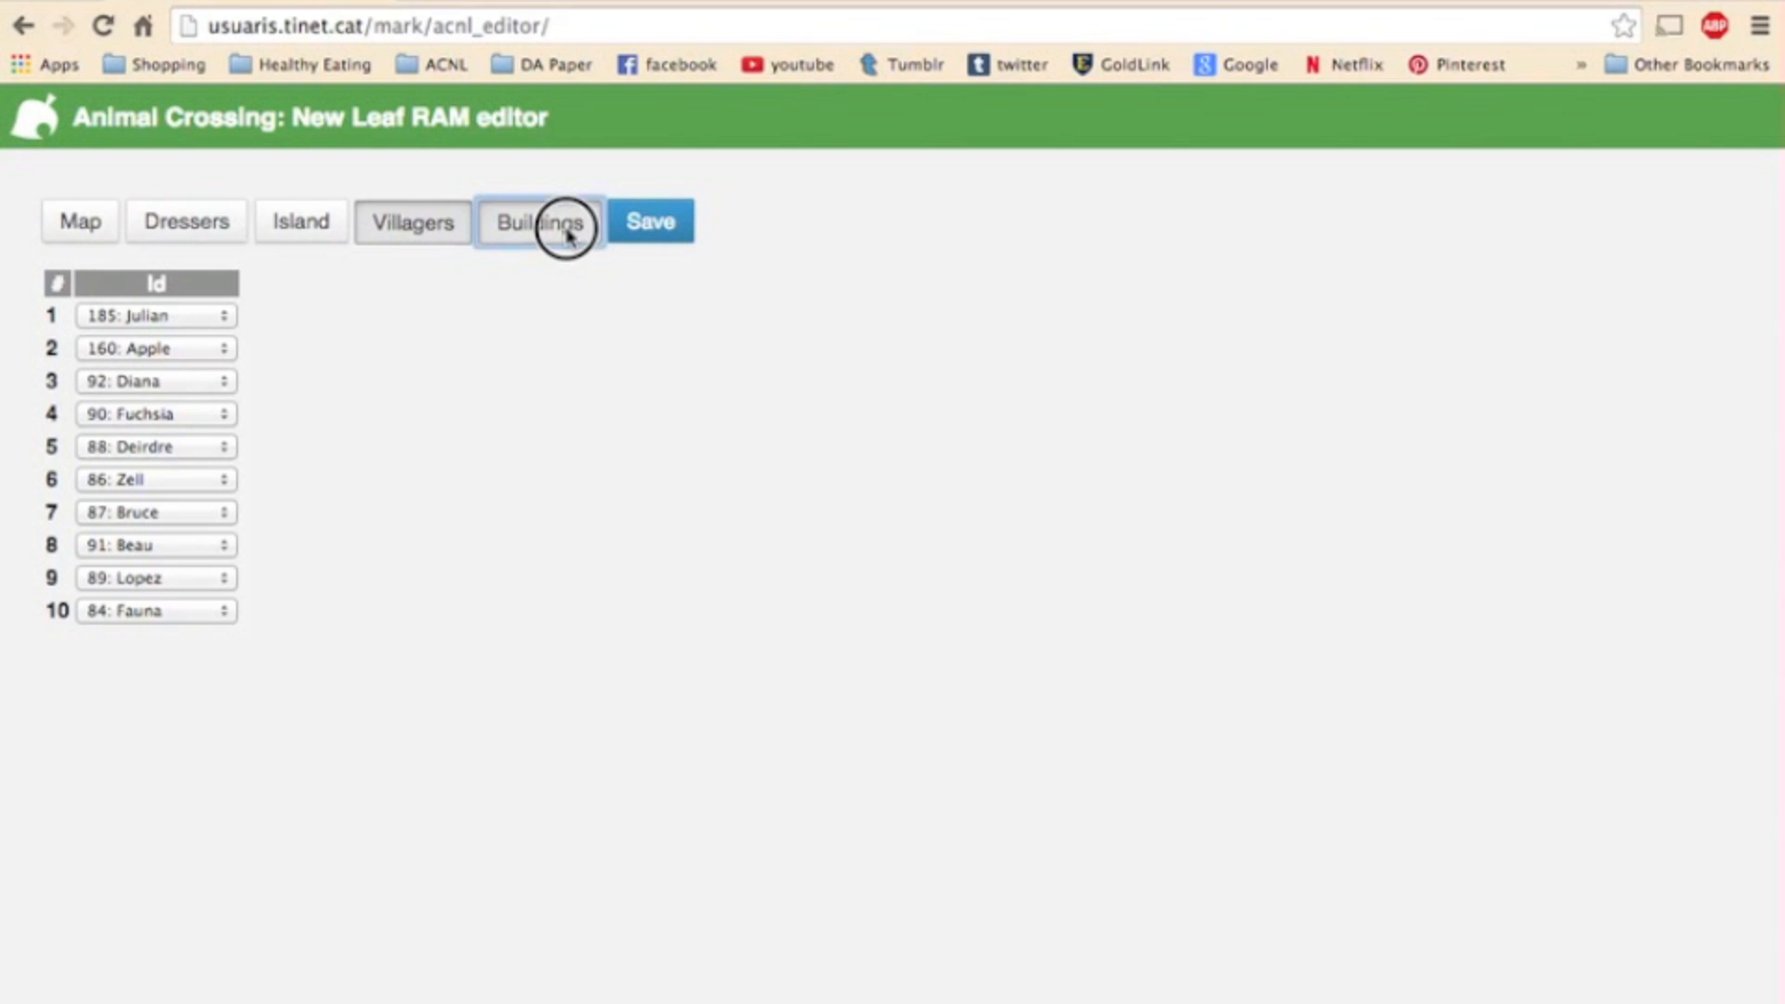
On the Buildings tab, keep grass type Triangle/square and town hall colour Green.
left_click(538, 223)
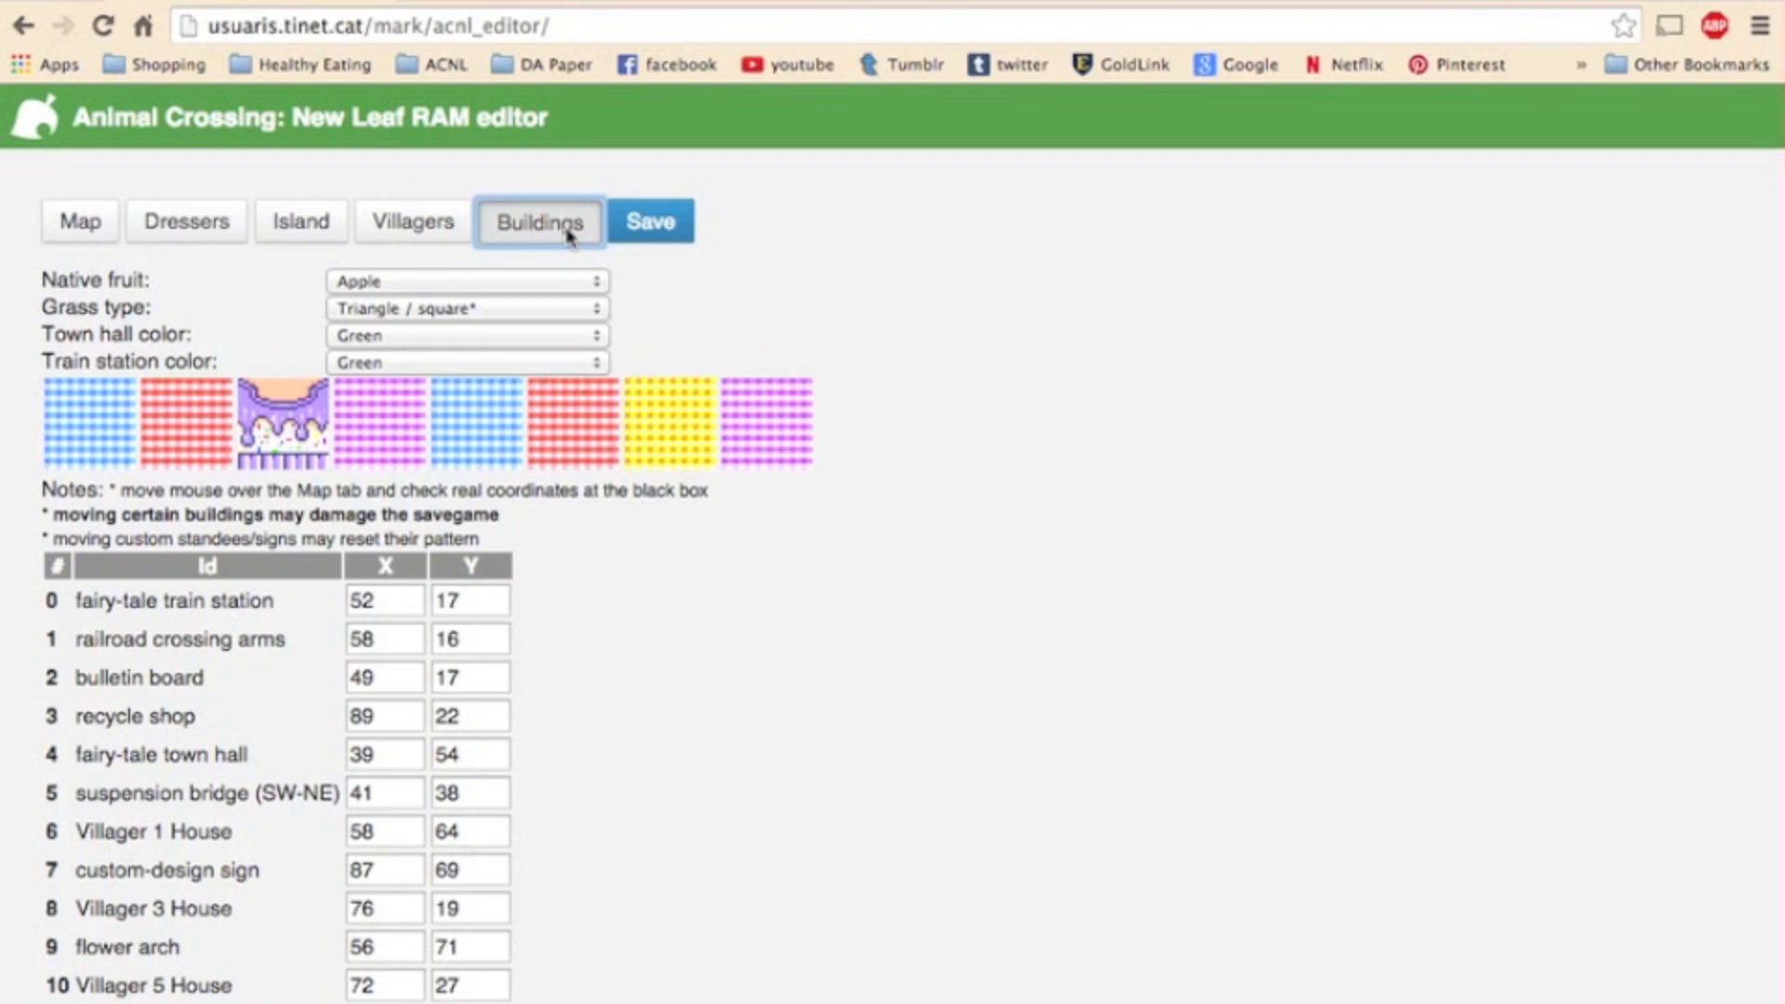
left_click(464, 307)
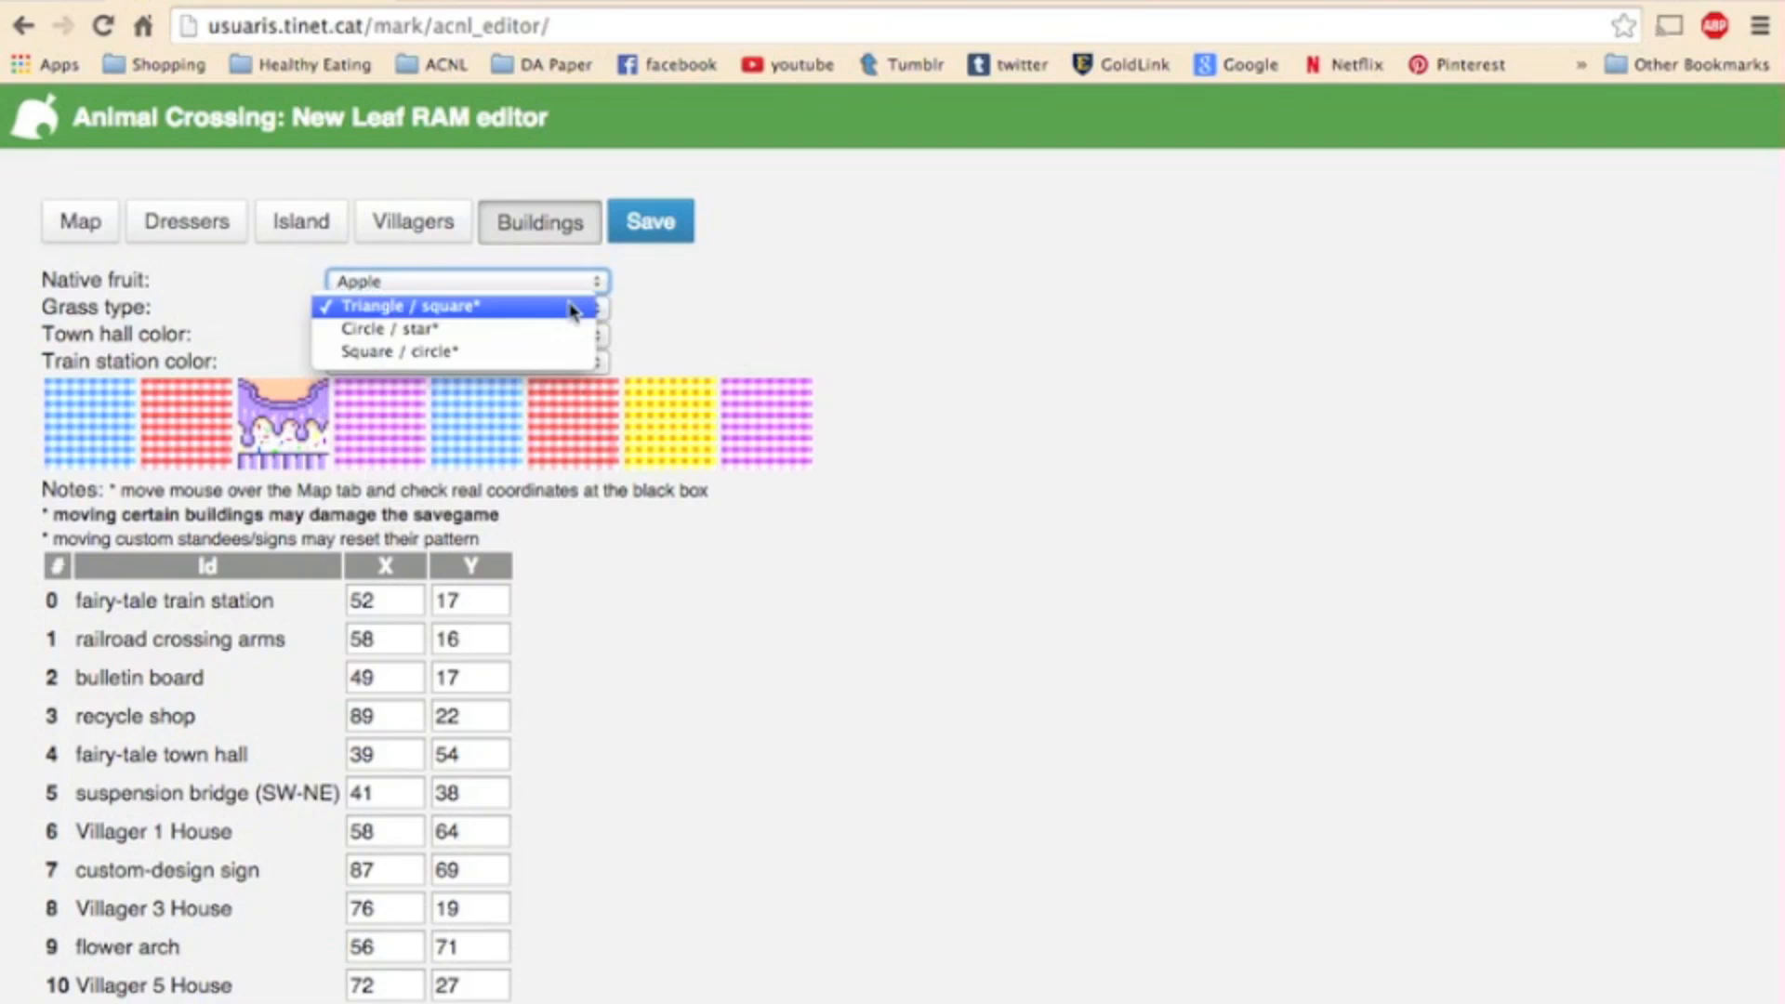
left_click(463, 334)
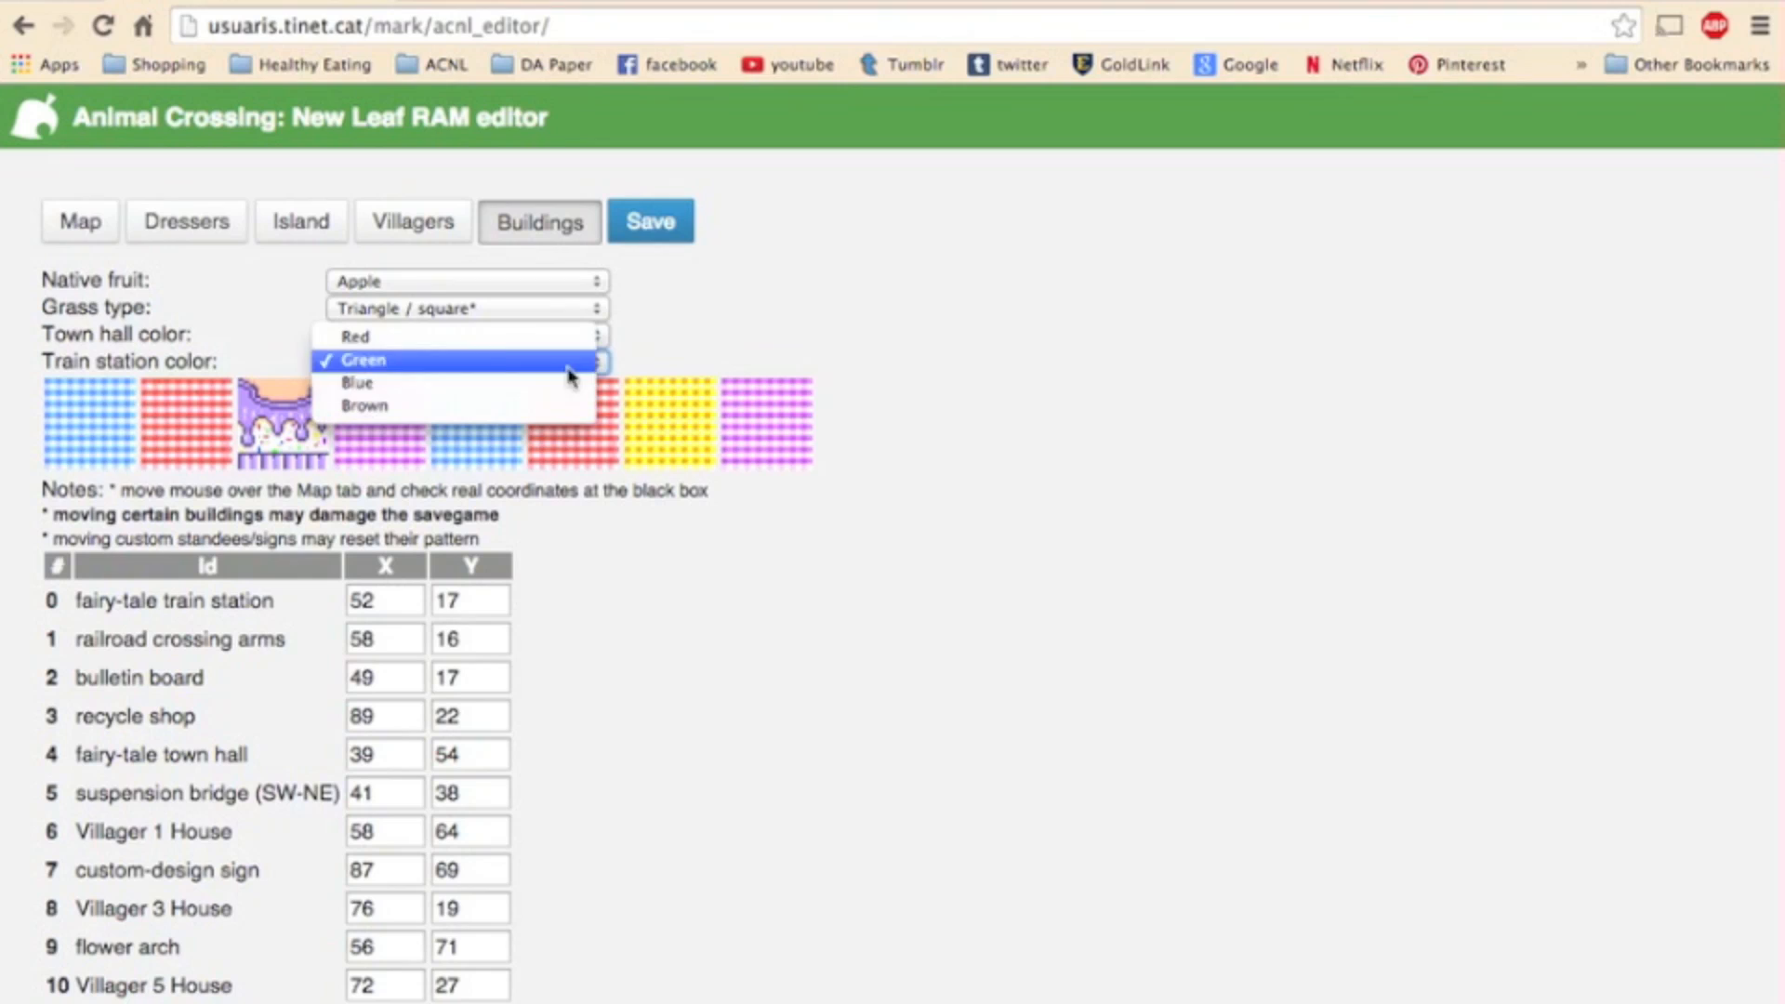
left_click(361, 360)
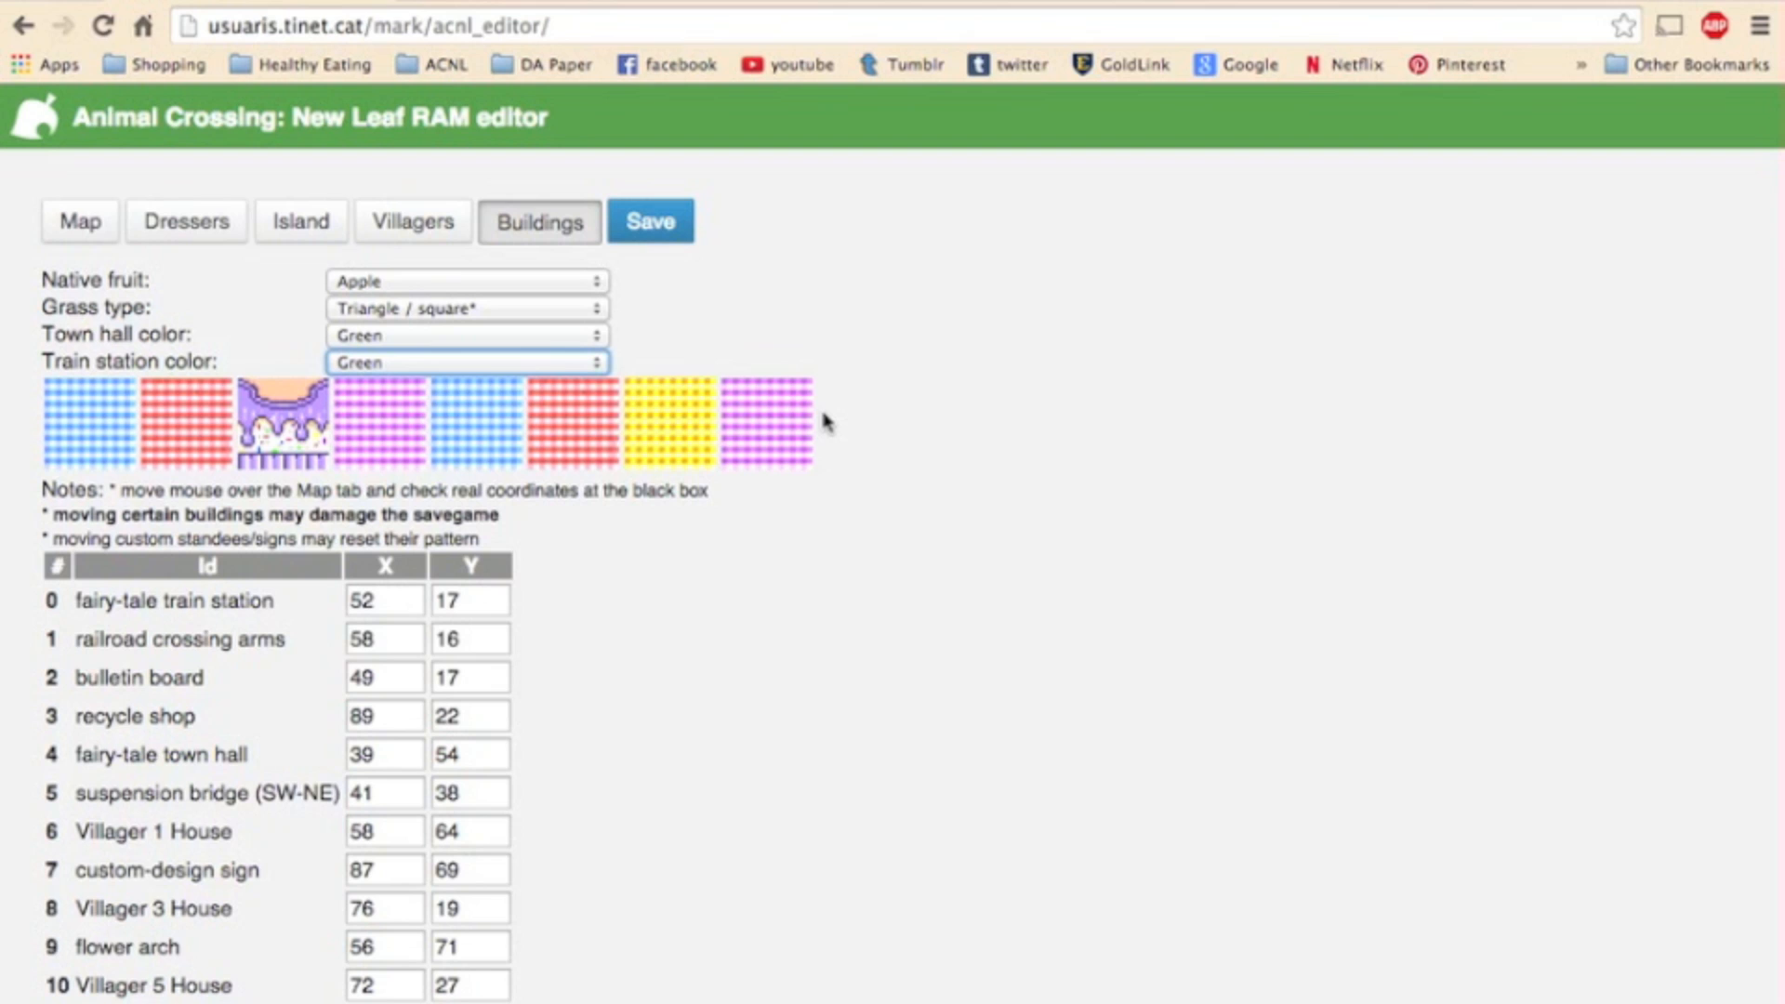
mouse_move(865, 470)
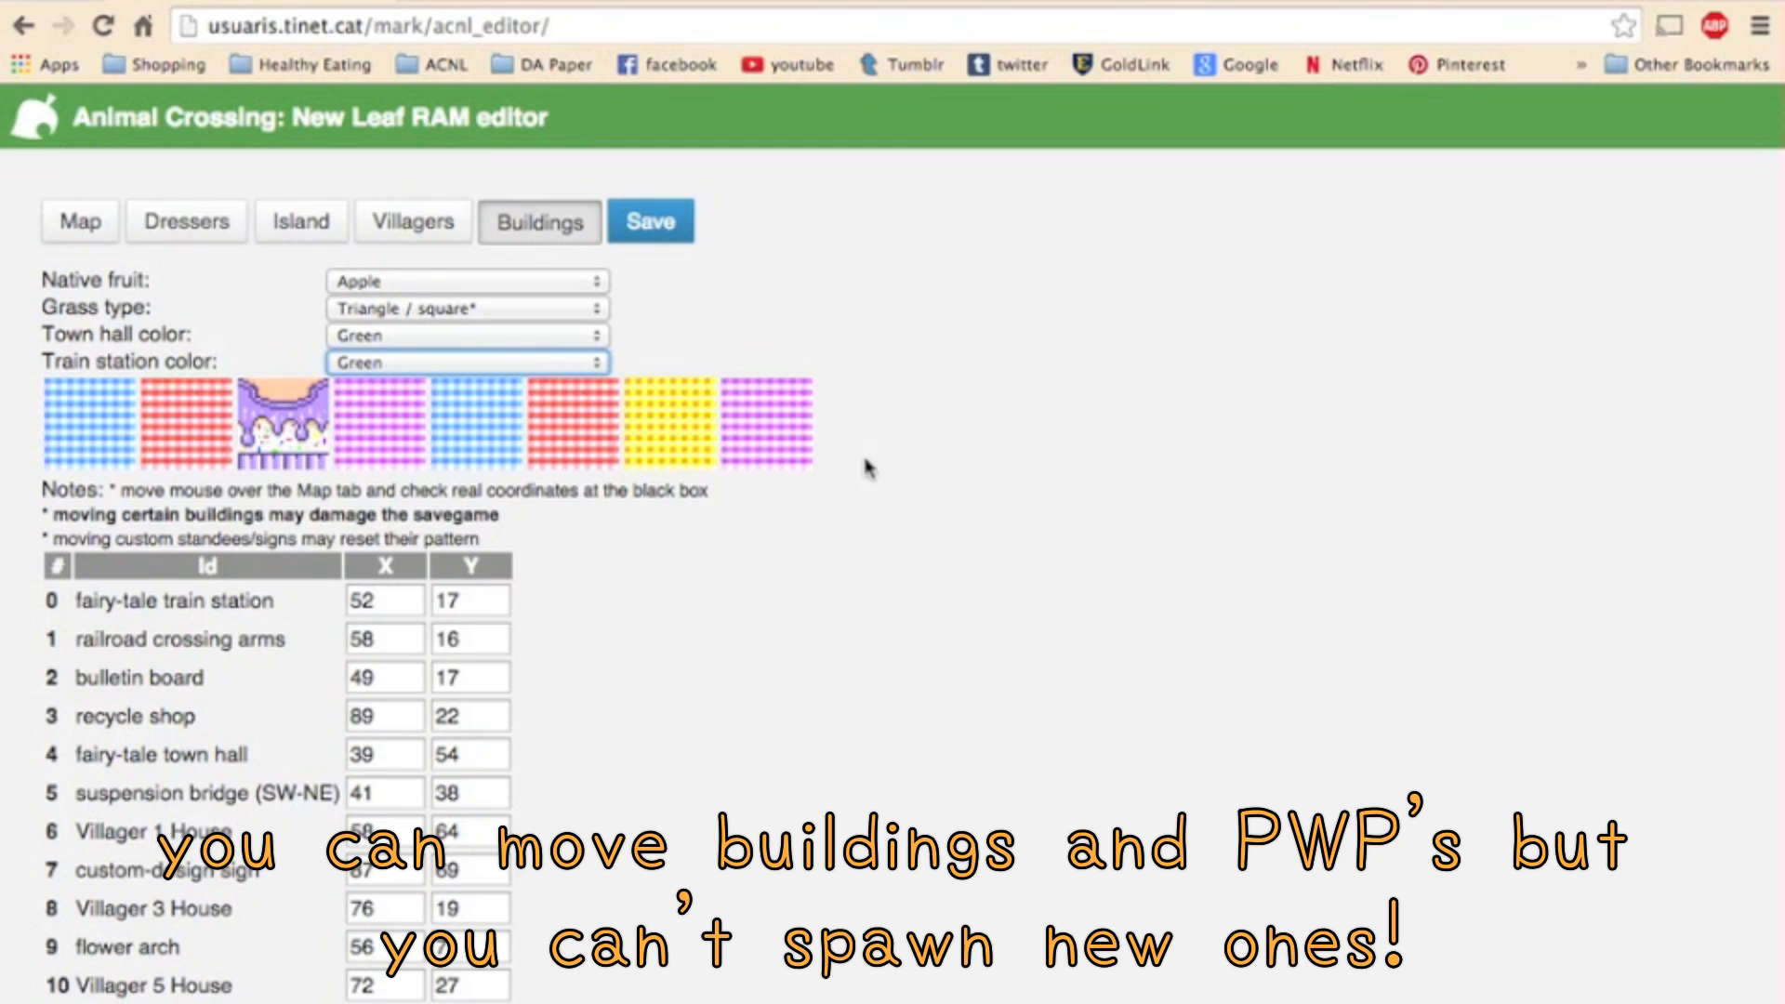
scroll("down", 3)
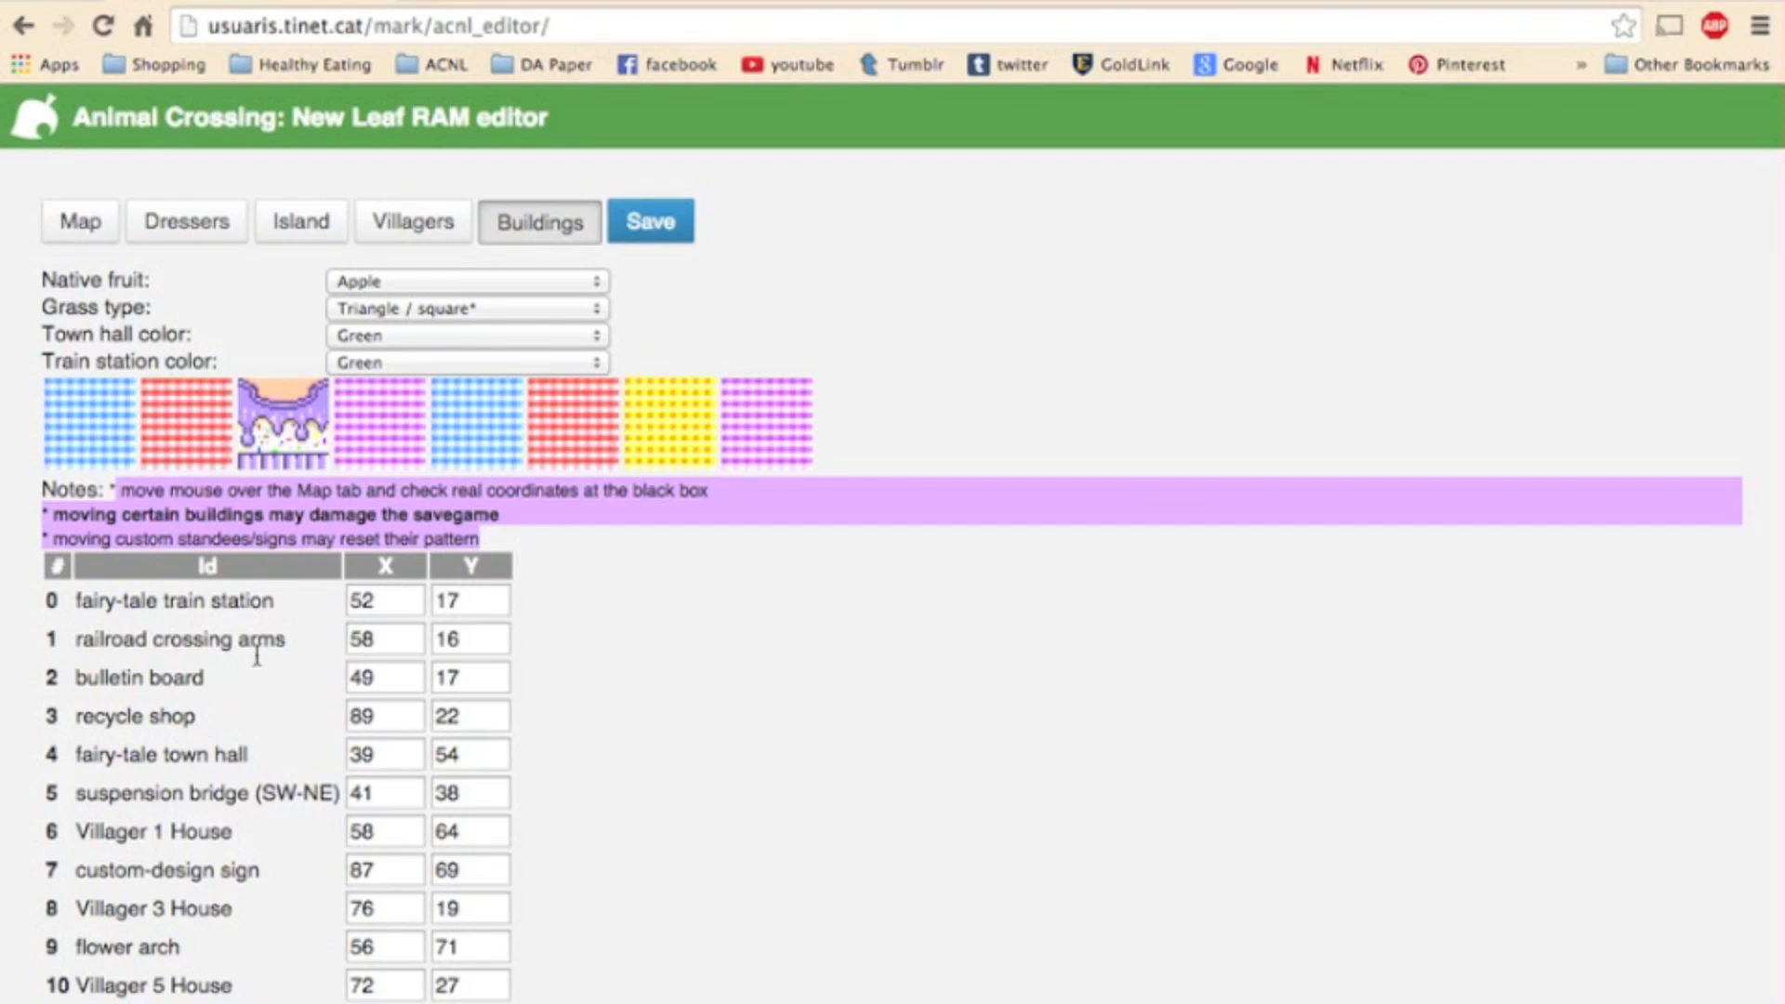
mouse_move(131, 592)
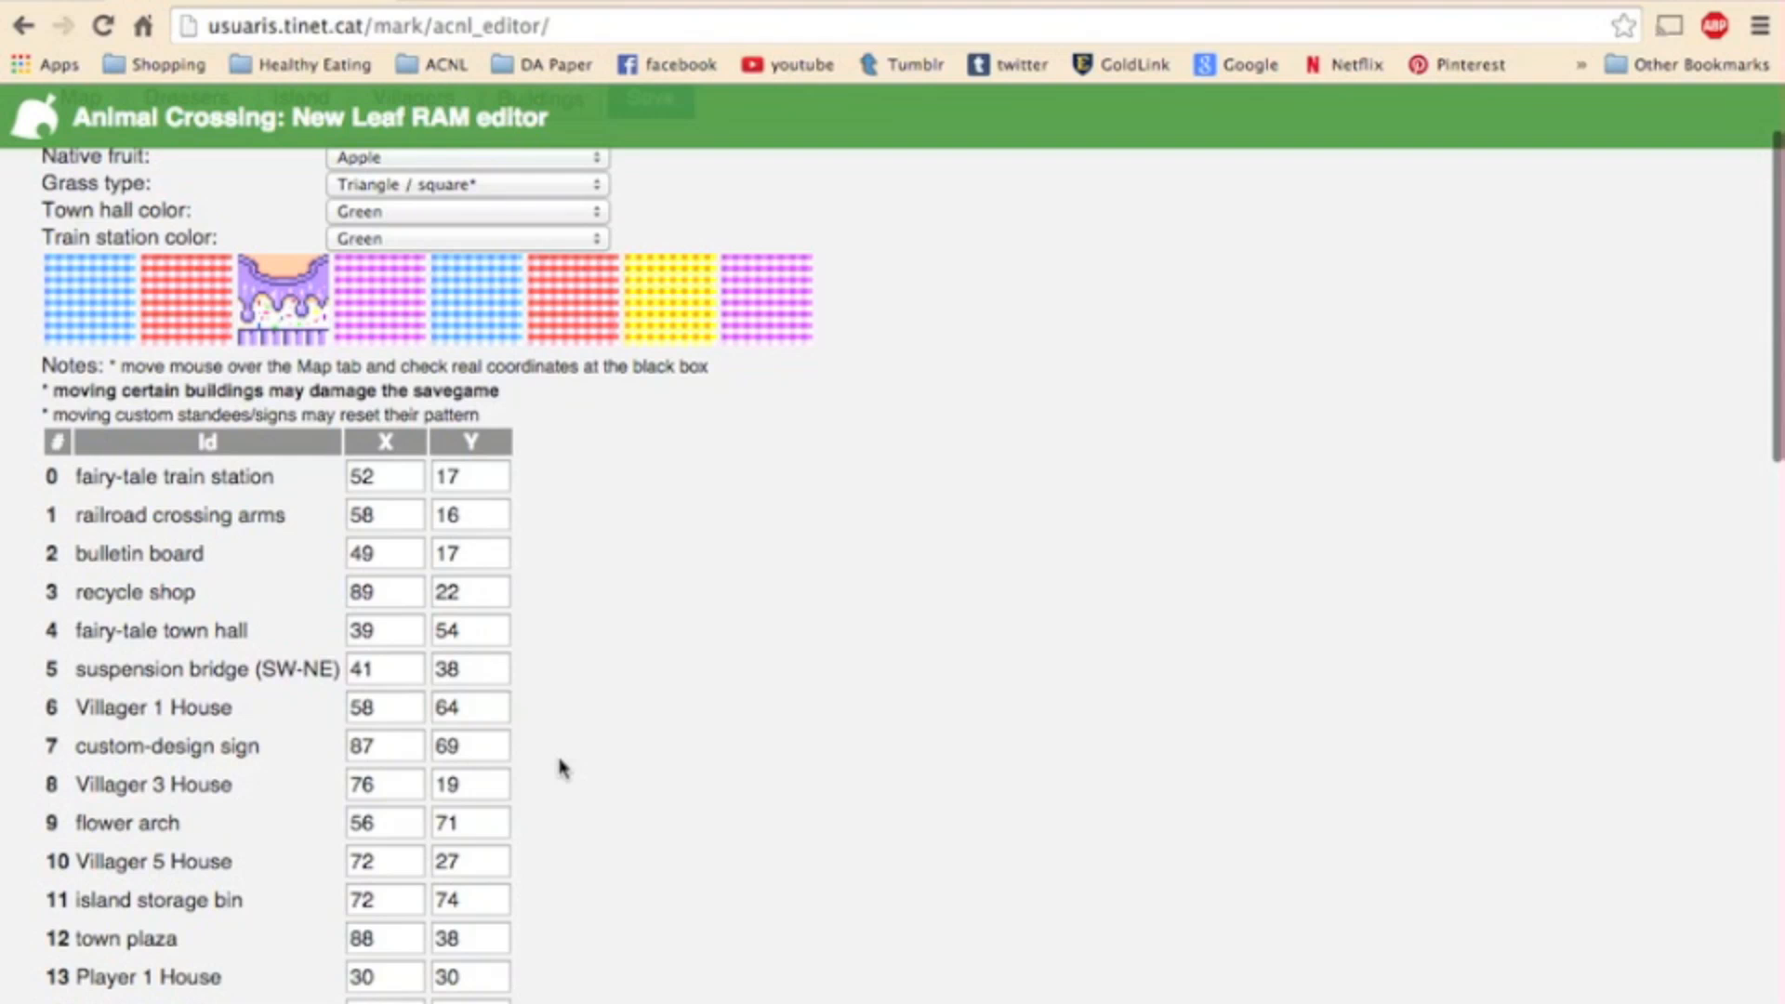
left_click(412, 221)
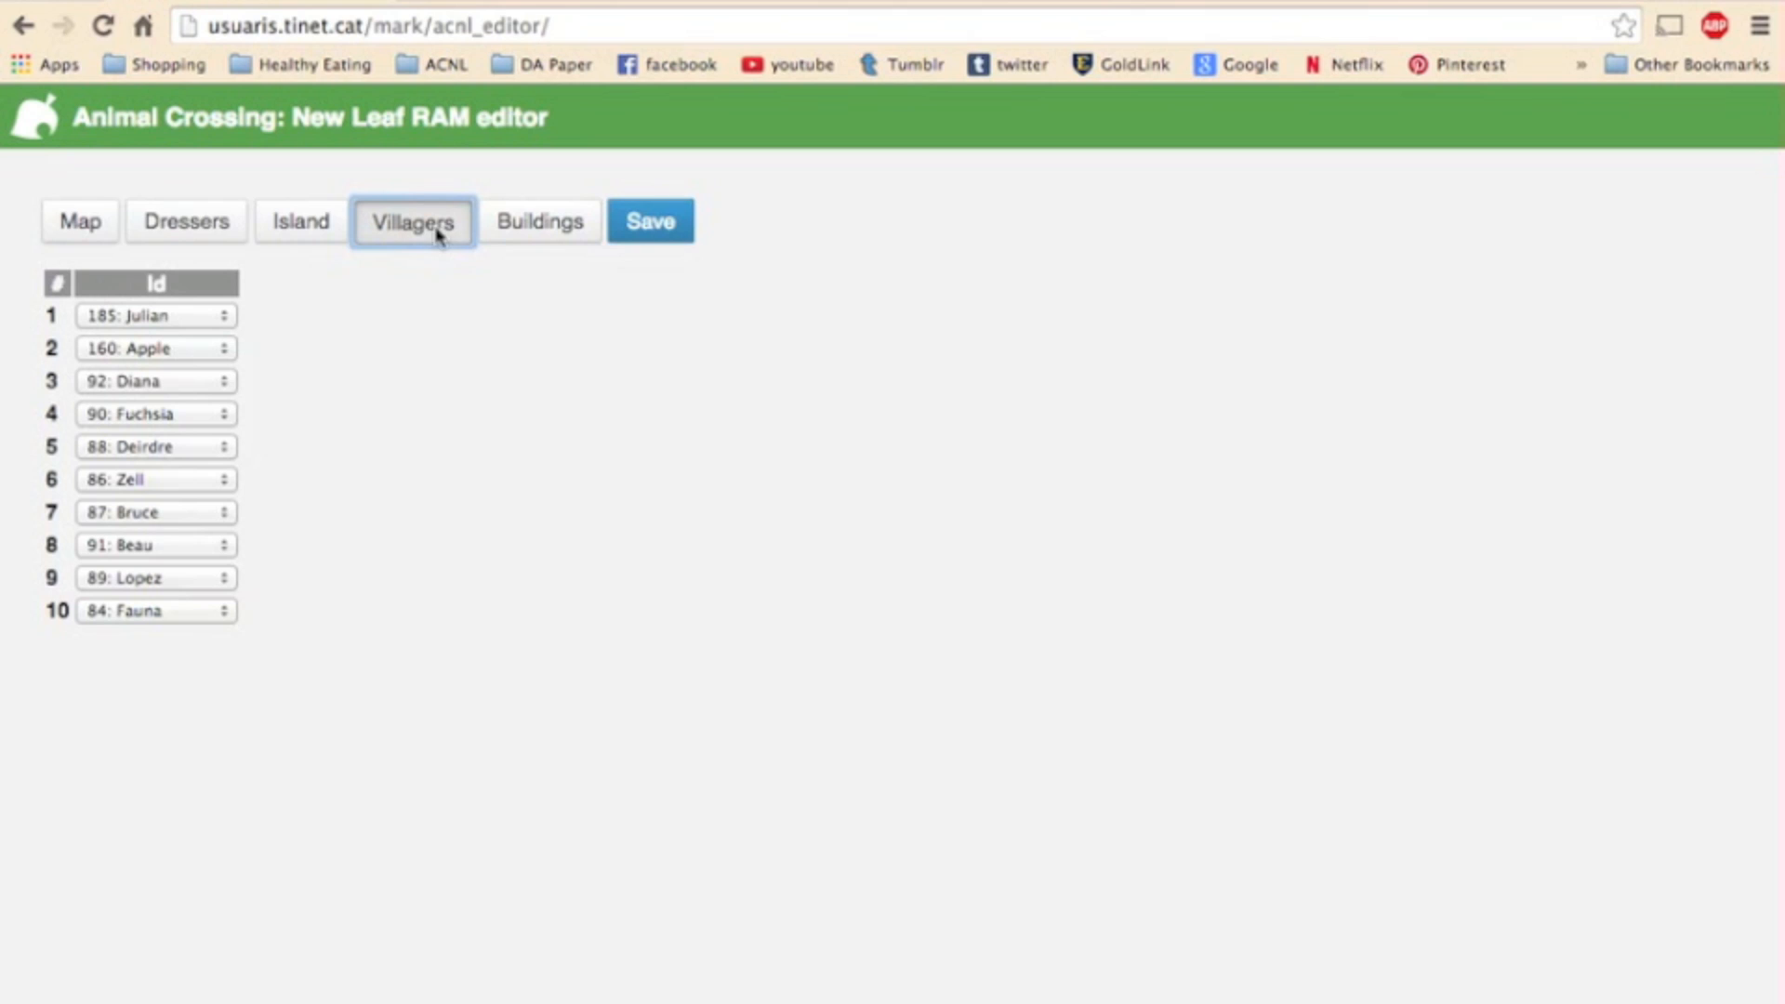
mouse_move(529, 248)
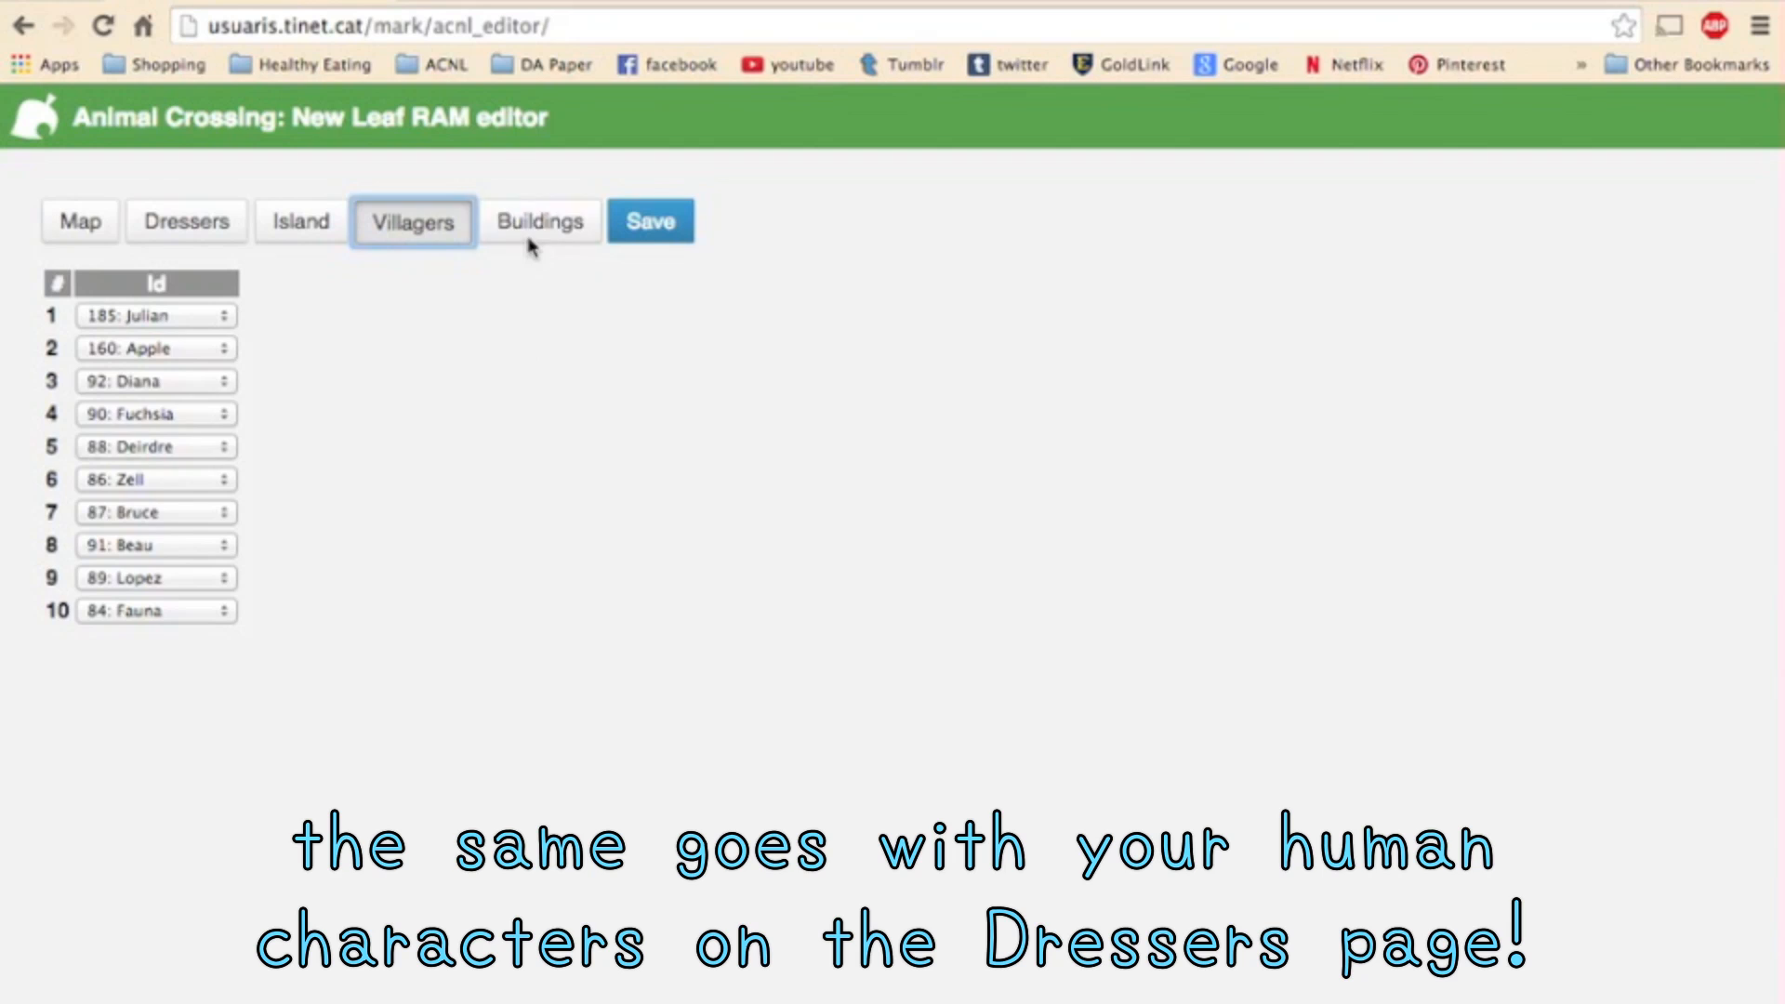
Switch from Buildings to Villagers and back to show building X/Y coordinates.
left_click(538, 221)
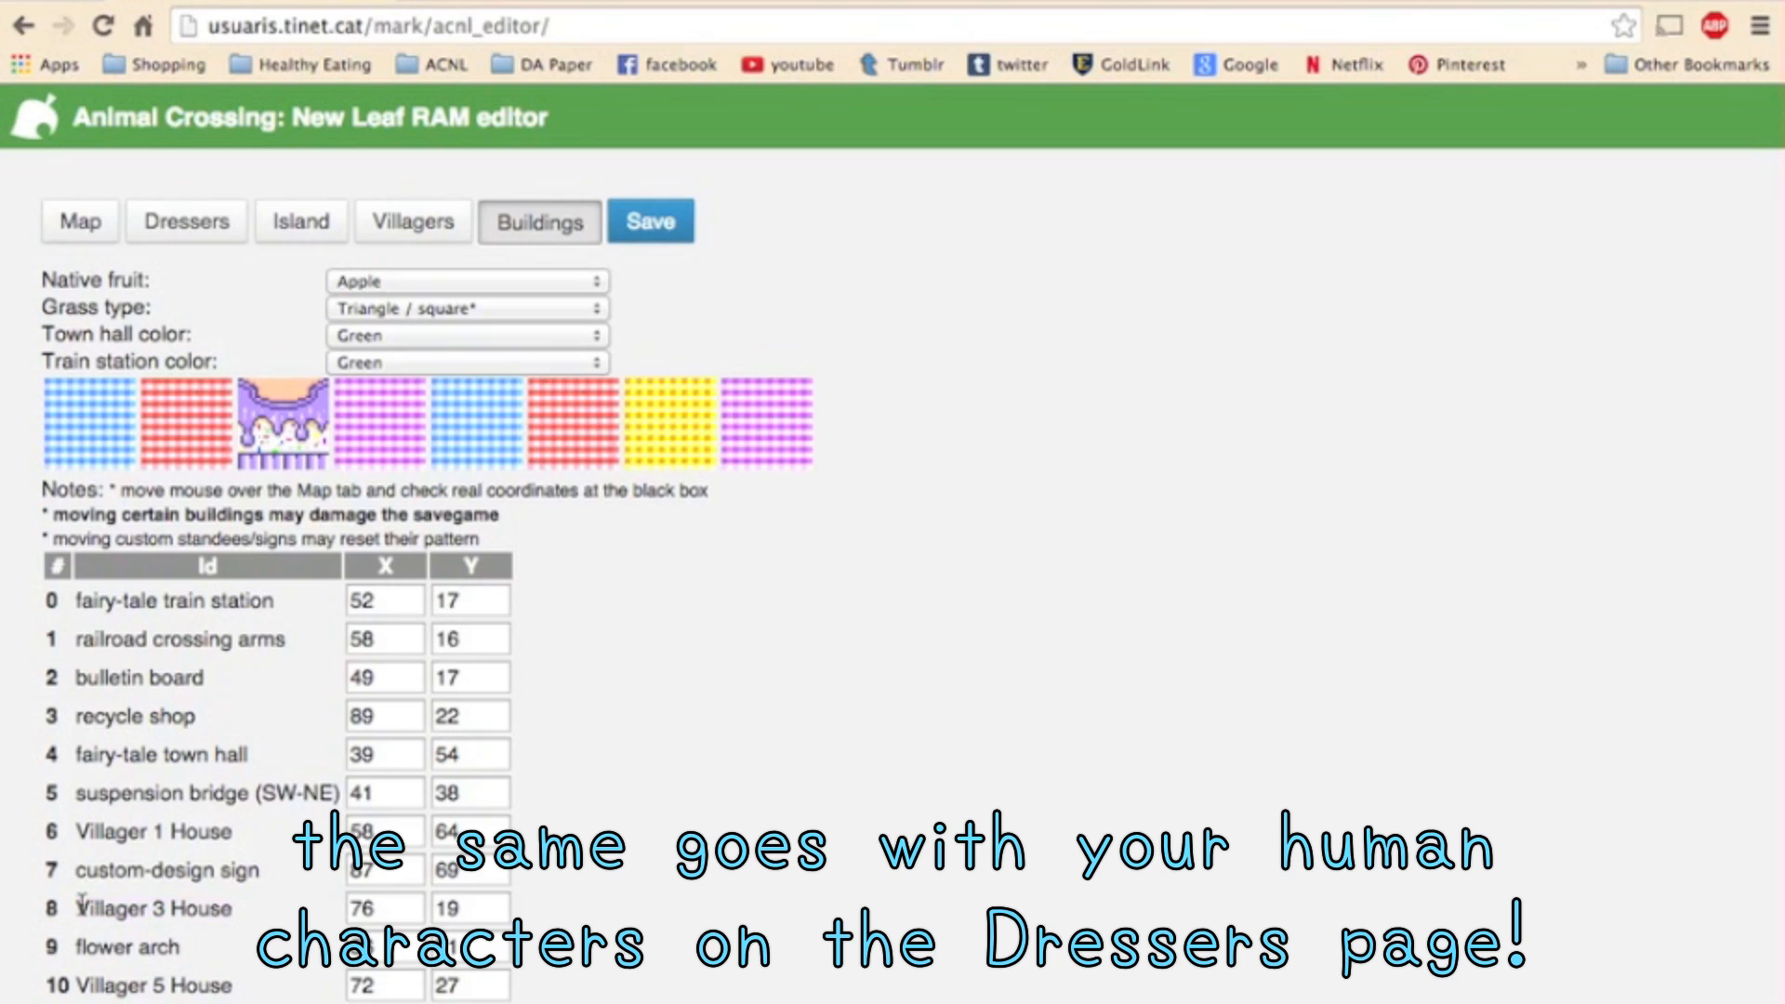
left_click(411, 221)
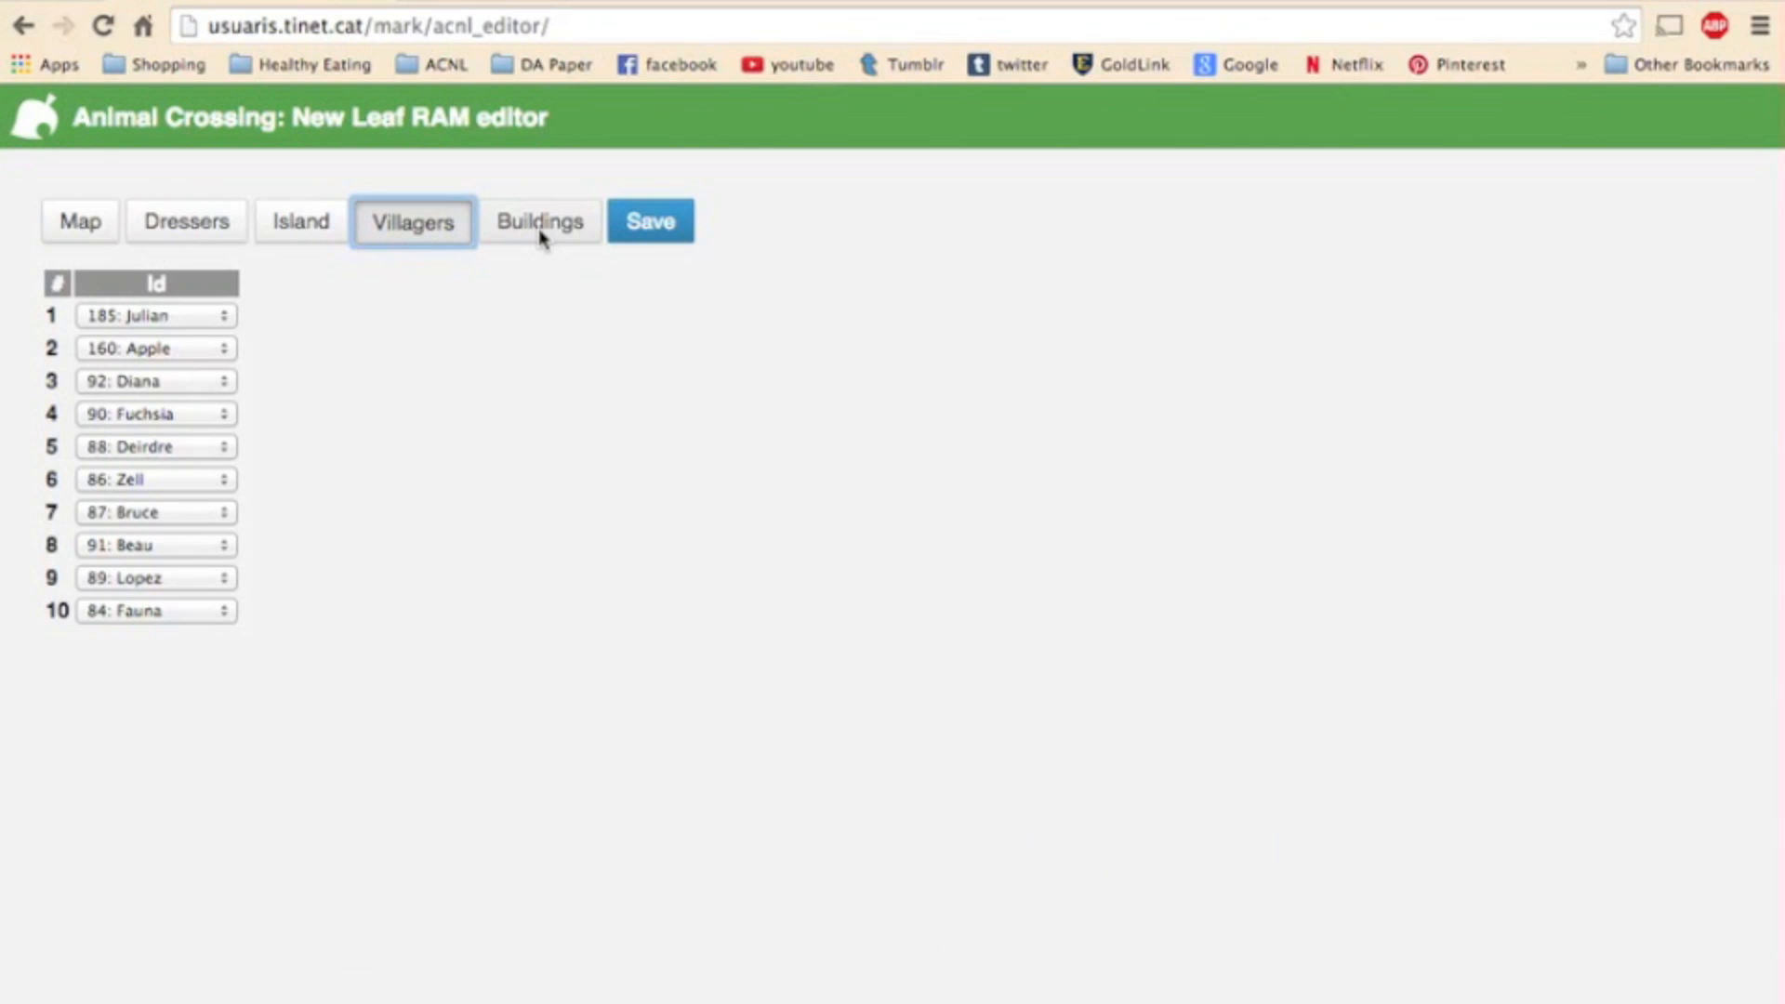
left_click(539, 221)
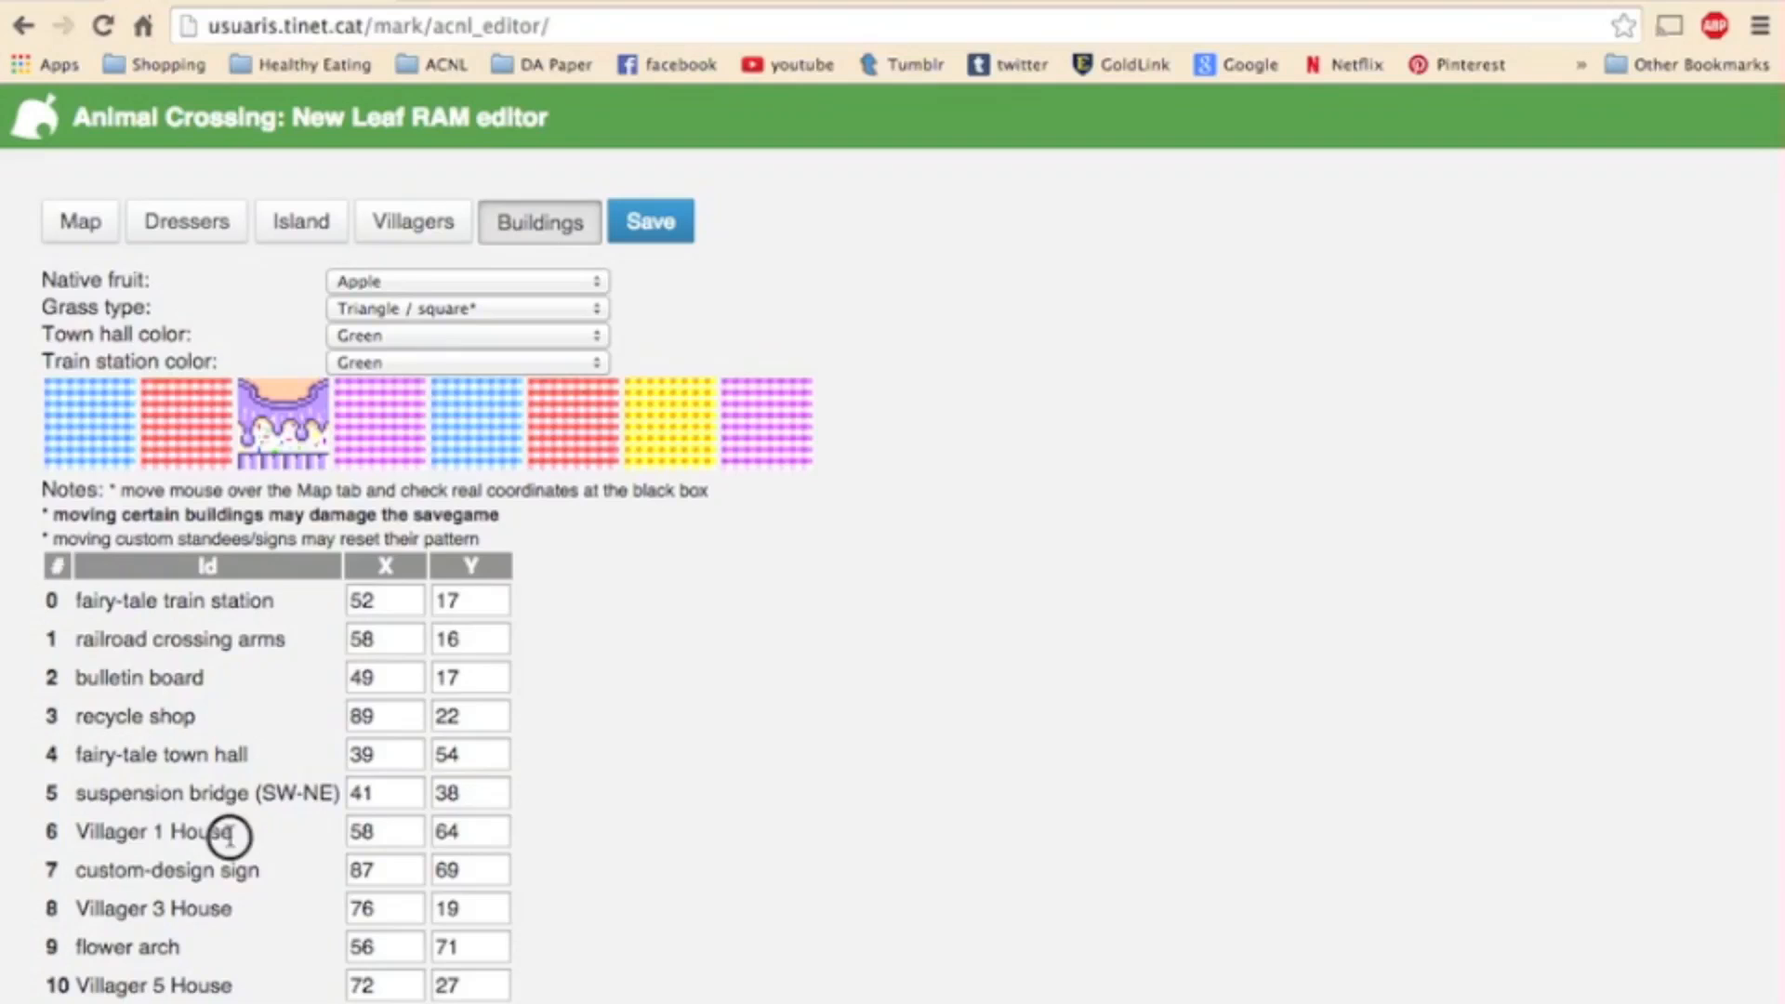
mouse_move(781, 701)
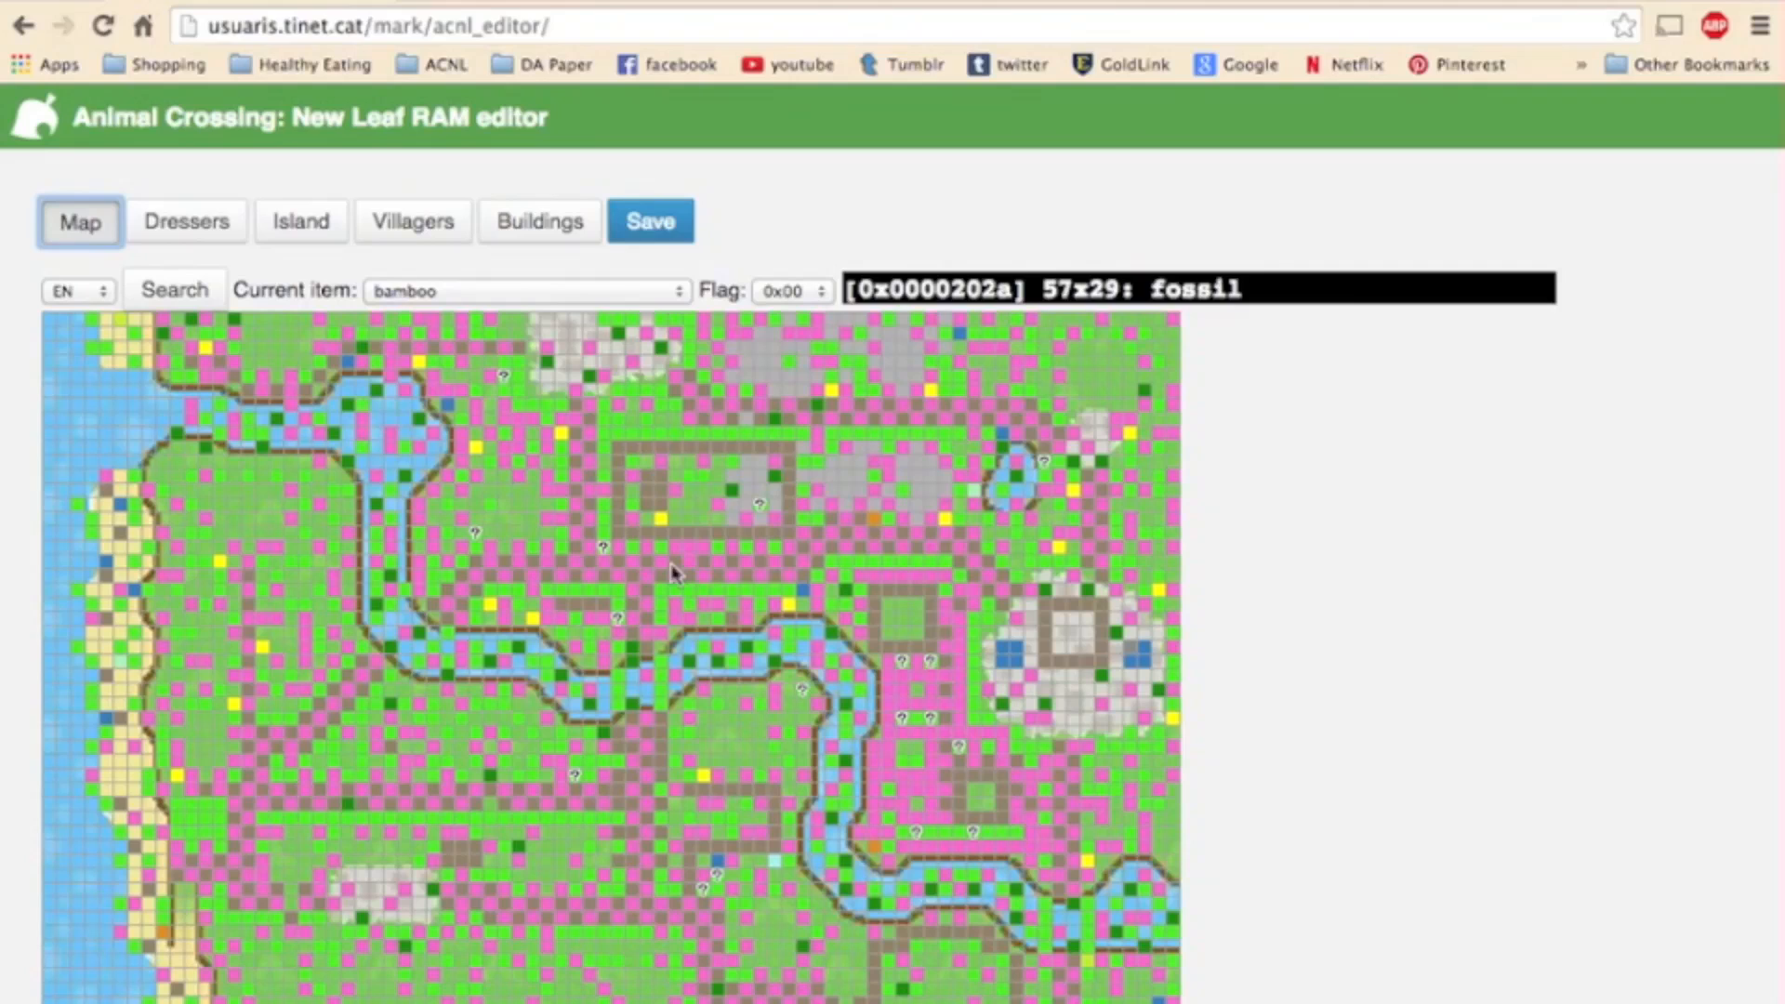
mouse_move(666, 529)
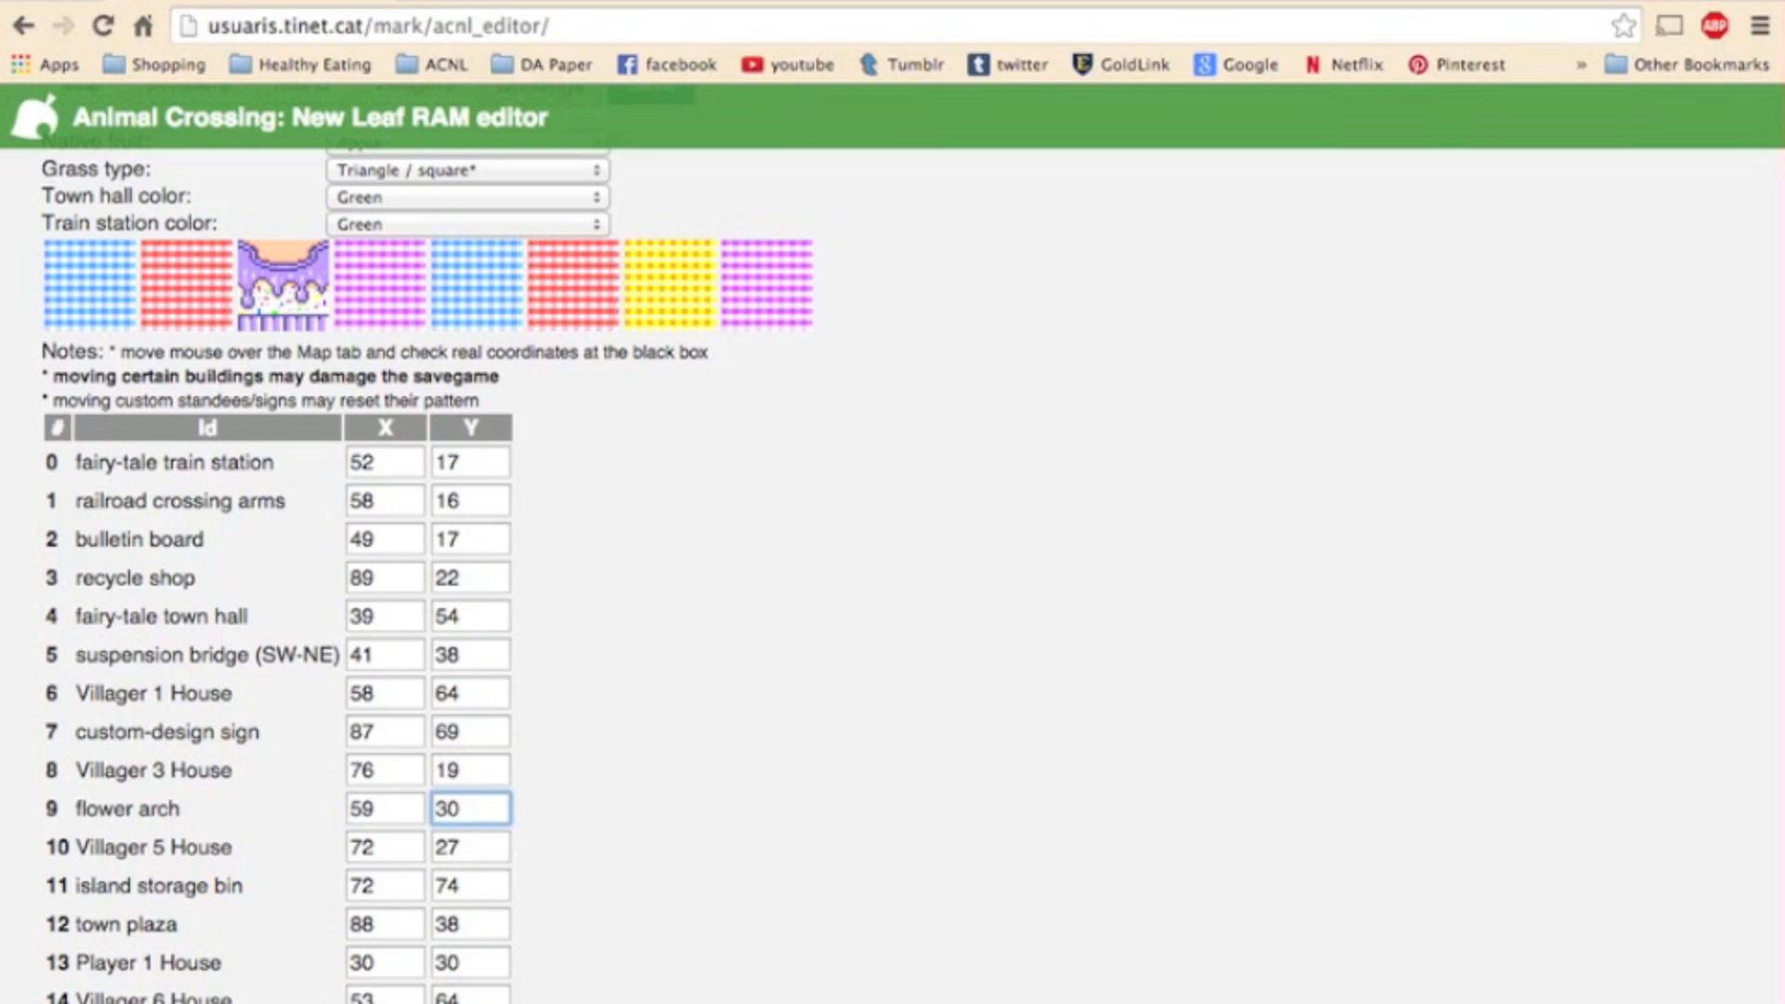
Set the zen garden's coordinates to X 77, Y 37.
scroll("down", 3)
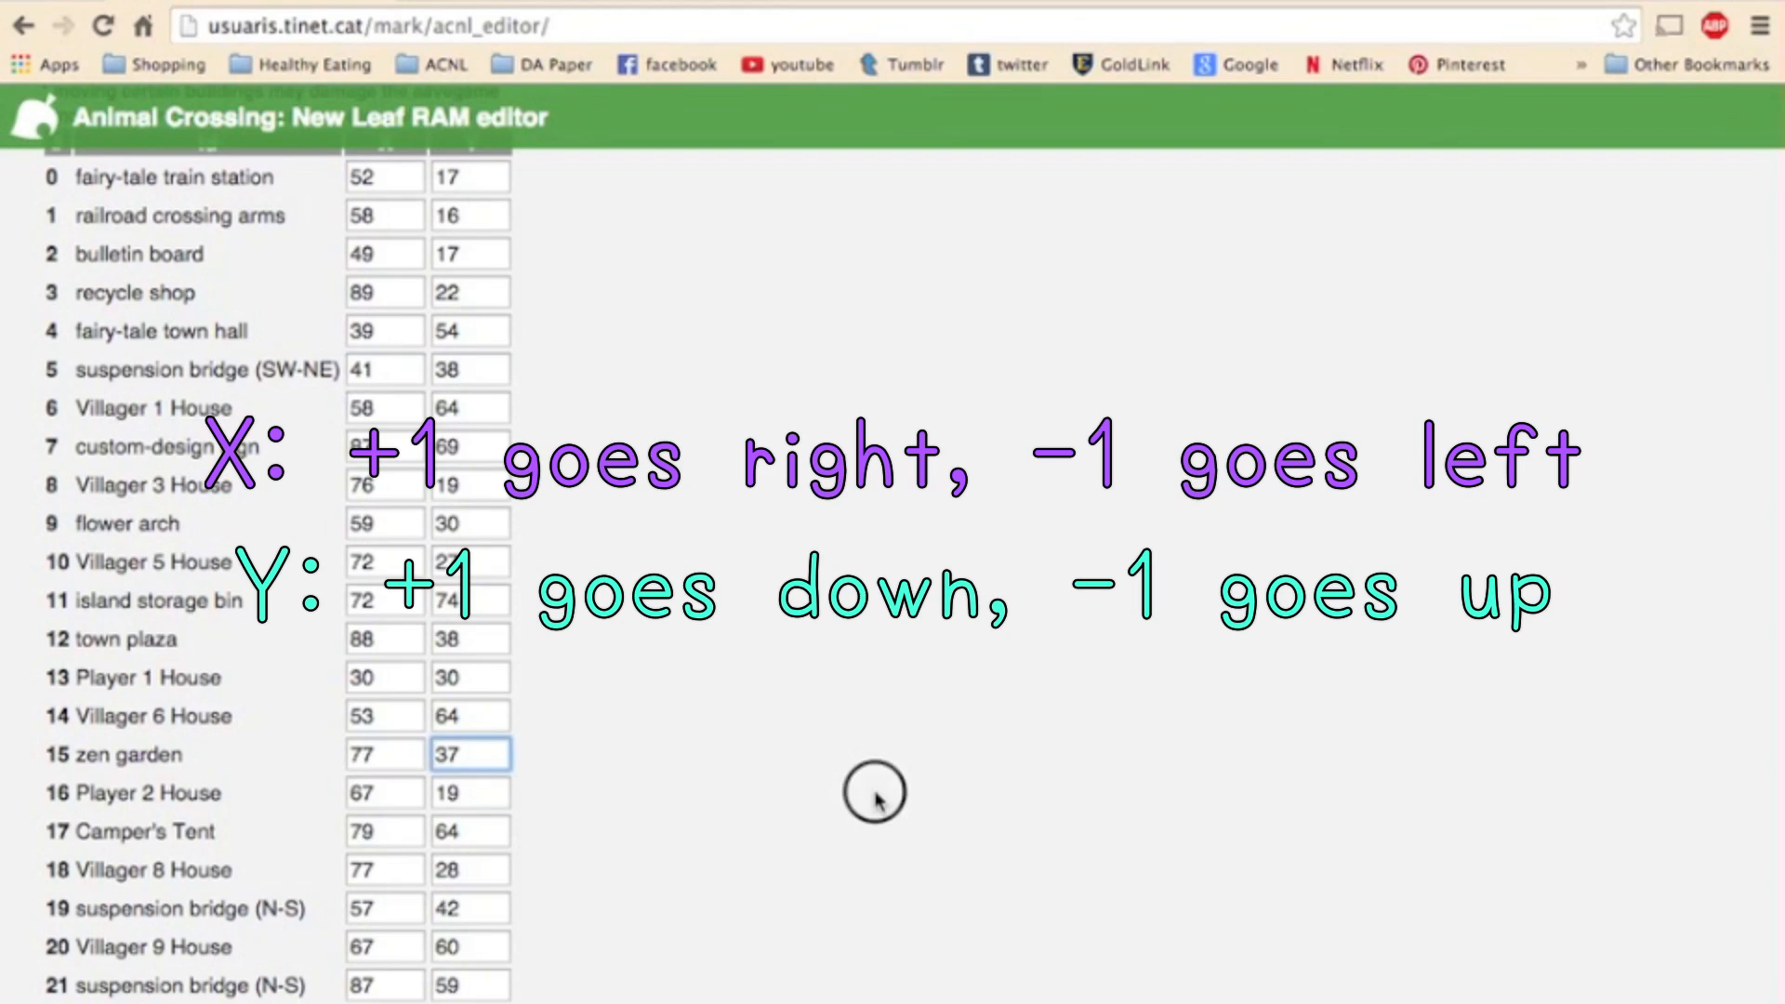
left_click(876, 803)
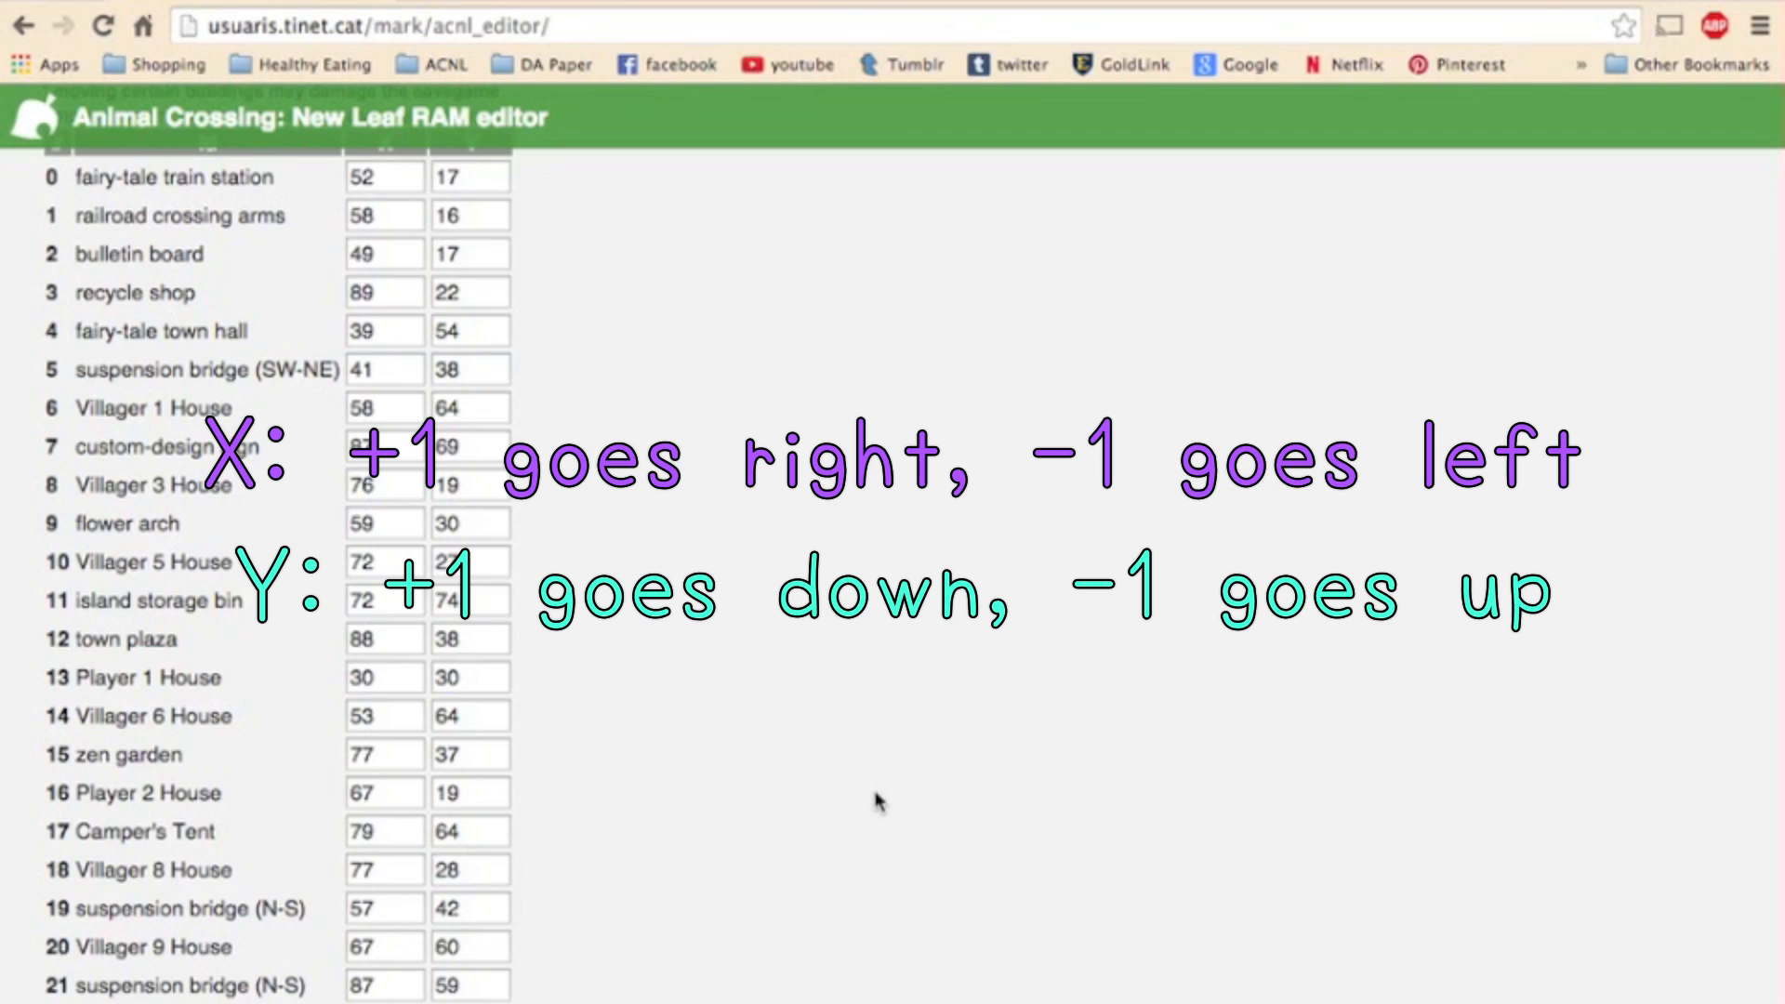
scroll("up", 3)
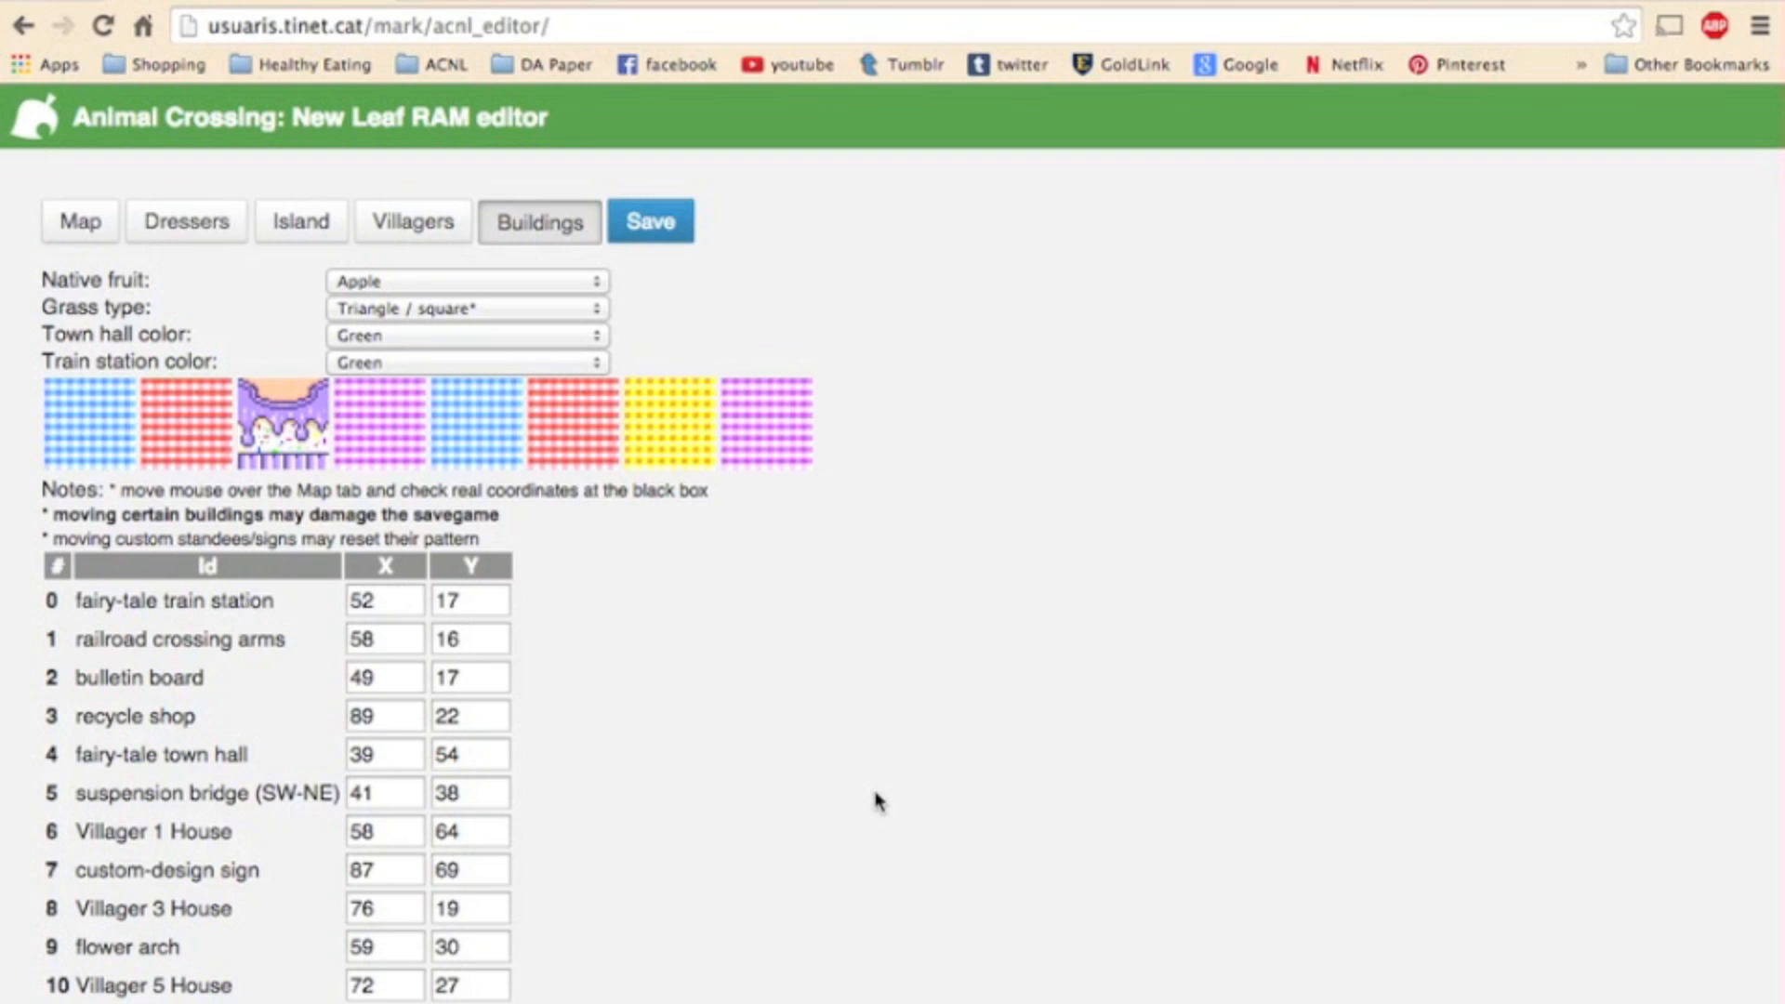
mouse_move(751, 771)
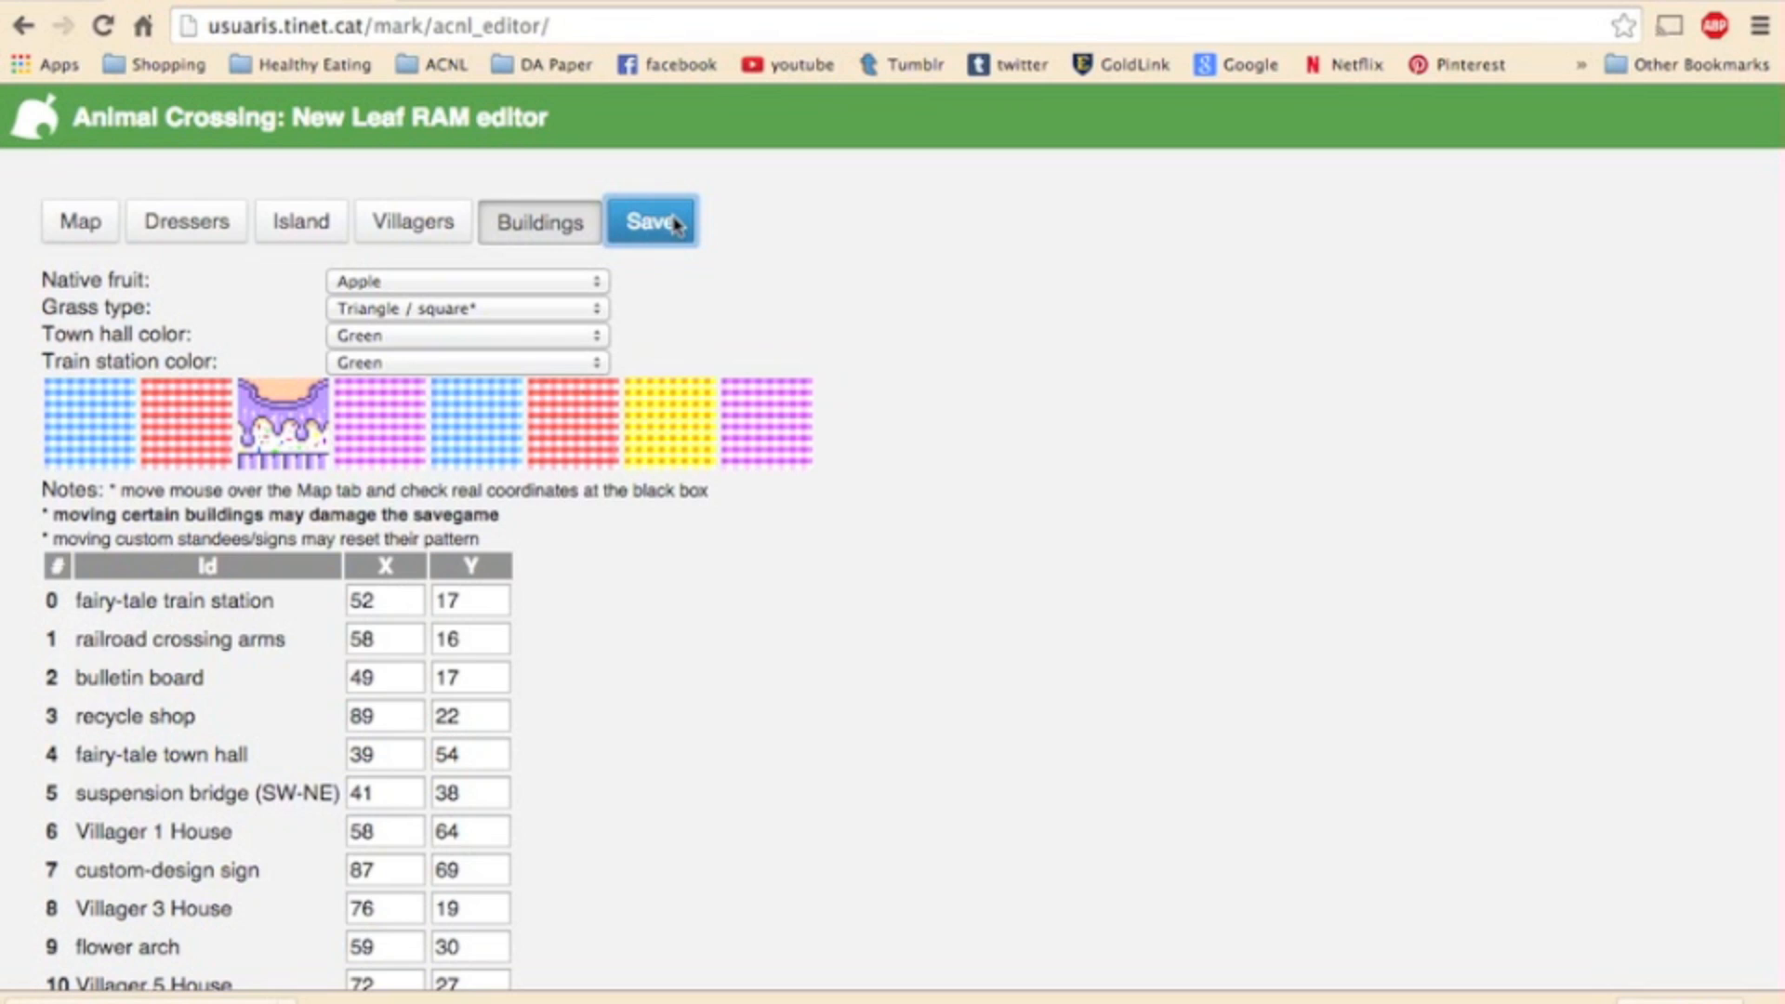
Download the edited save as acnlram (20).bin and show it in Finder.
left_click(650, 223)
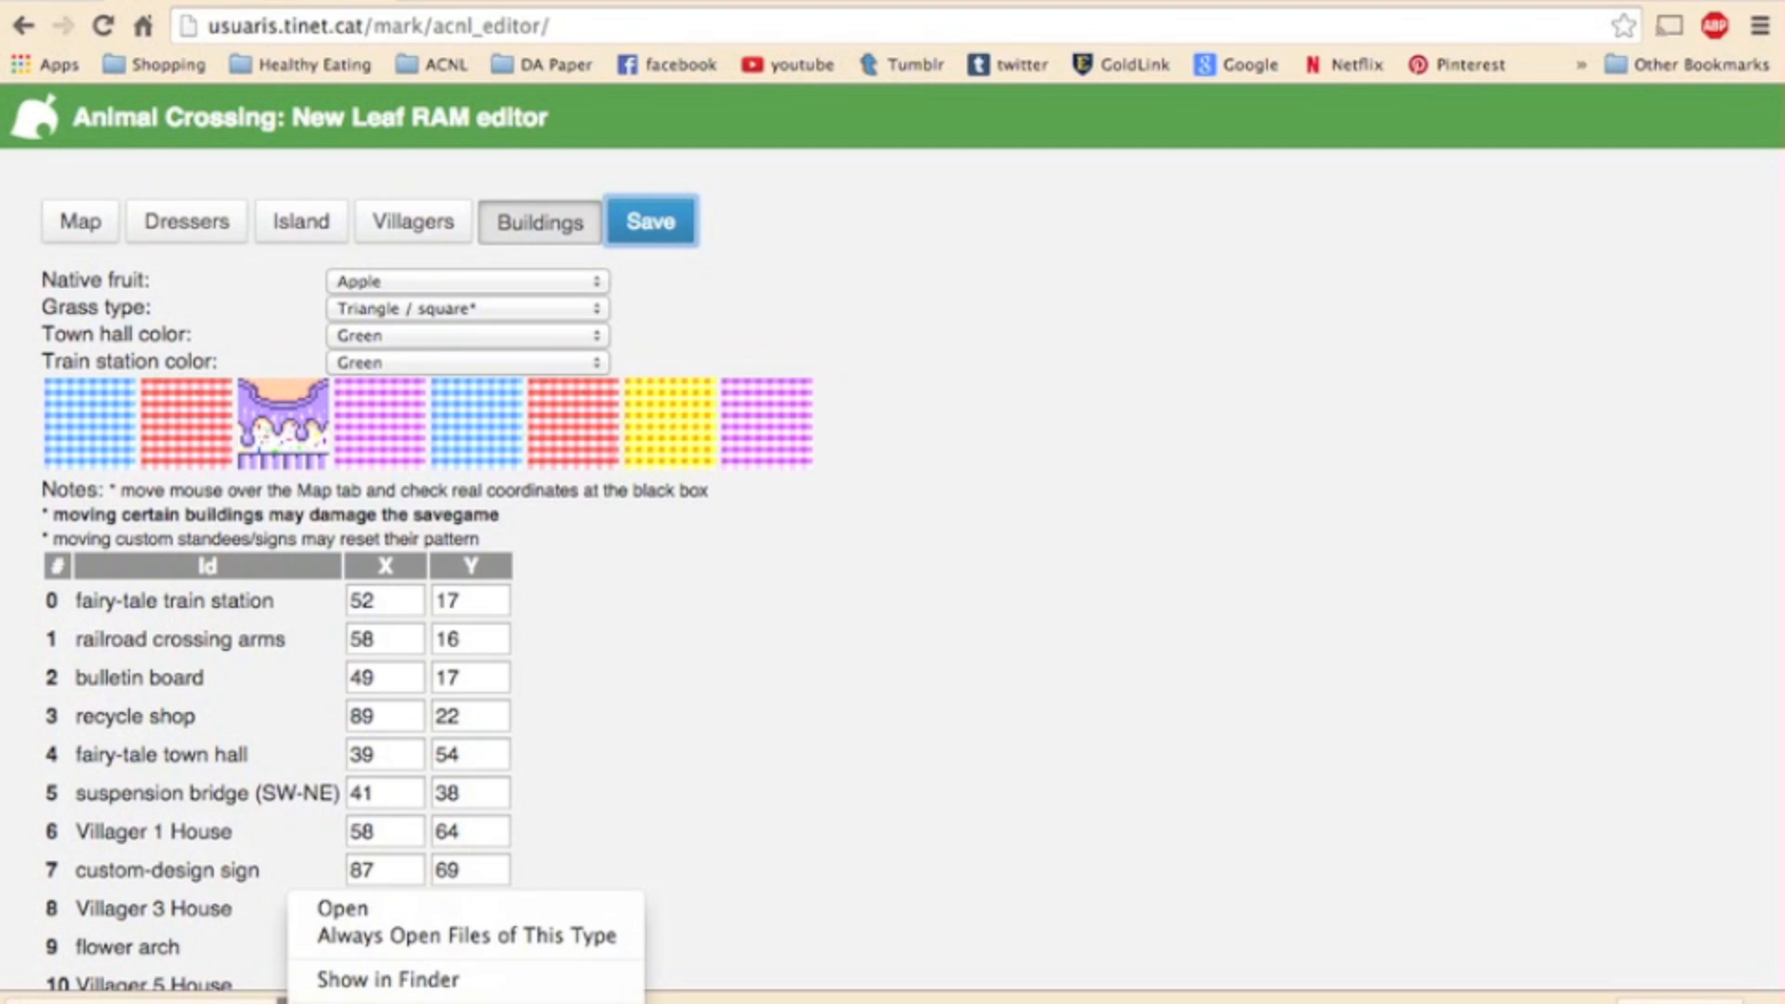
left_click(386, 979)
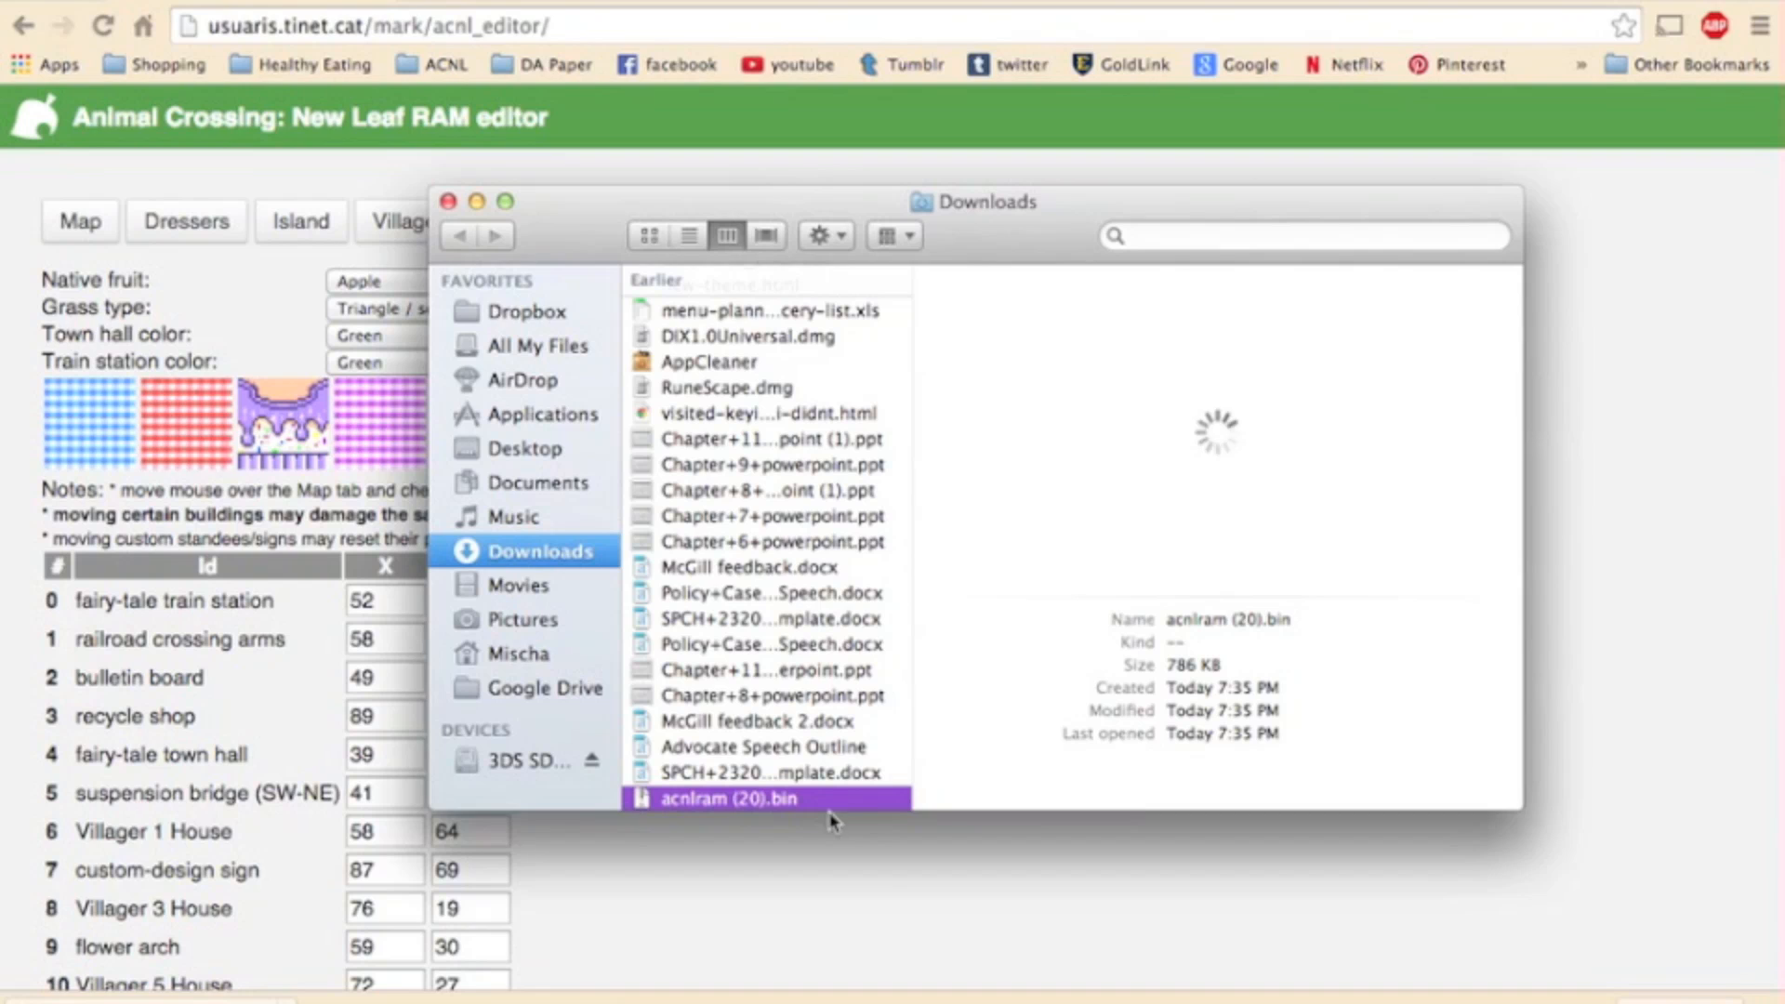
Copy acnlram (20).bin onto the 3DS SD card to replace acnlram.bin.
left_click(518, 761)
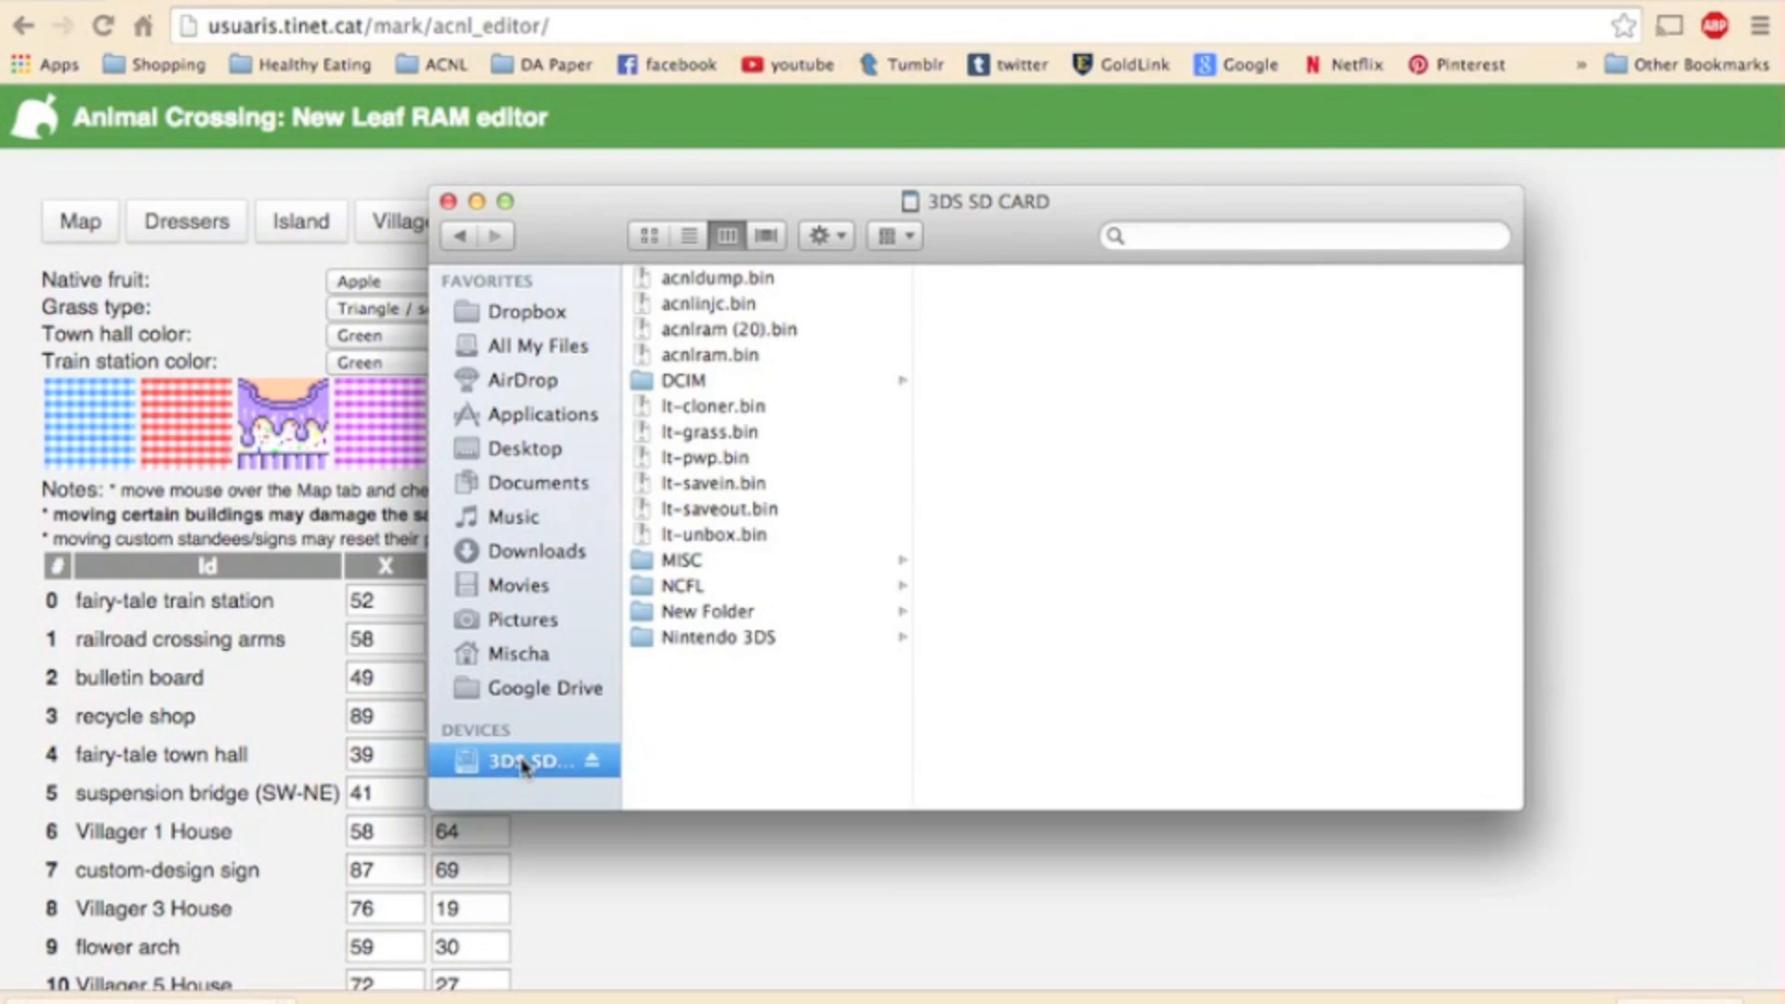
left_click(649, 235)
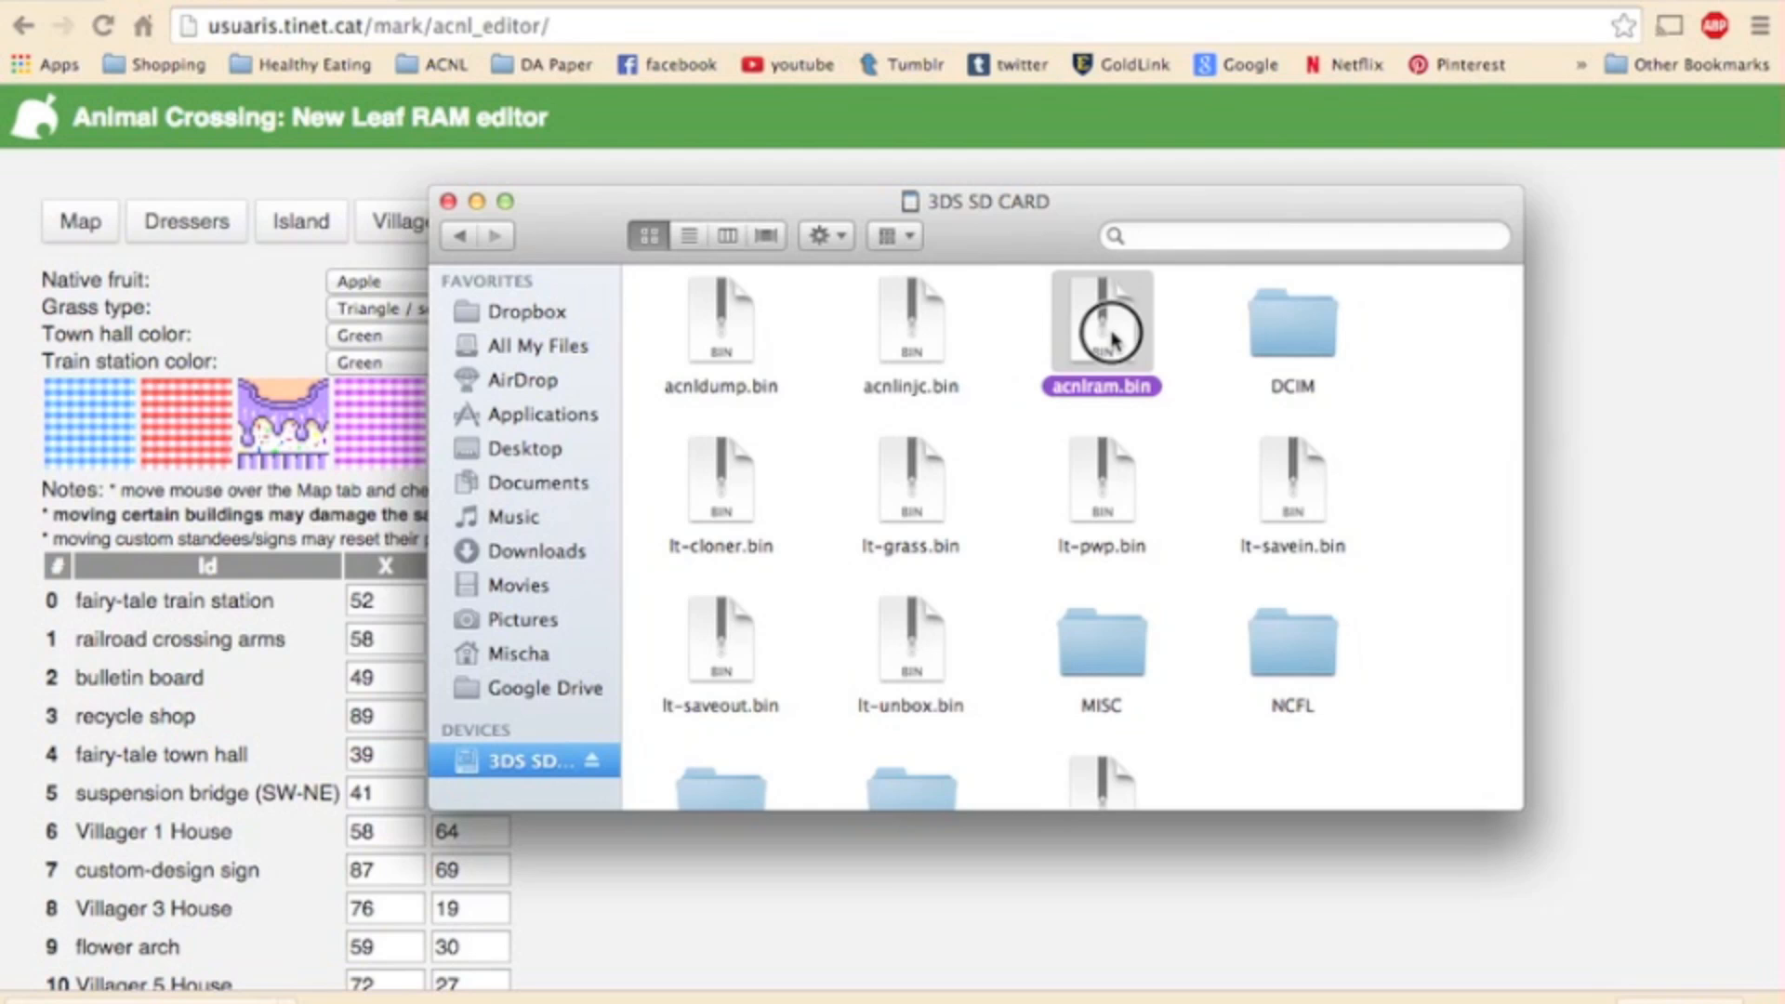
scroll("down", 3)
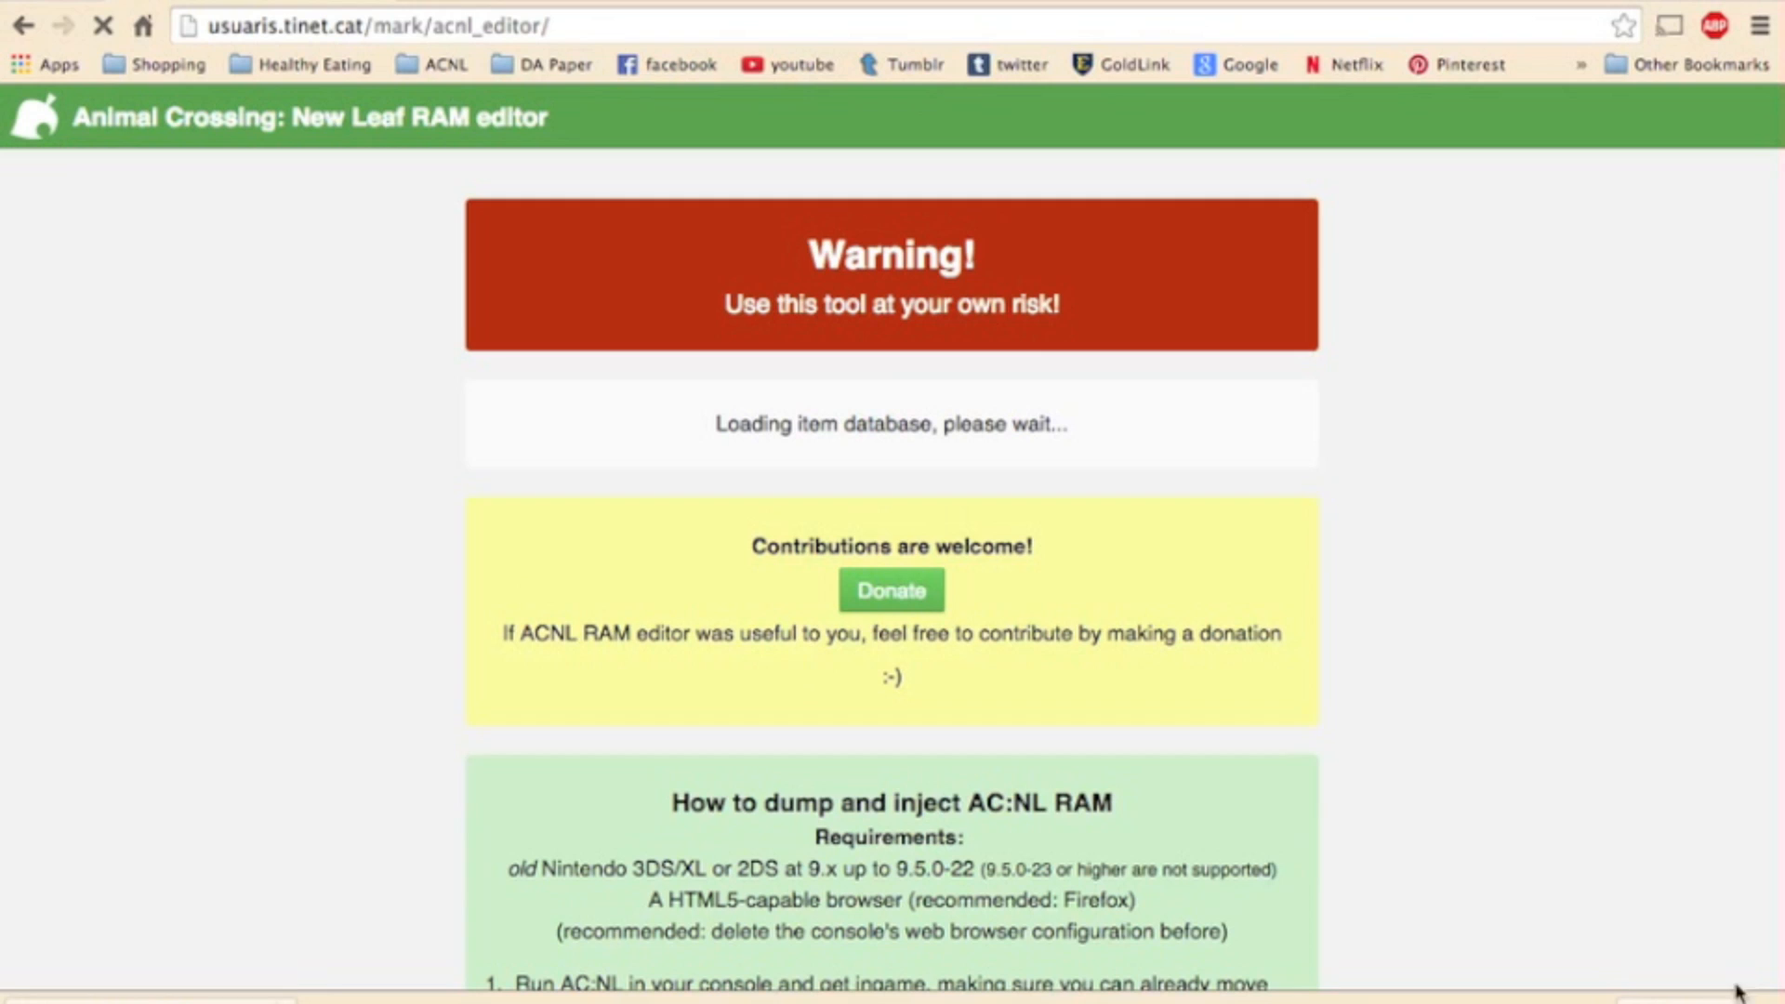
Scroll through the reloaded editor's dump and inject instructions, then return to the top.
scroll("down", 3)
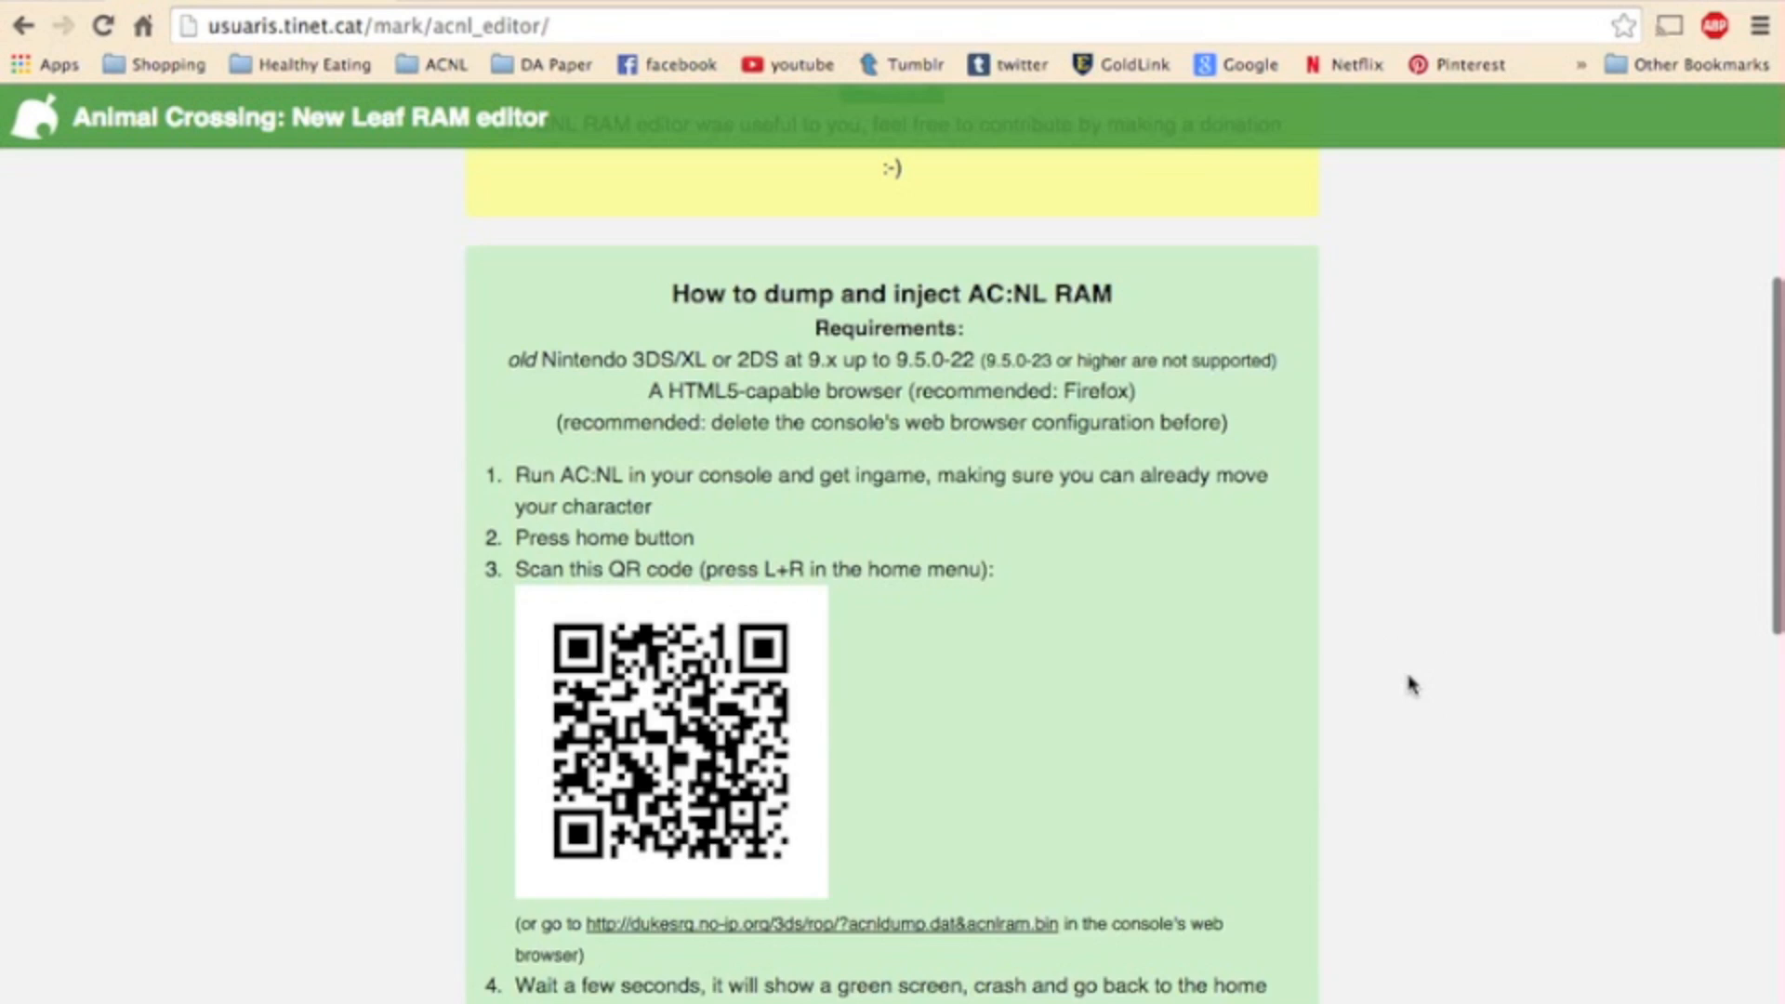
scroll("down", 3)
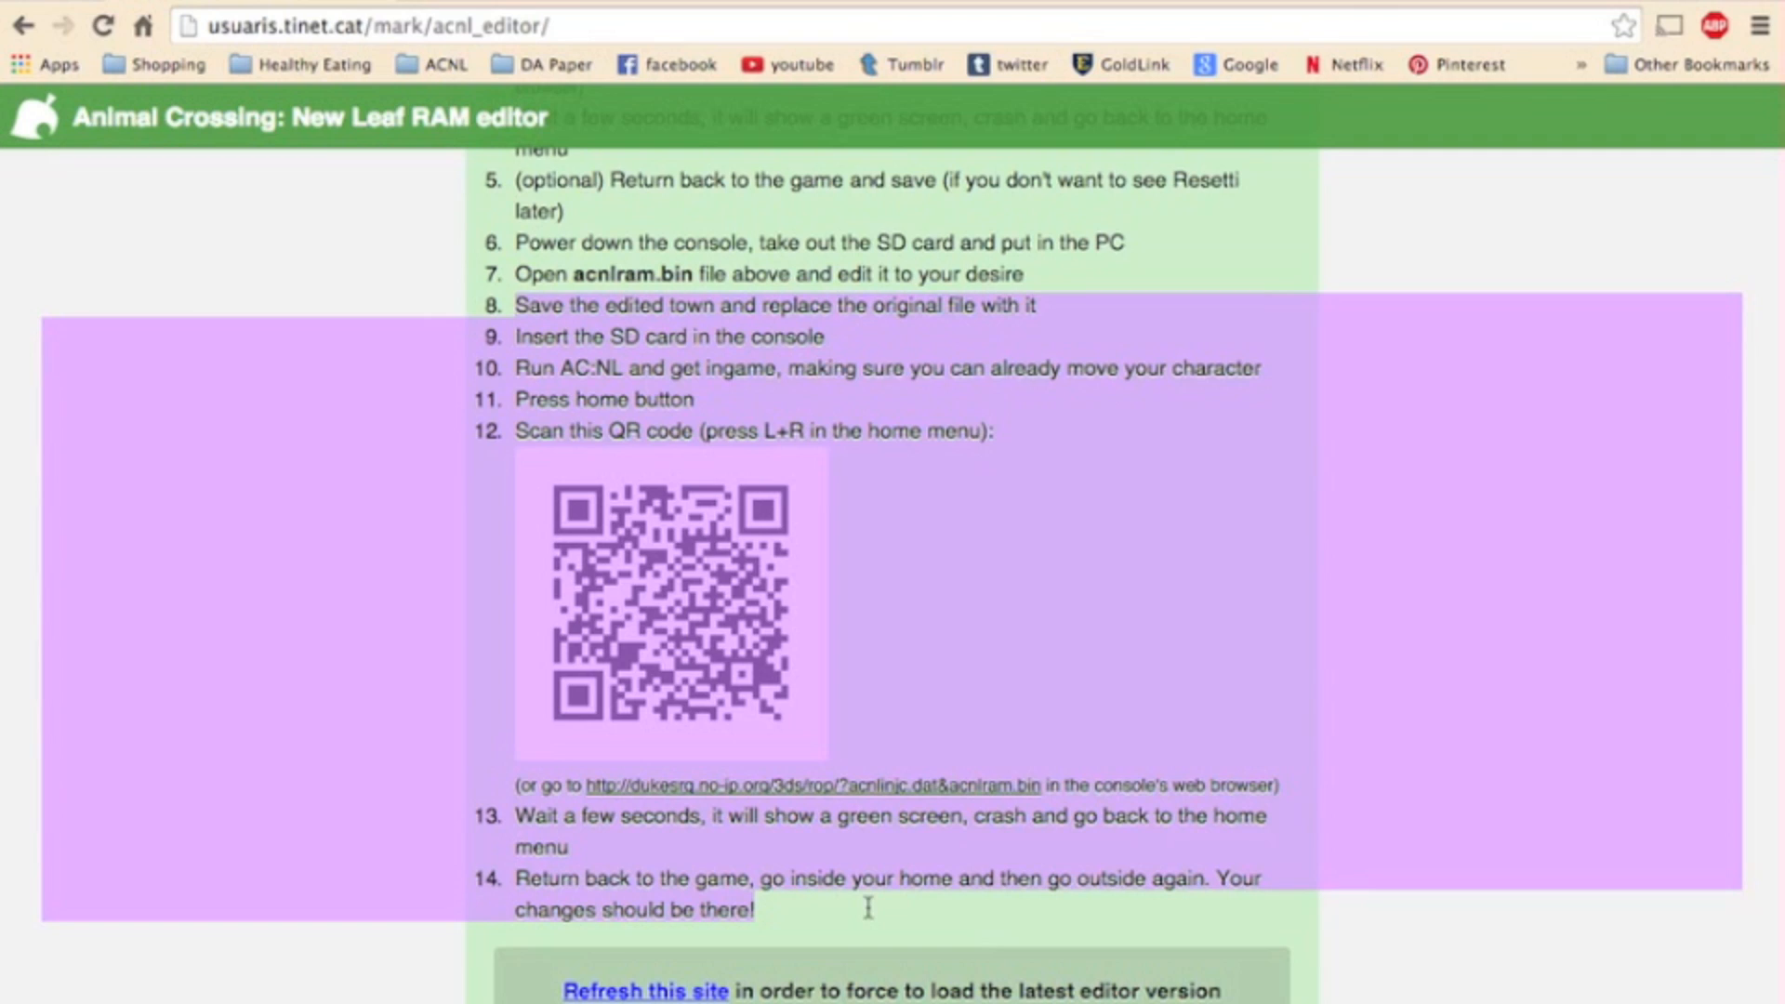
mouse_move(876, 930)
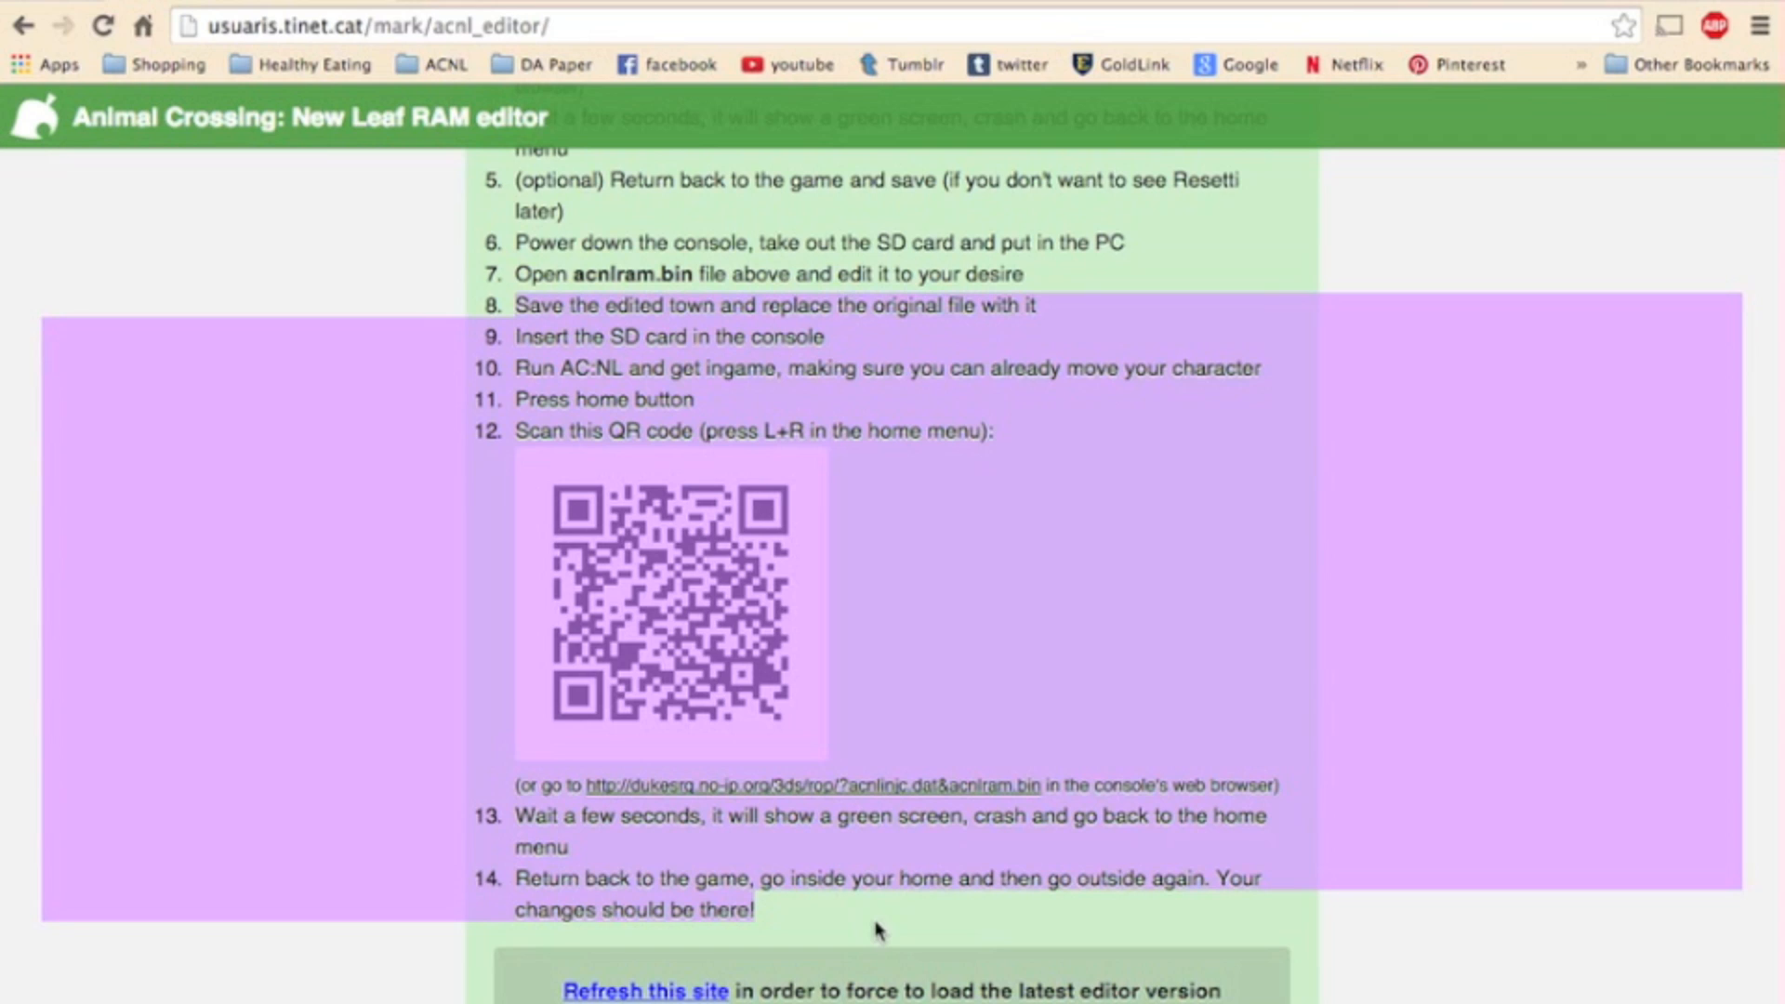
mouse_move(1449, 620)
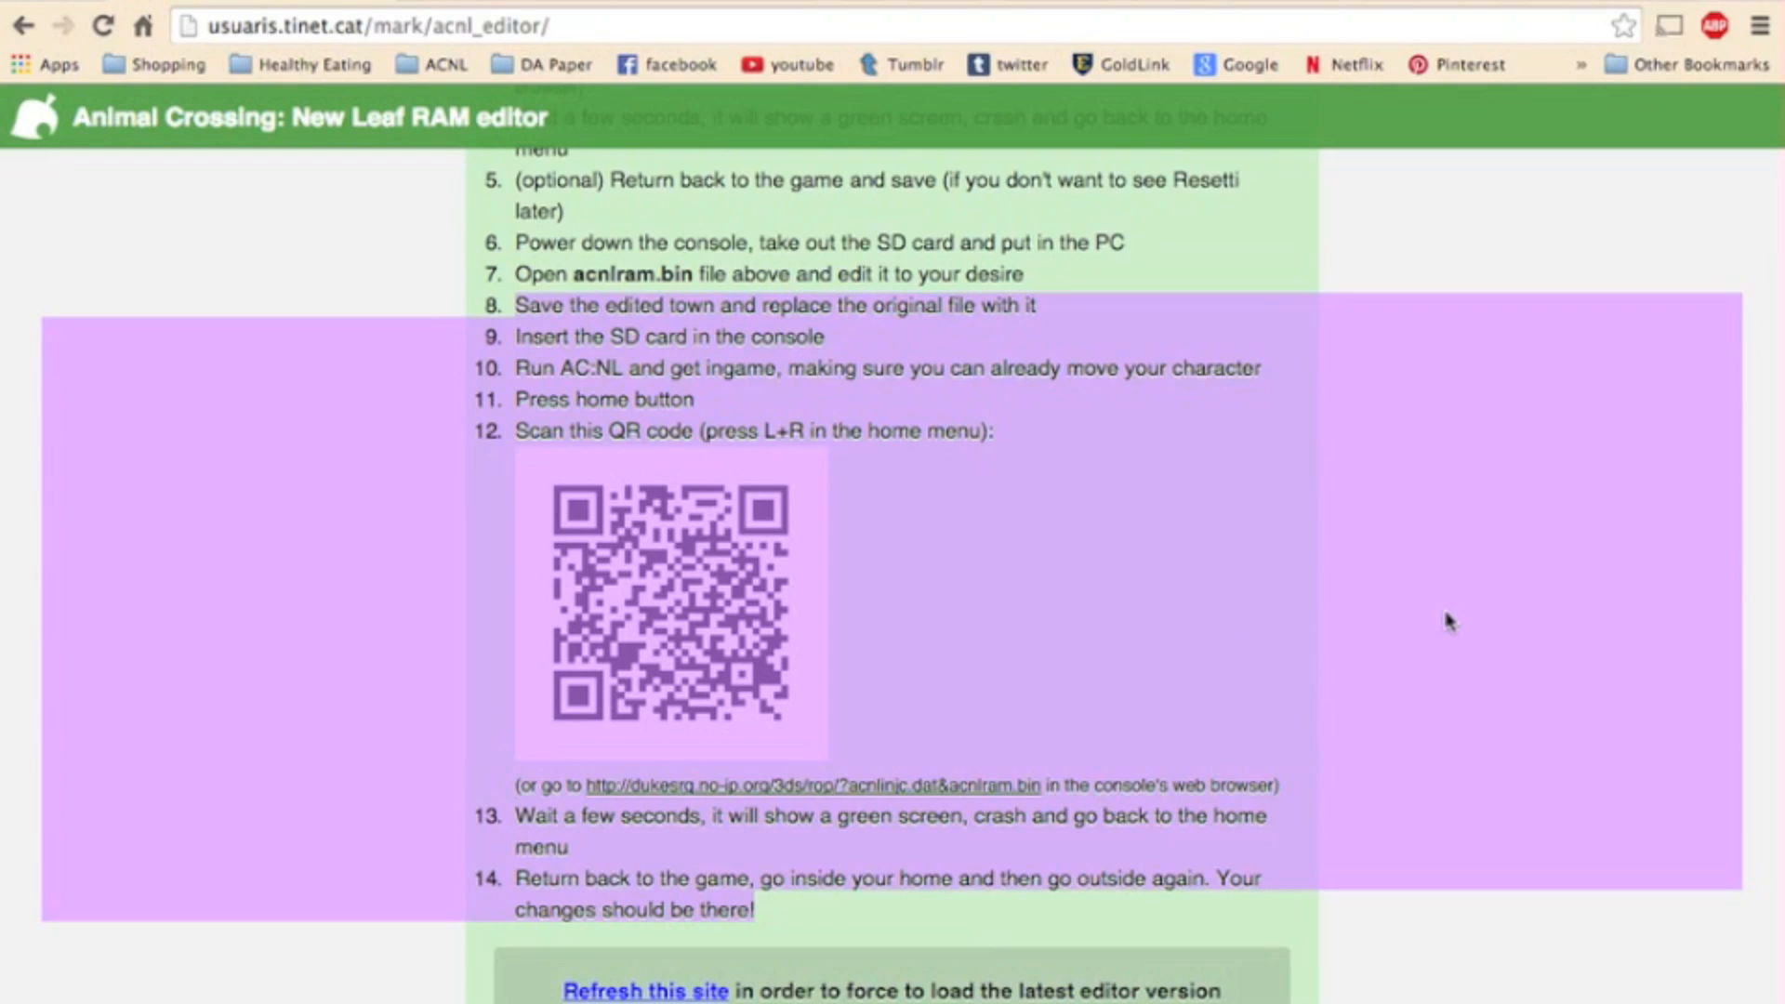
scroll("down", 3)
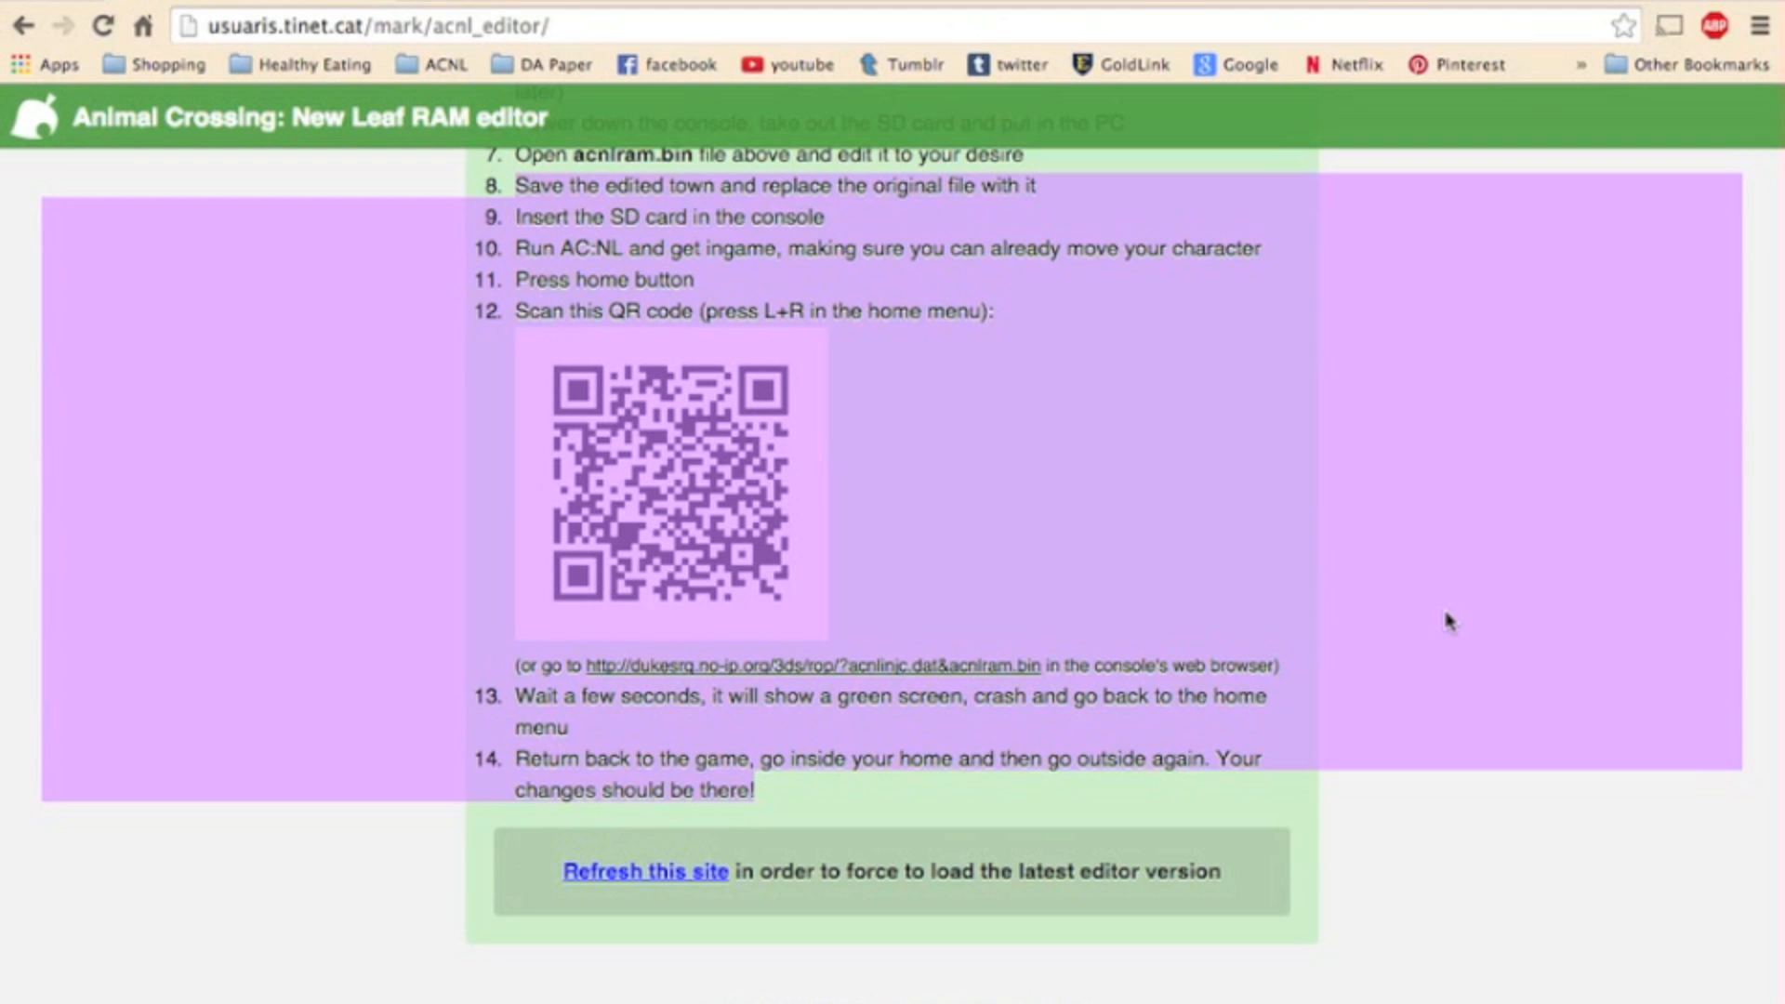
scroll("up", 3)
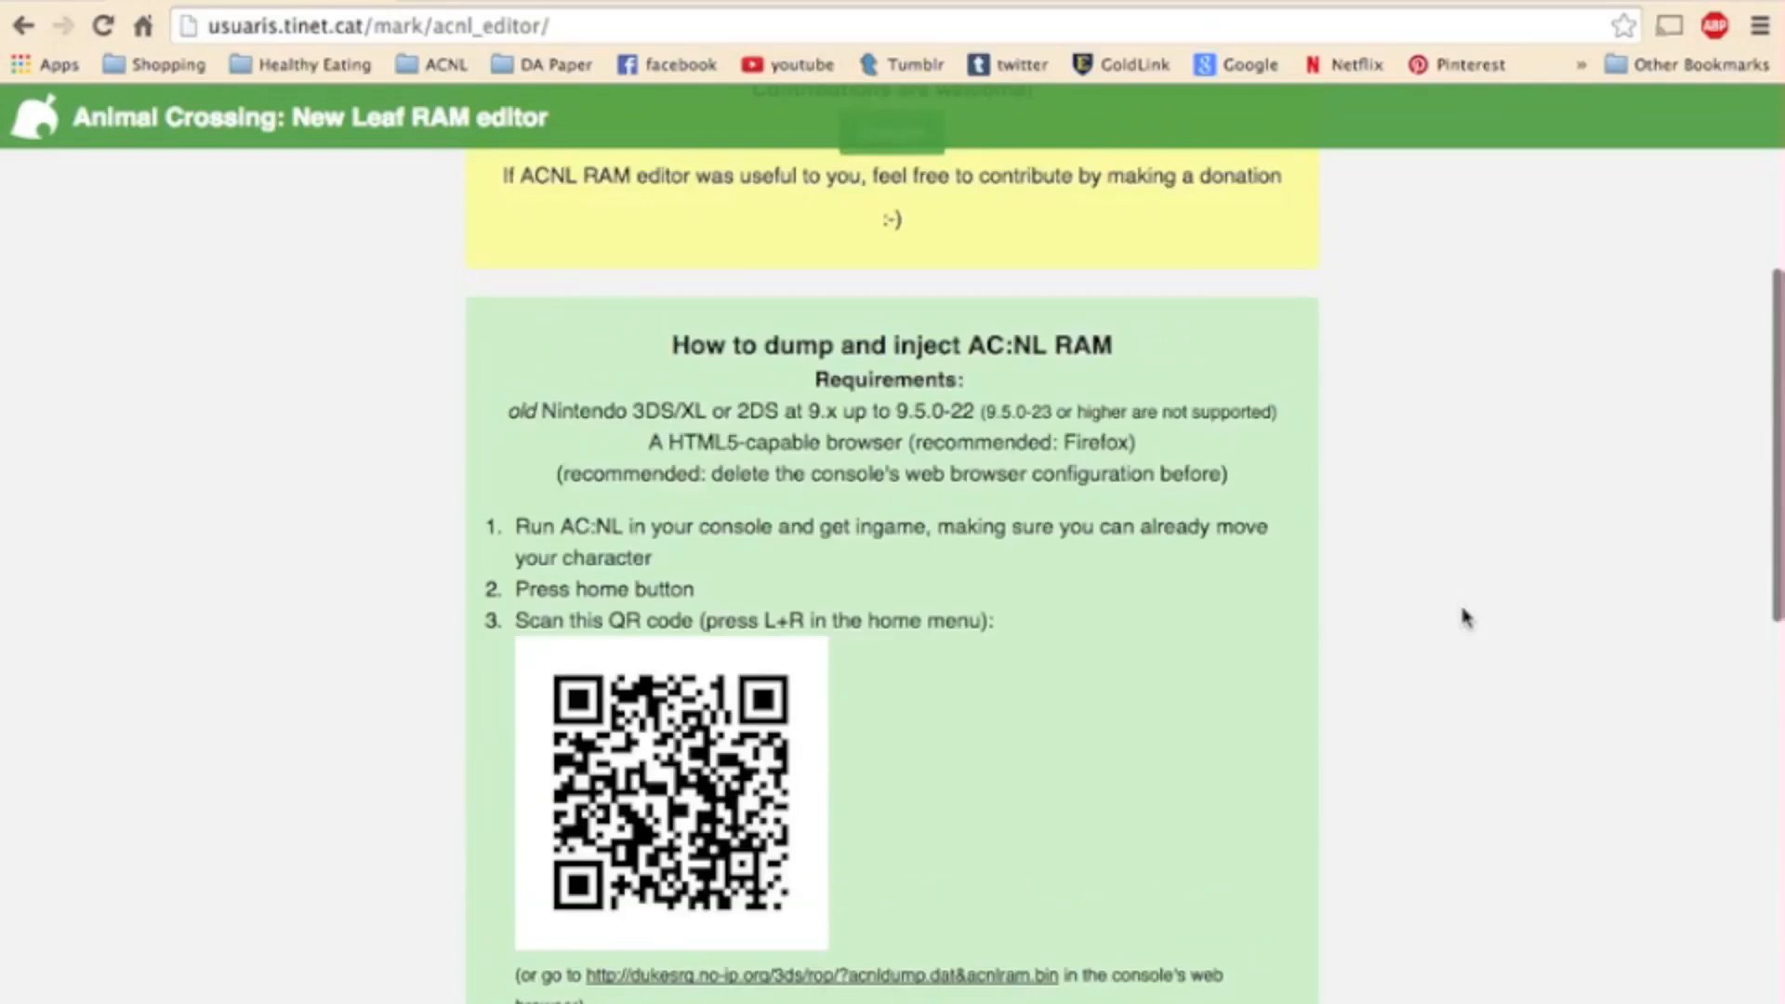
scroll("up", 3)
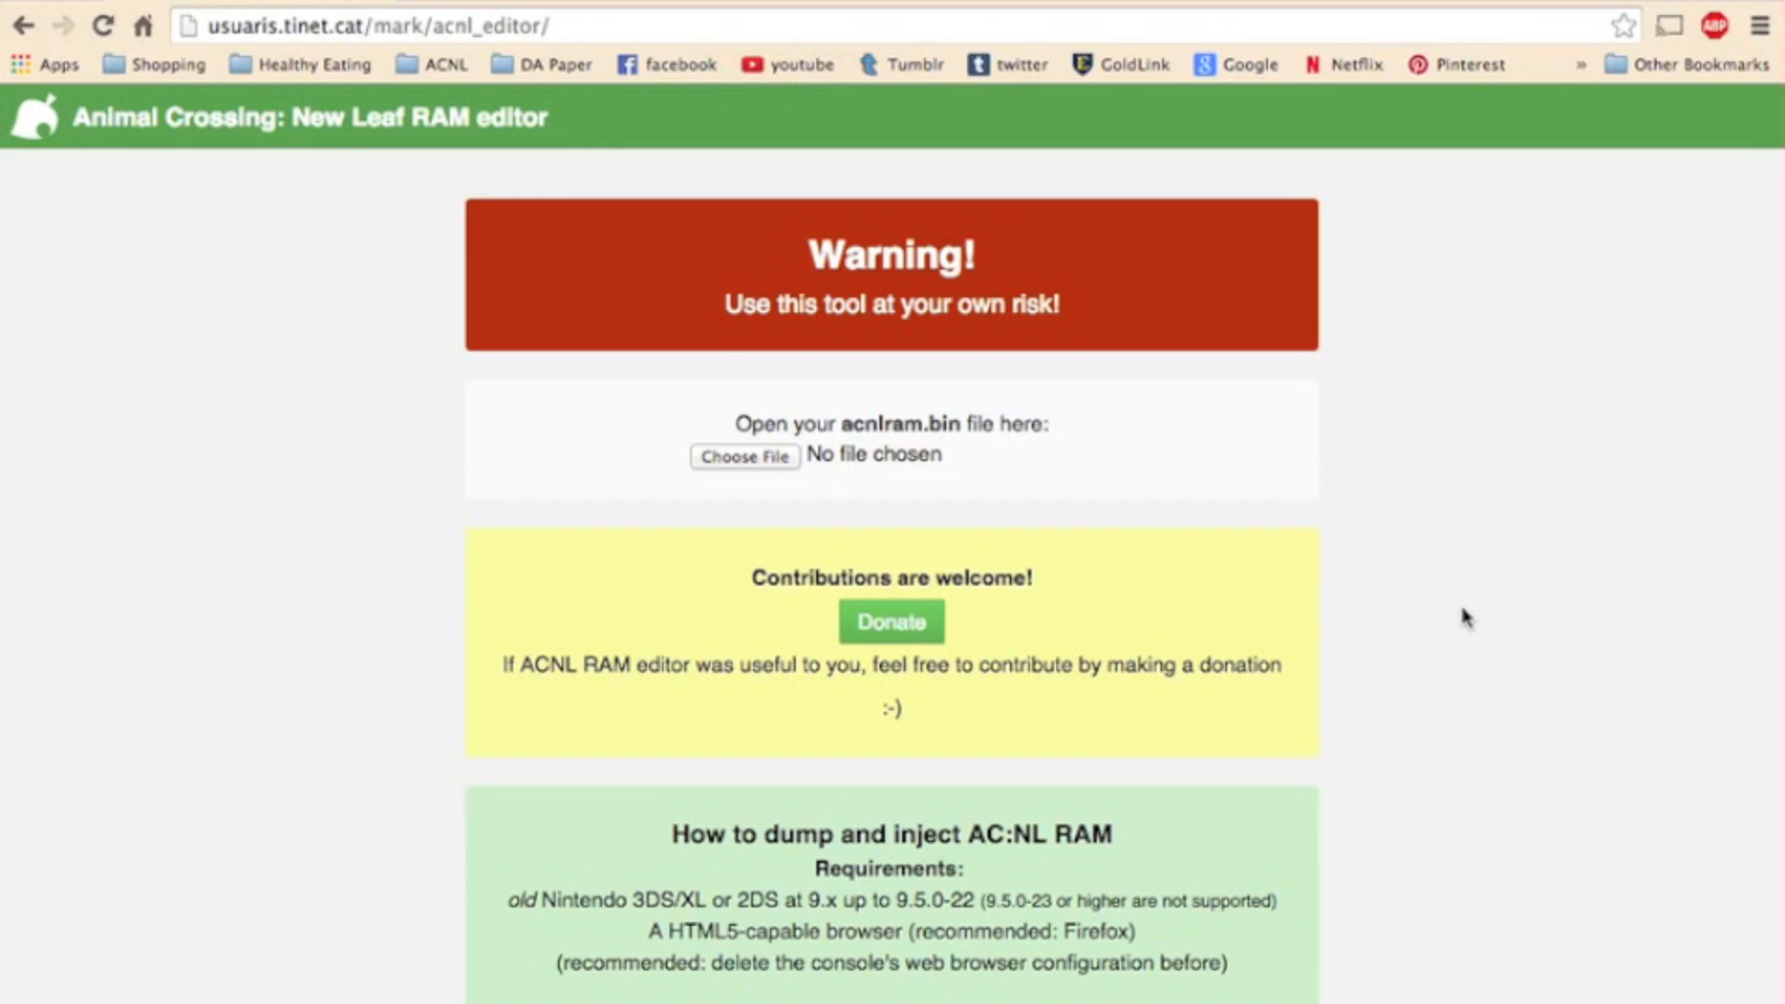